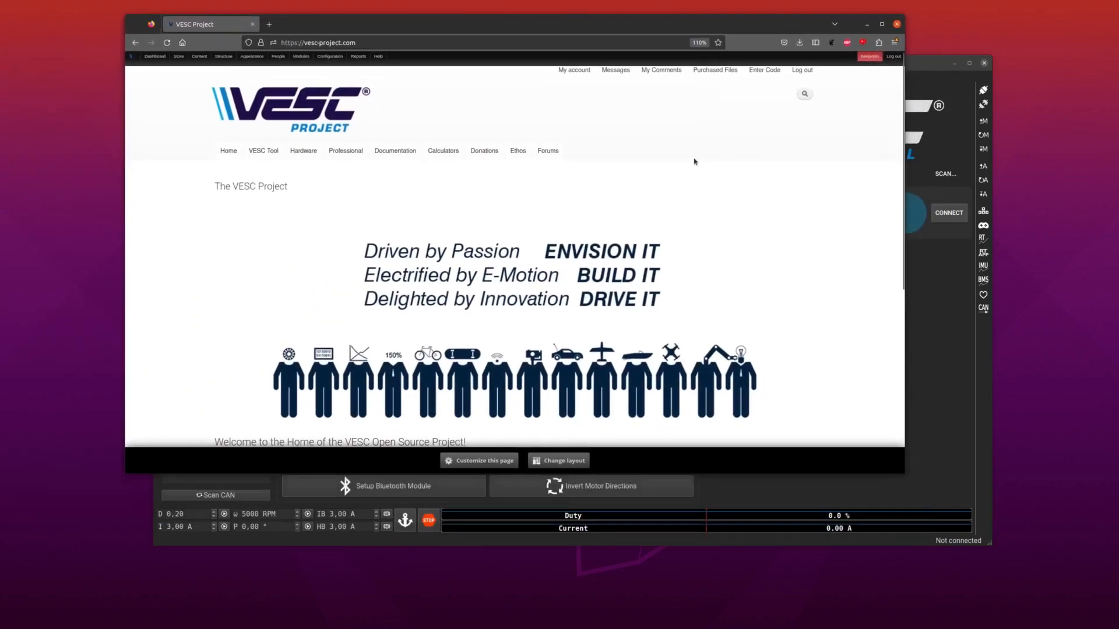
pyautogui.moveTo(563, 62)
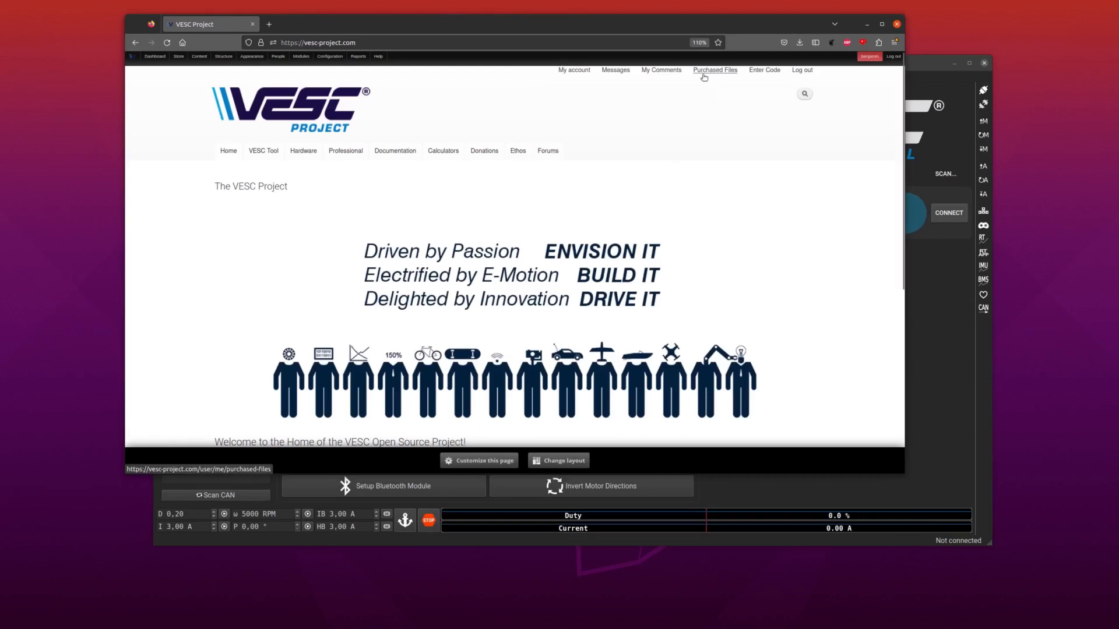
# - Browse Purchased Files and the VESC Tool page, then highlight the 2022-01-19 date of vesc_tool_BETA_ALL.zip
pyautogui.click(714, 70)
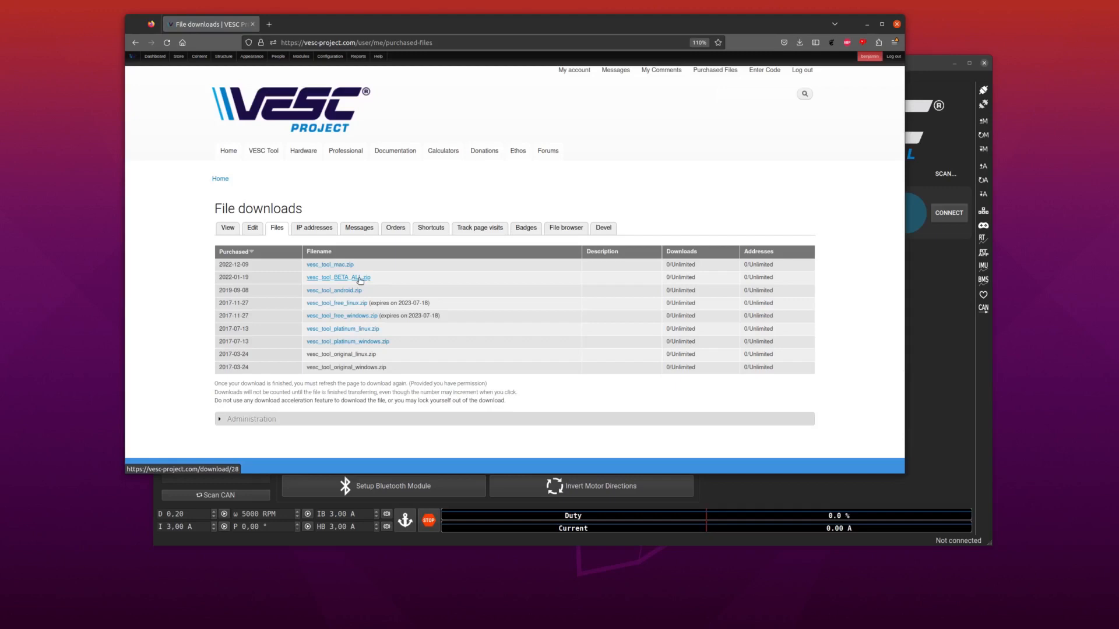
pyautogui.click(263, 150)
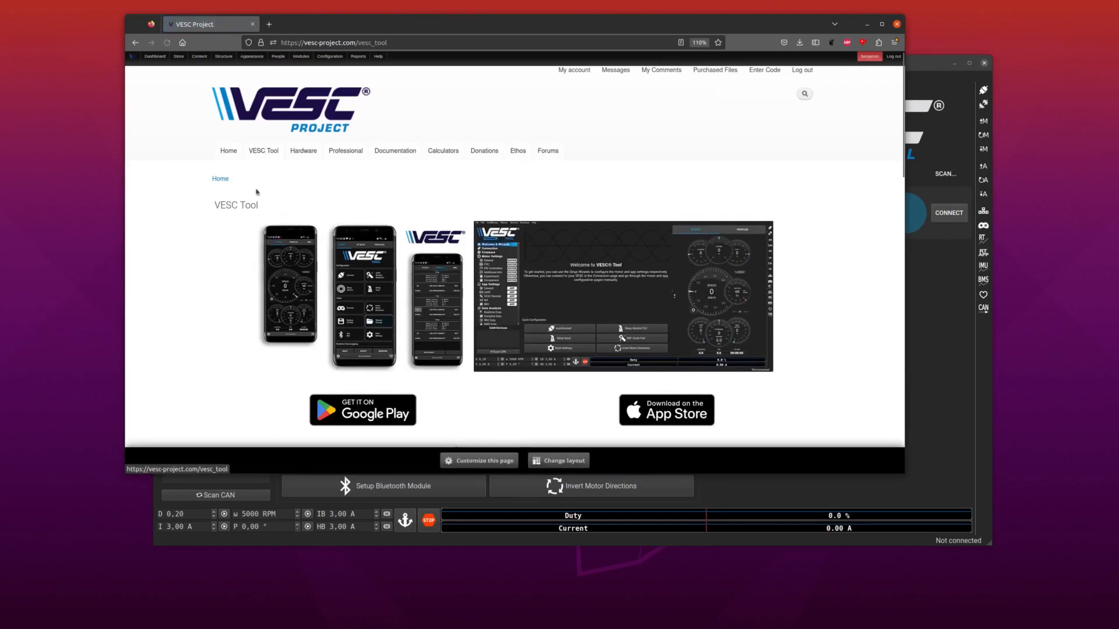
pyautogui.scroll(-3)
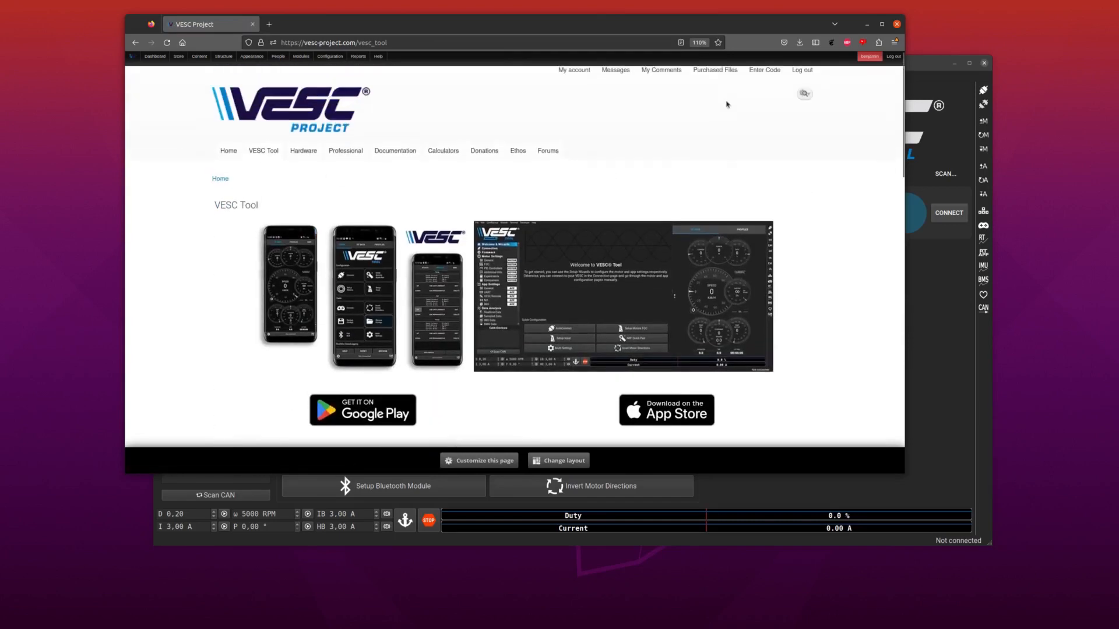
pyautogui.click(715, 69)
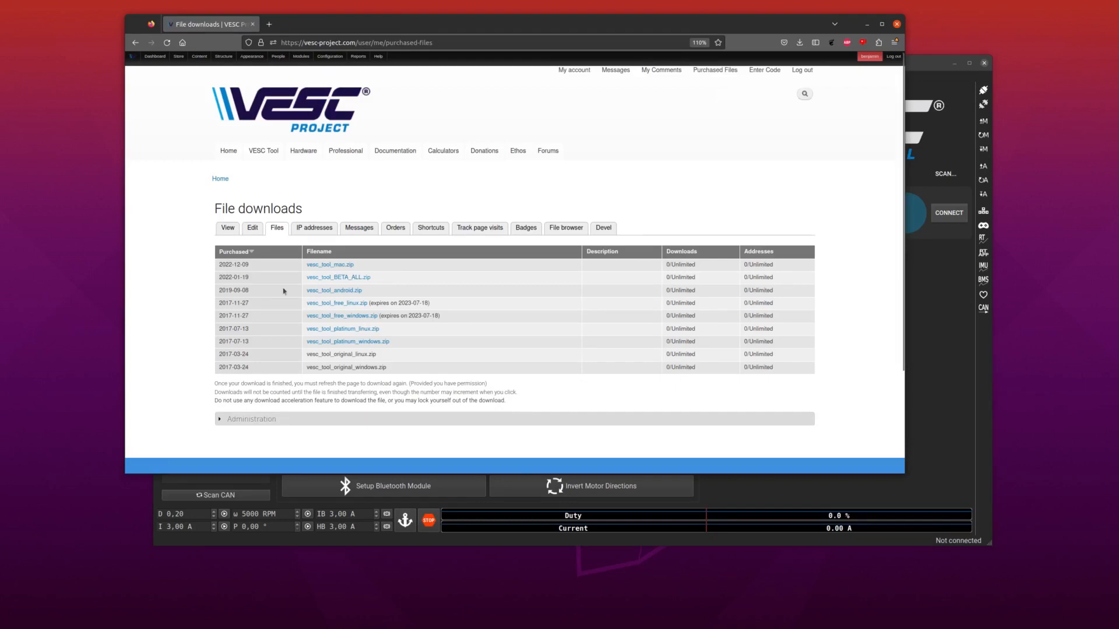
pyautogui.doubleClick(234, 277)
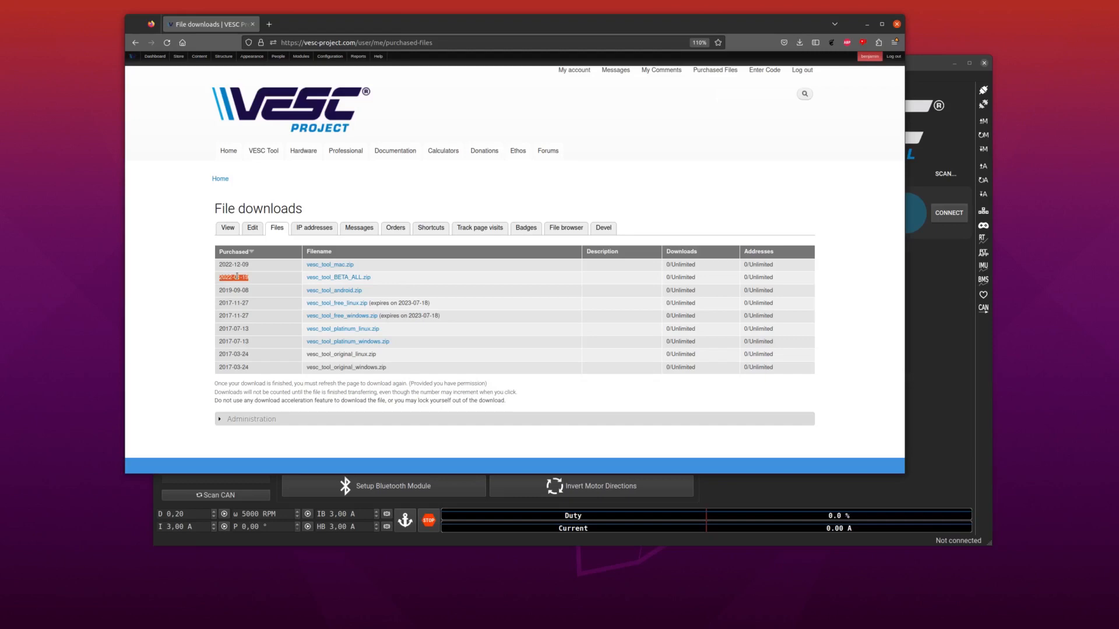
pyautogui.moveTo(307, 280)
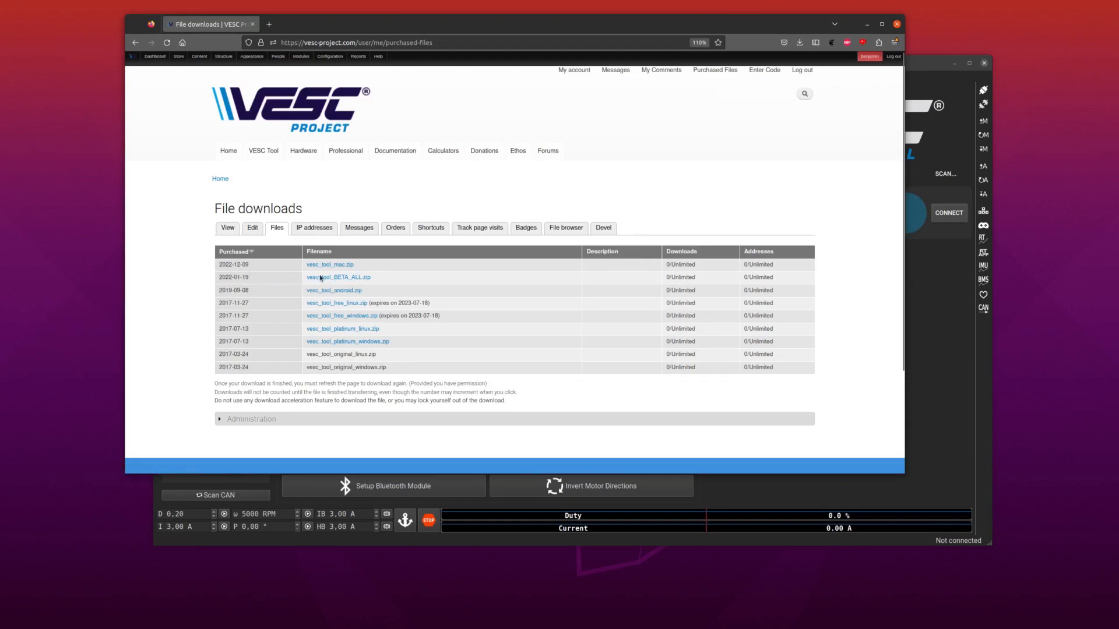
pyautogui.moveTo(348, 277)
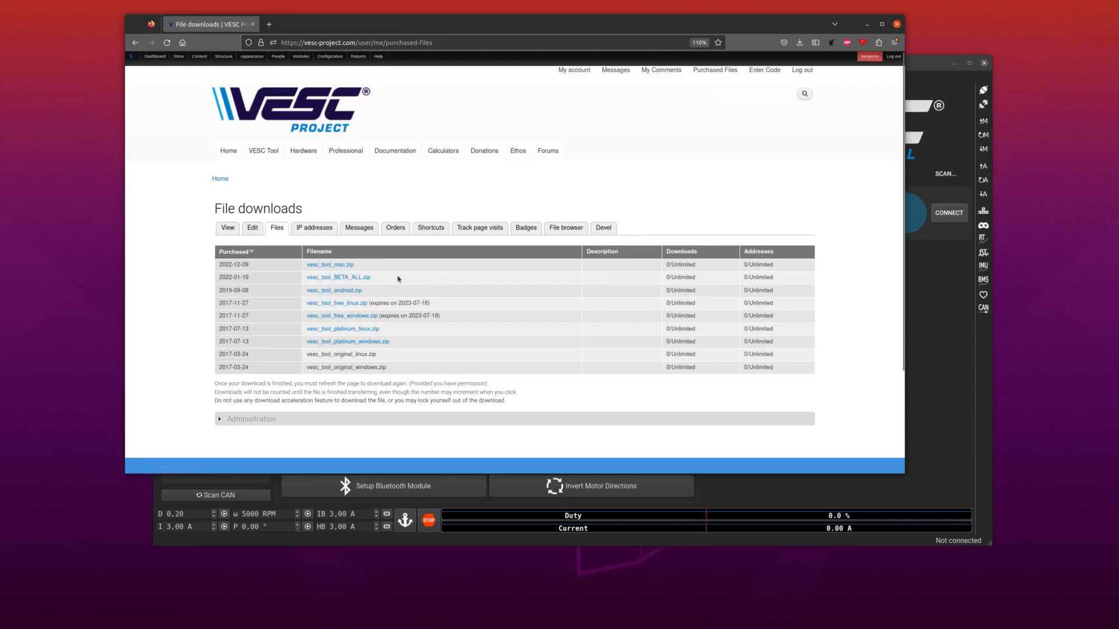
pyautogui.moveTo(492, 207)
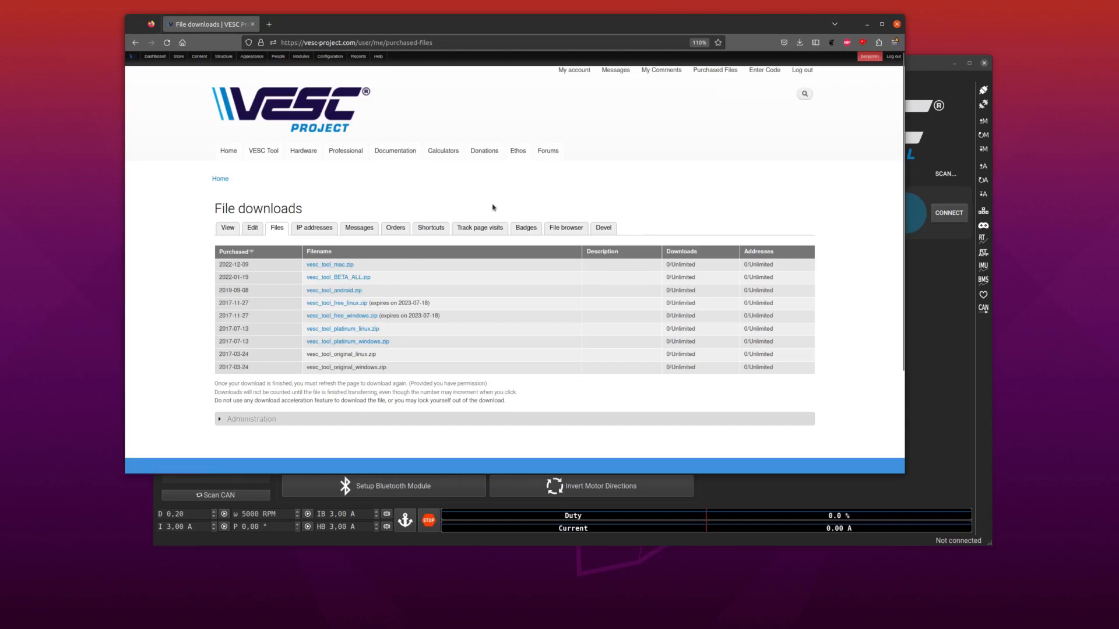
pyautogui.moveTo(494, 201)
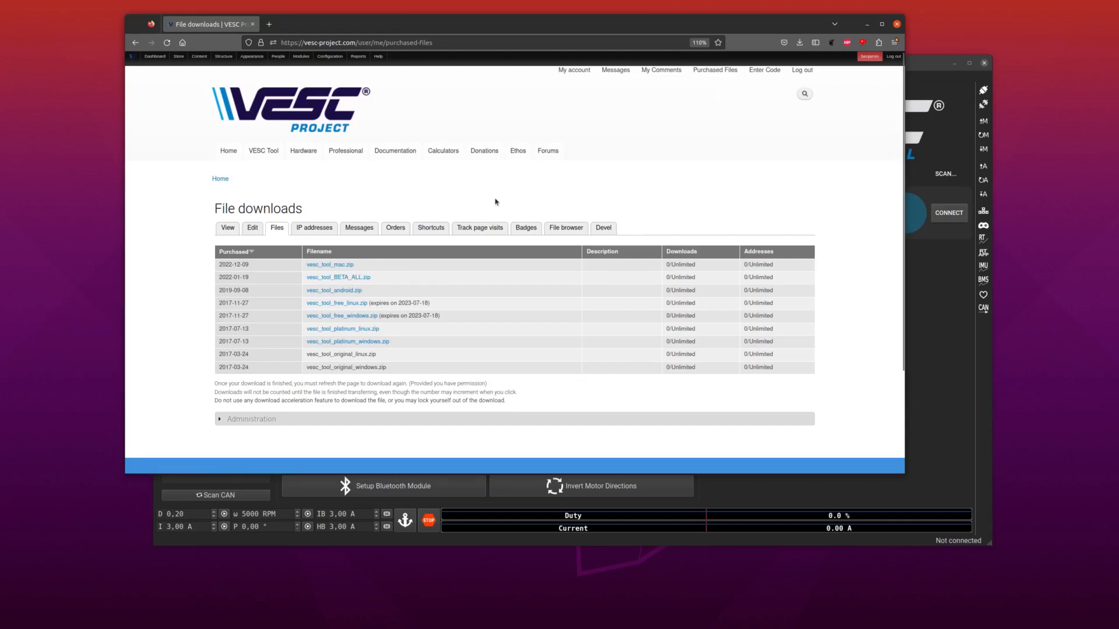
pyautogui.moveTo(573, 69)
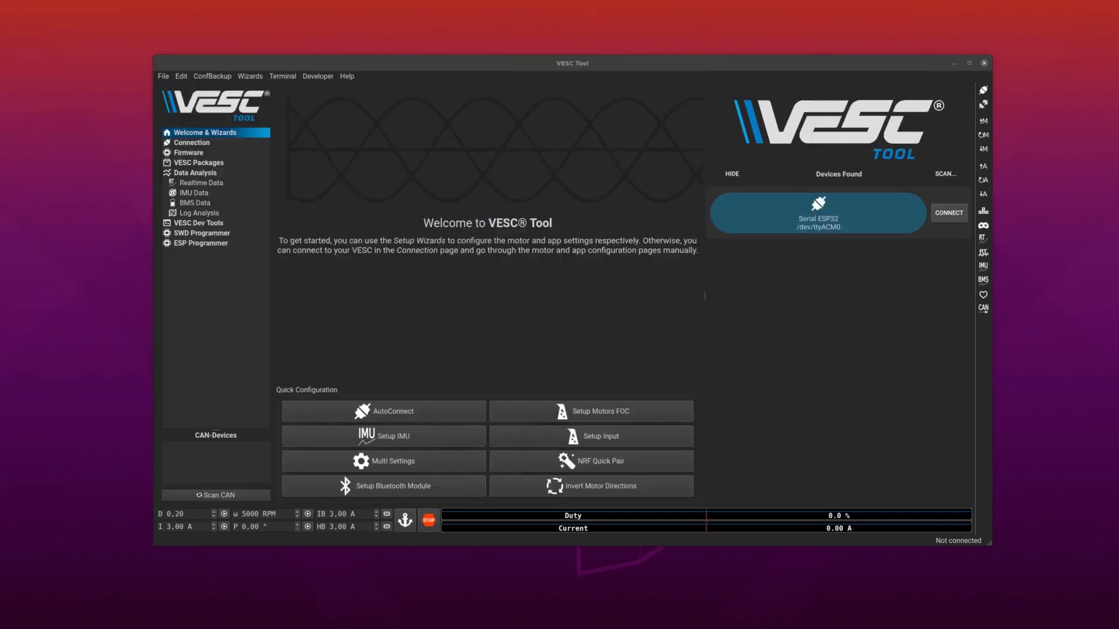
pyautogui.moveTo(916, 255)
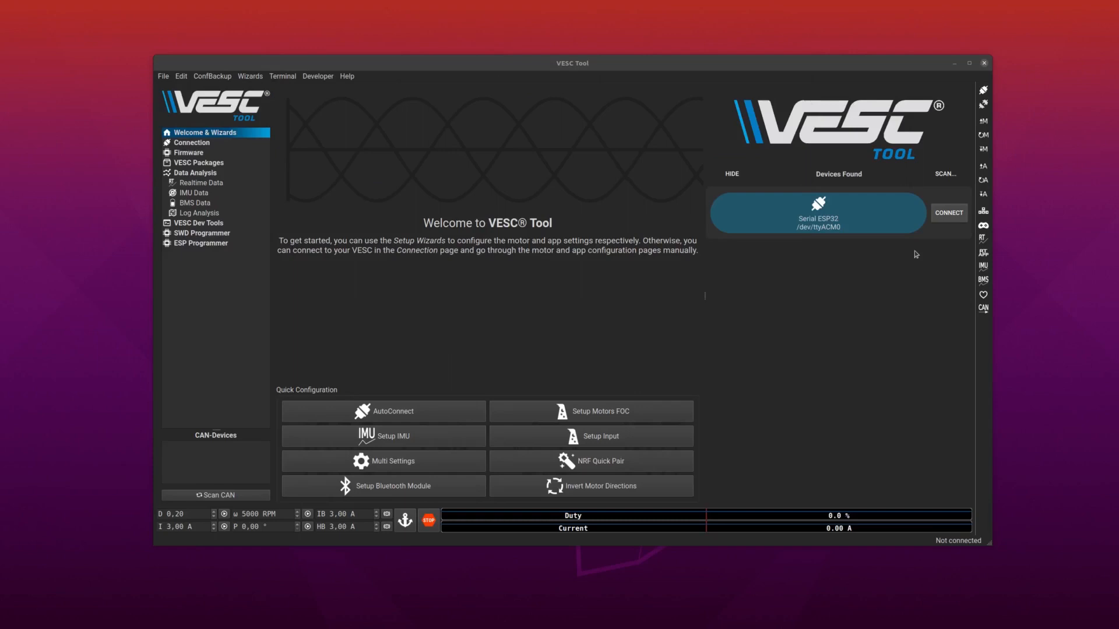
pyautogui.moveTo(649, 234)
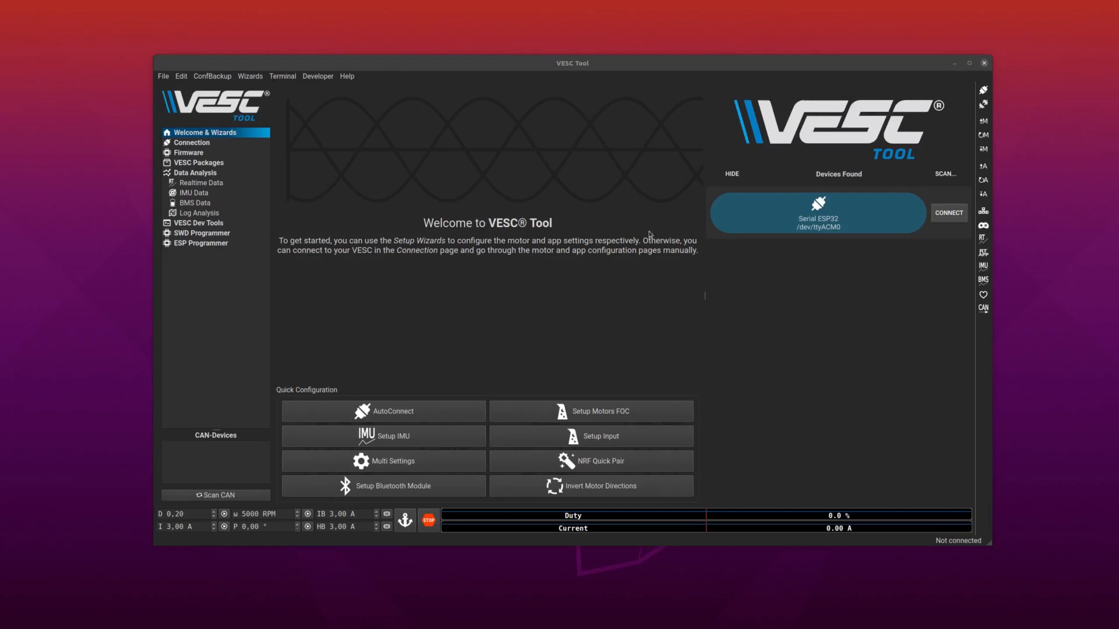
pyautogui.moveTo(484, 228)
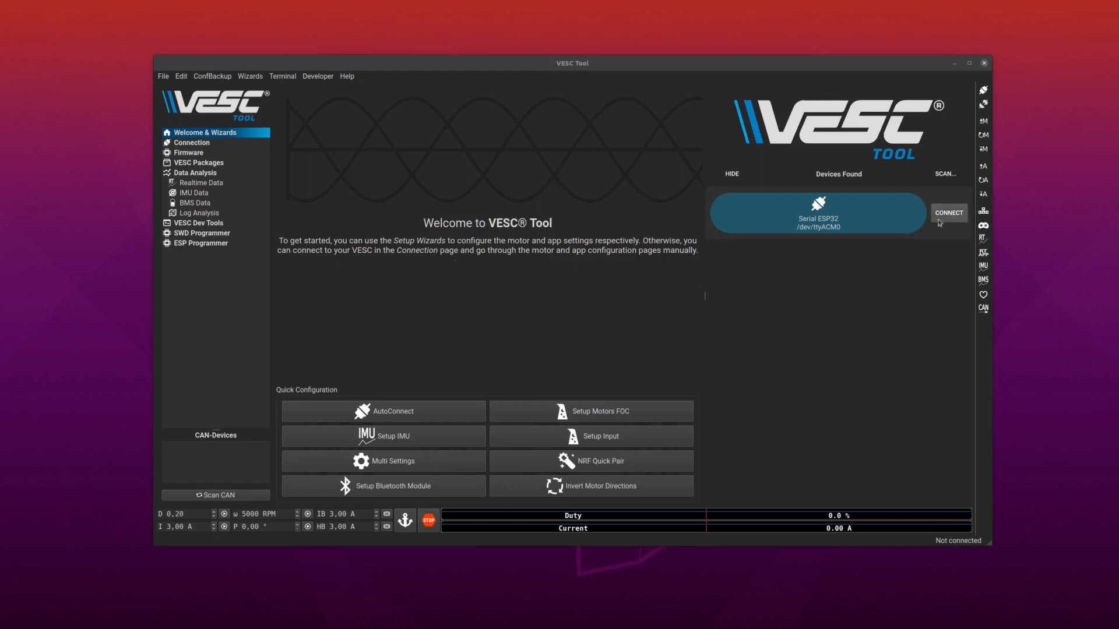
# - Connect to the Serial ESP32 device on /dev/ttyACM0 from Devices Found
pyautogui.click(949, 212)
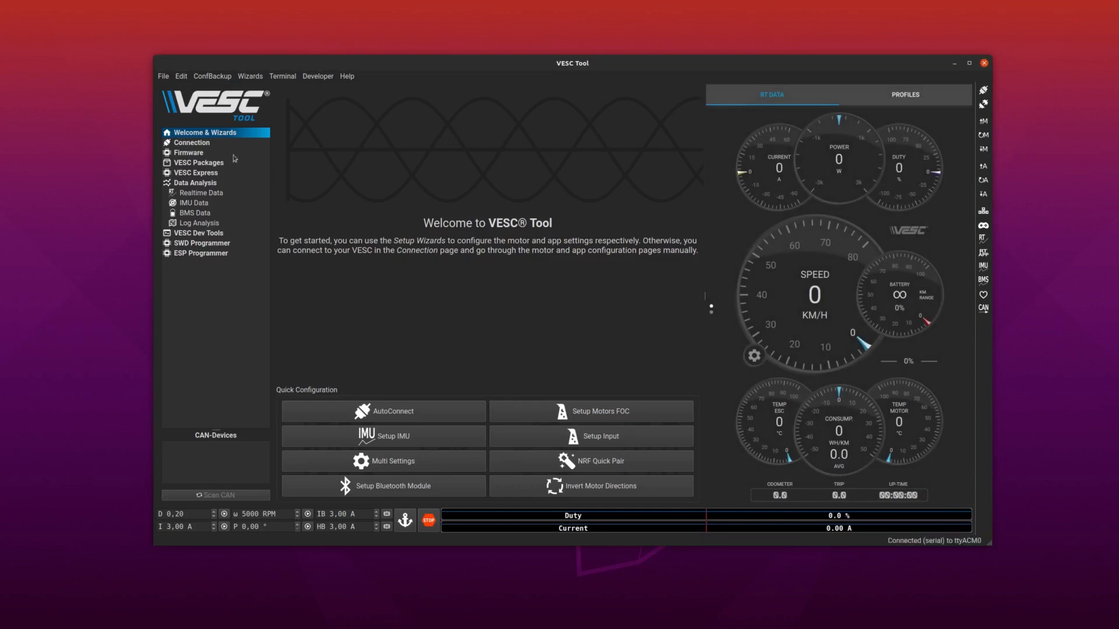
# - Upload the VESC Express T app.bin firmware, confirming the settings-loss warning
pyautogui.click(189, 151)
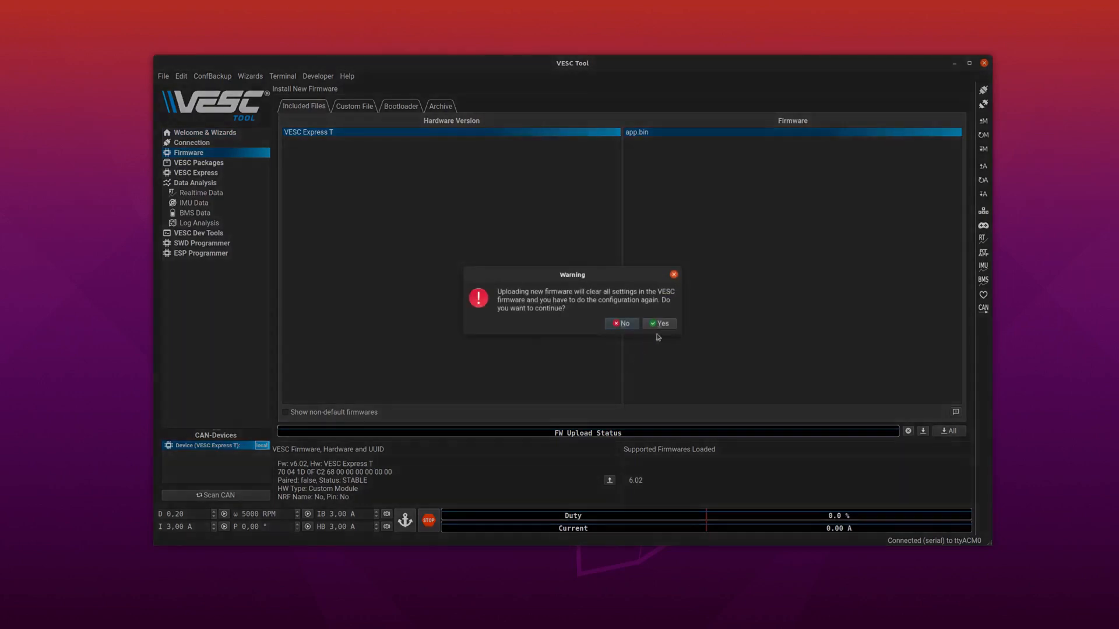
pyautogui.click(657, 323)
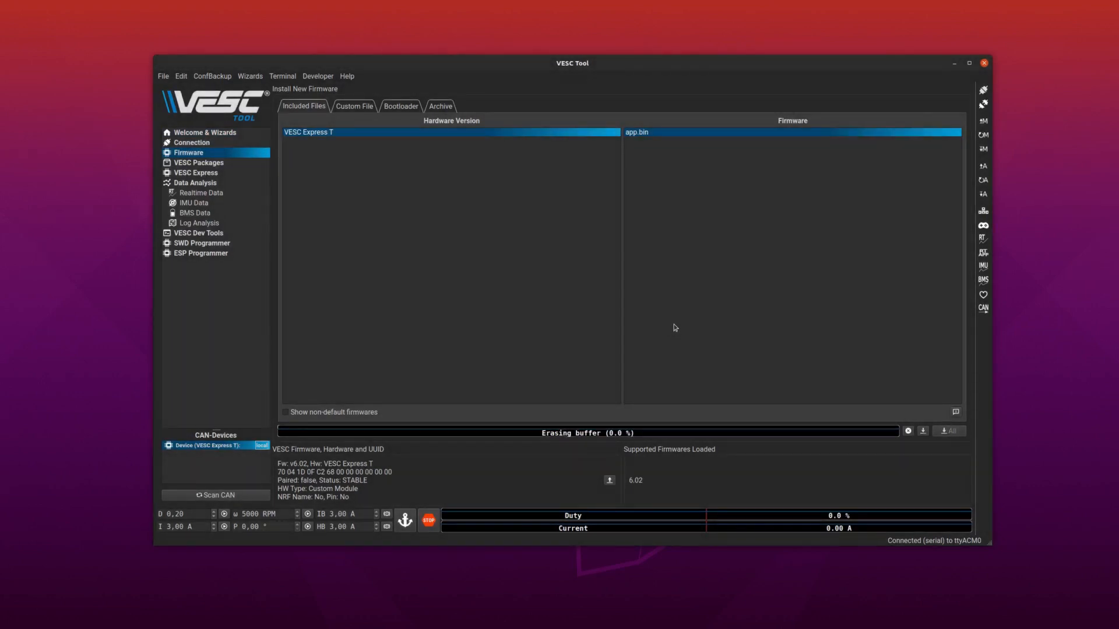
pyautogui.moveTo(669, 308)
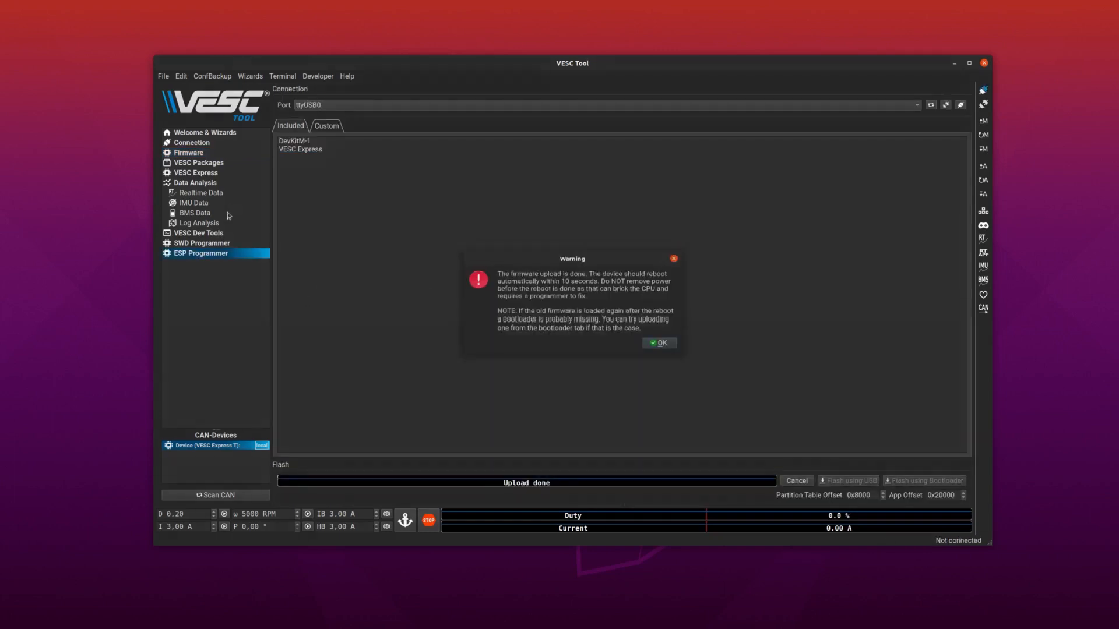
# - Dismiss the upload-done notice, reconnect to the ESP32 and show the VESC Express configuration
pyautogui.click(657, 343)
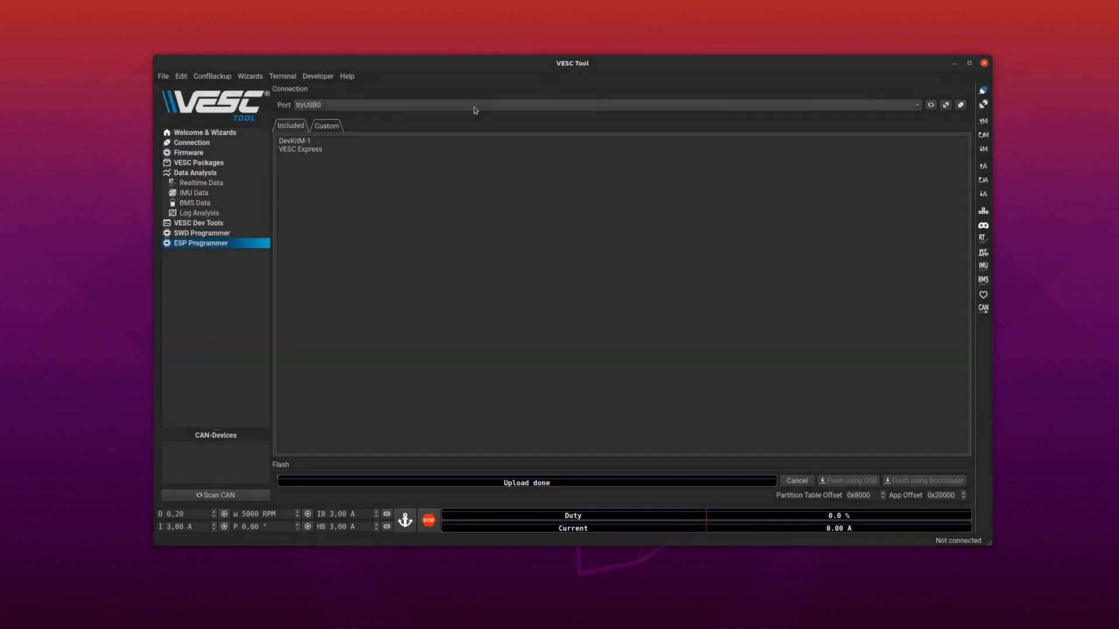
pyautogui.moveTo(519, 203)
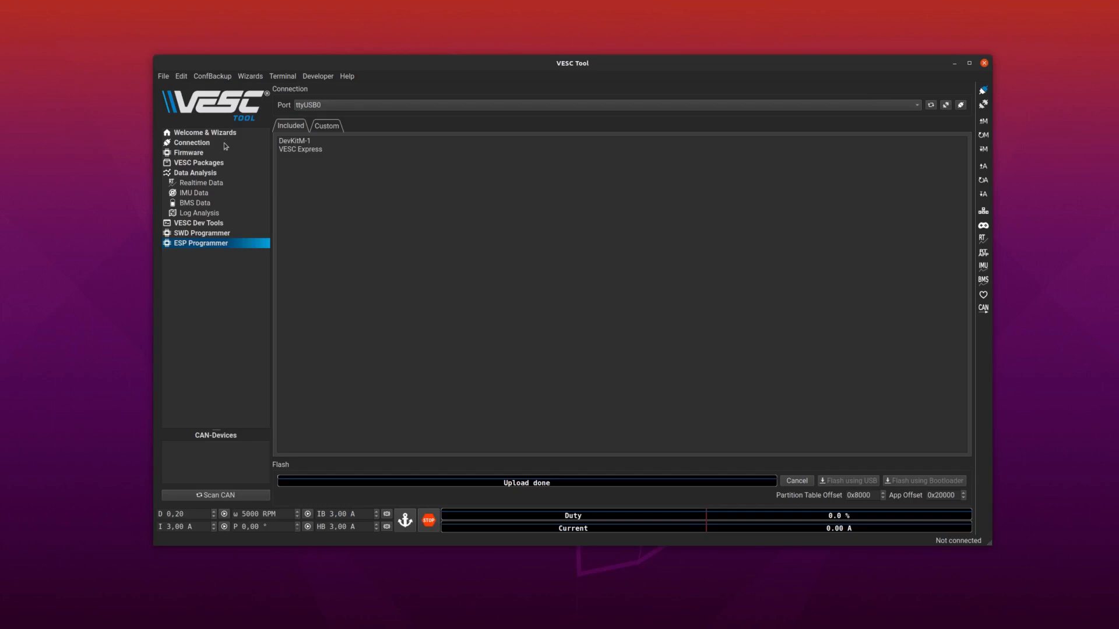
pyautogui.click(205, 131)
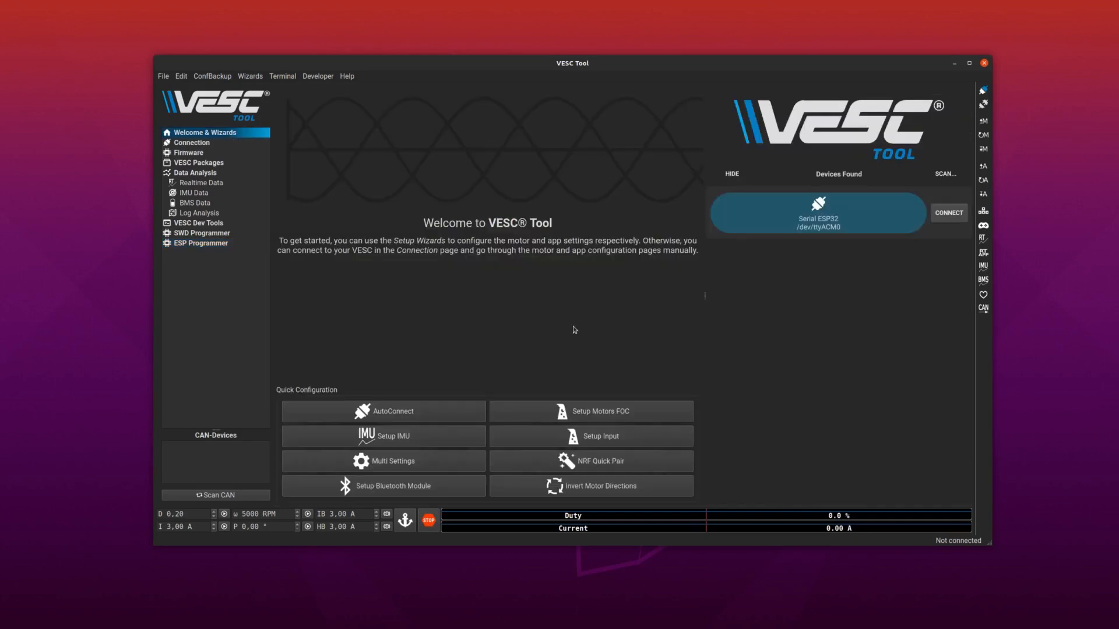
pyautogui.moveTo(948, 240)
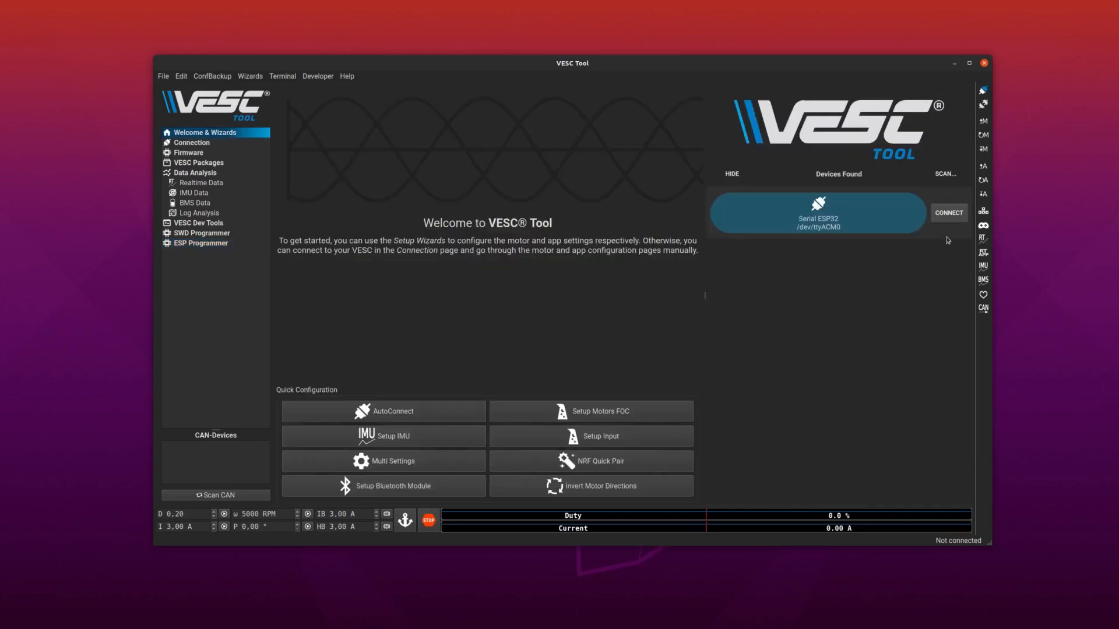
pyautogui.click(949, 213)
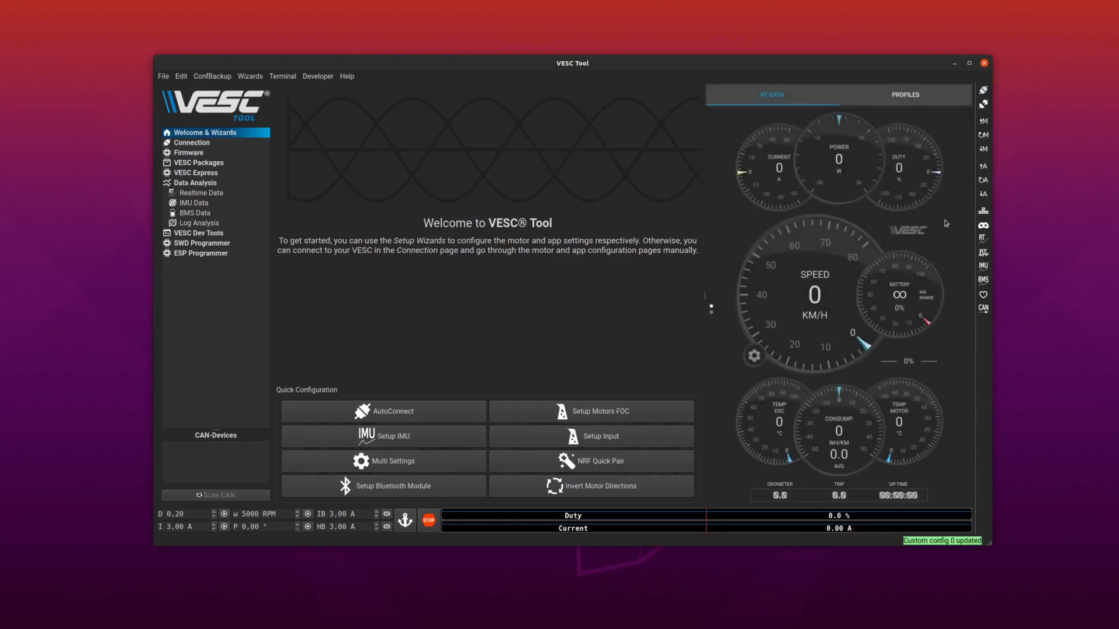
pyautogui.click(194, 172)
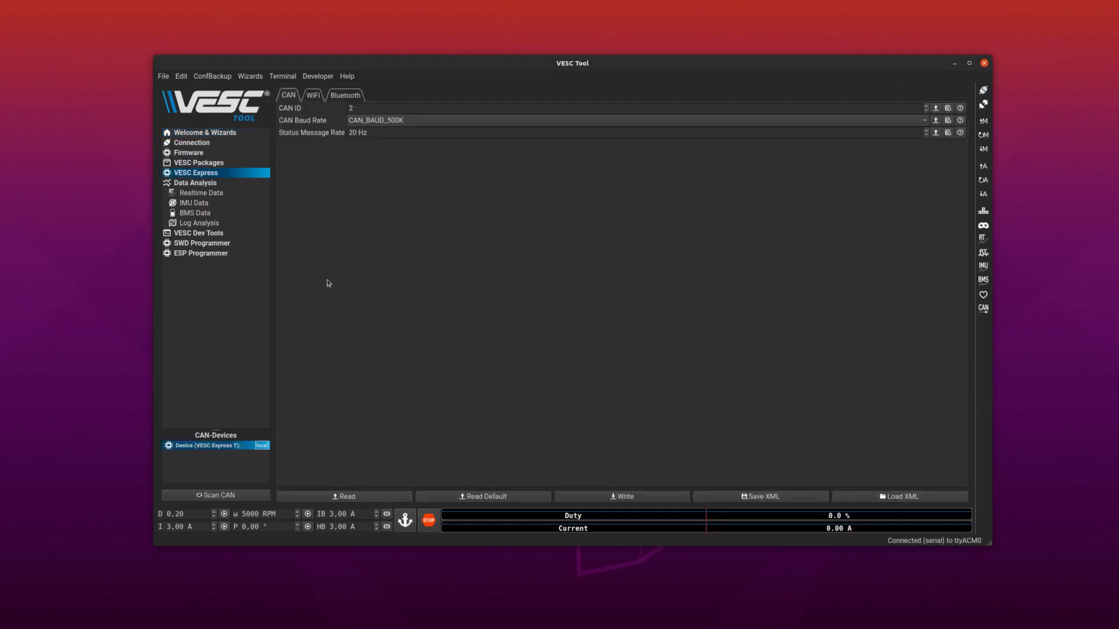
# - Show the VESC Express WiFi settings with the TCP Hub options
pyautogui.click(312, 94)
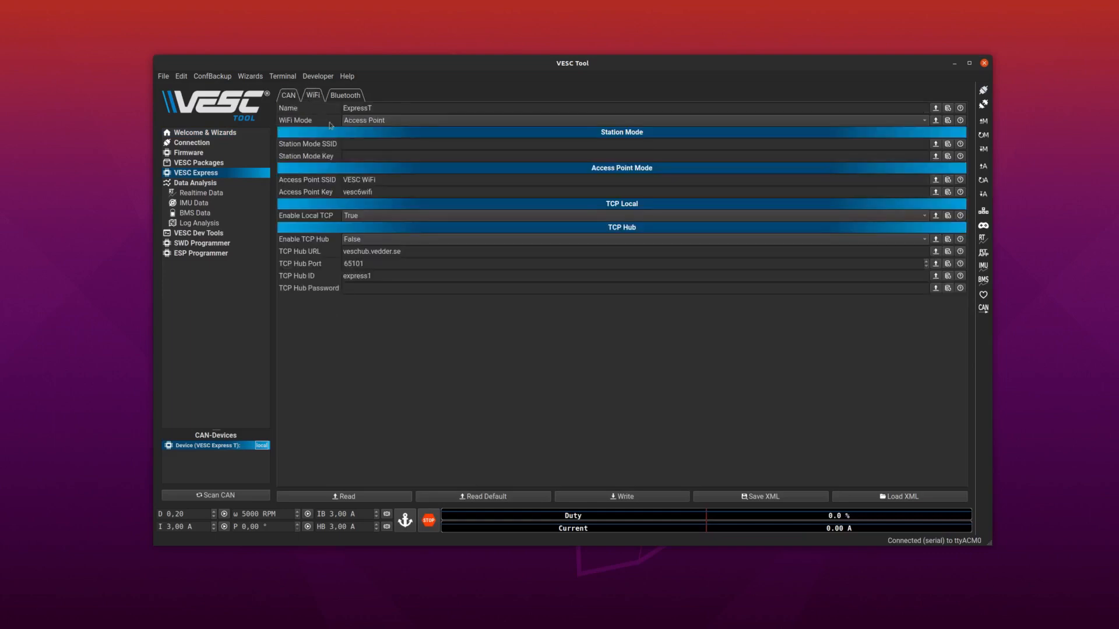
pyautogui.moveTo(636, 234)
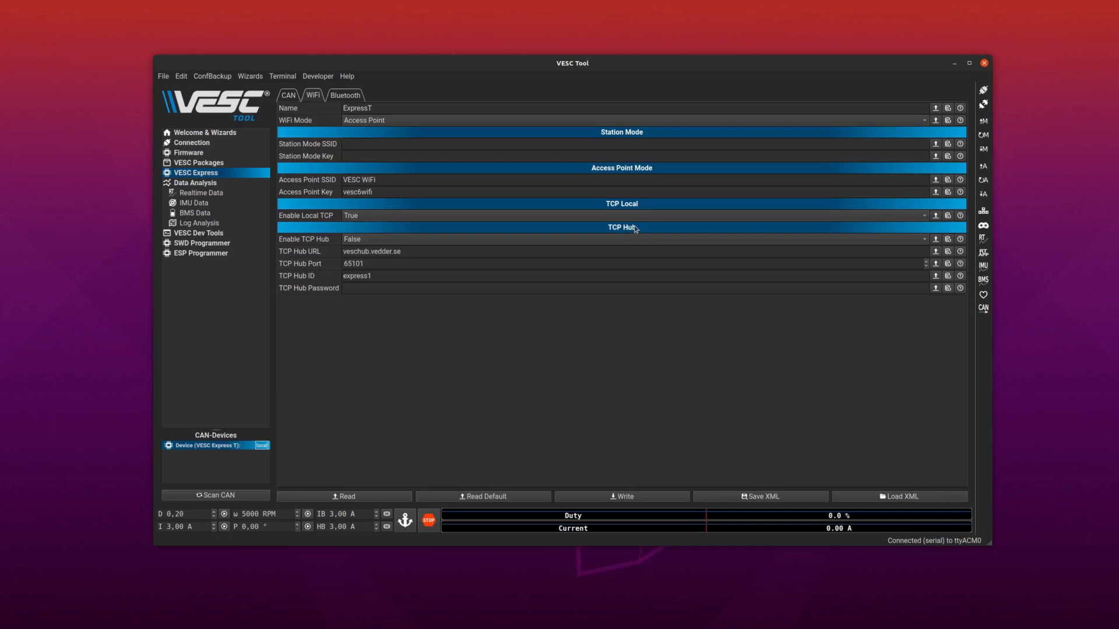
pyautogui.moveTo(11, 155)
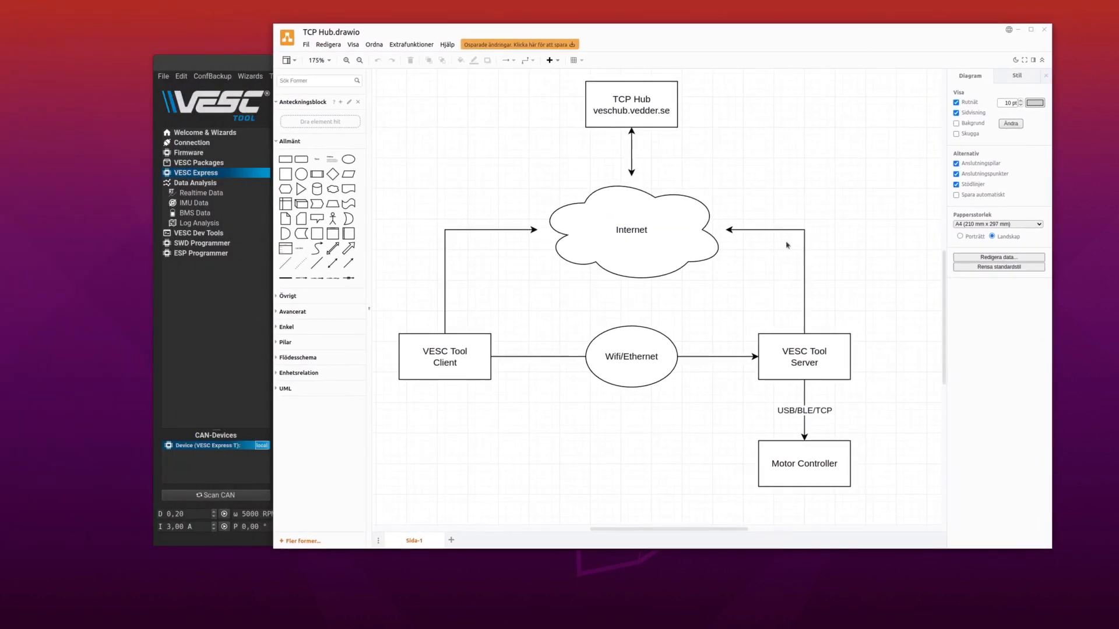
pyautogui.moveTo(629, 423)
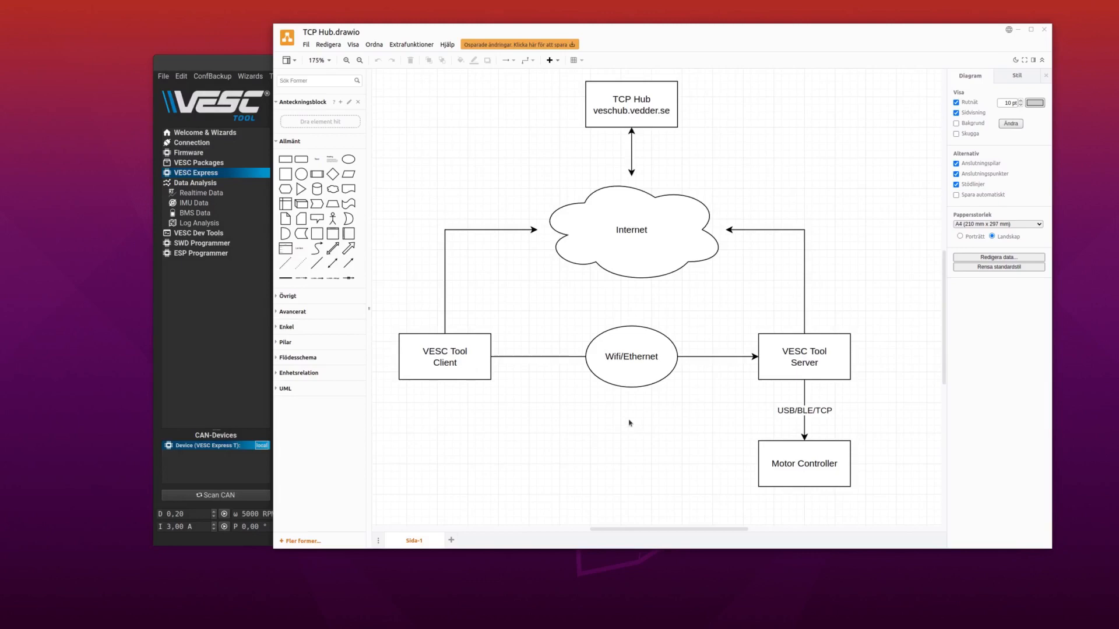
pyautogui.moveTo(672, 406)
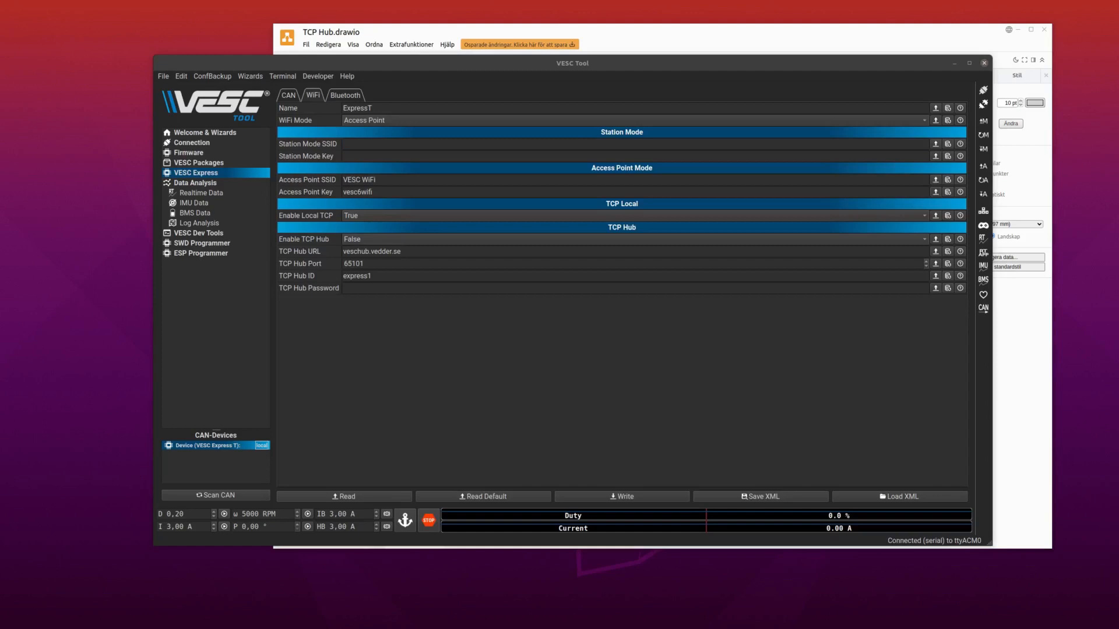
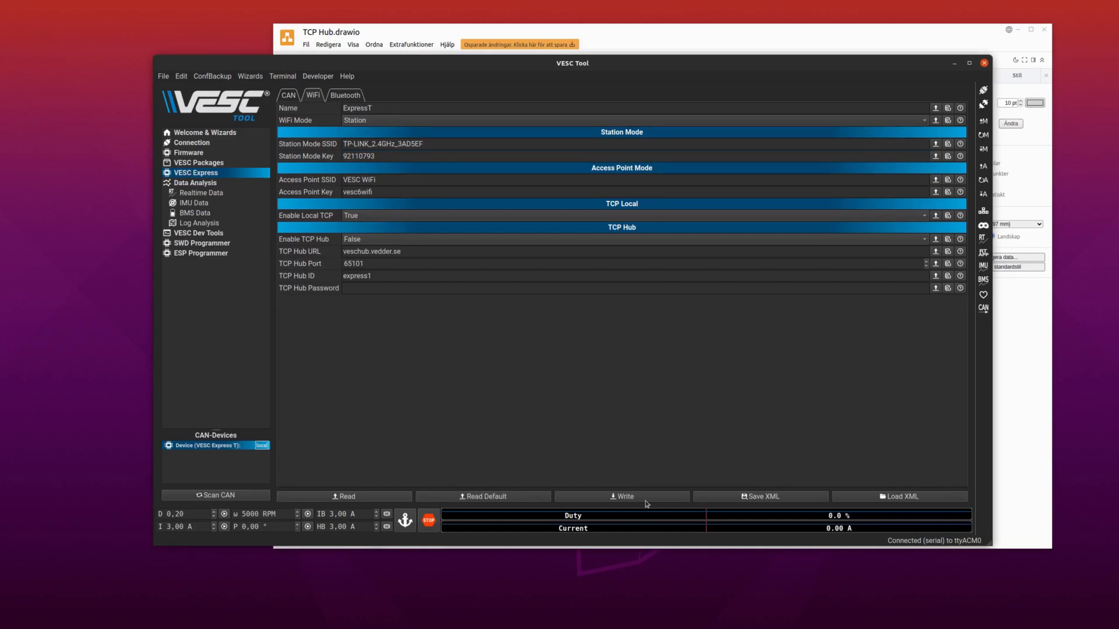
pyautogui.click(619, 496)
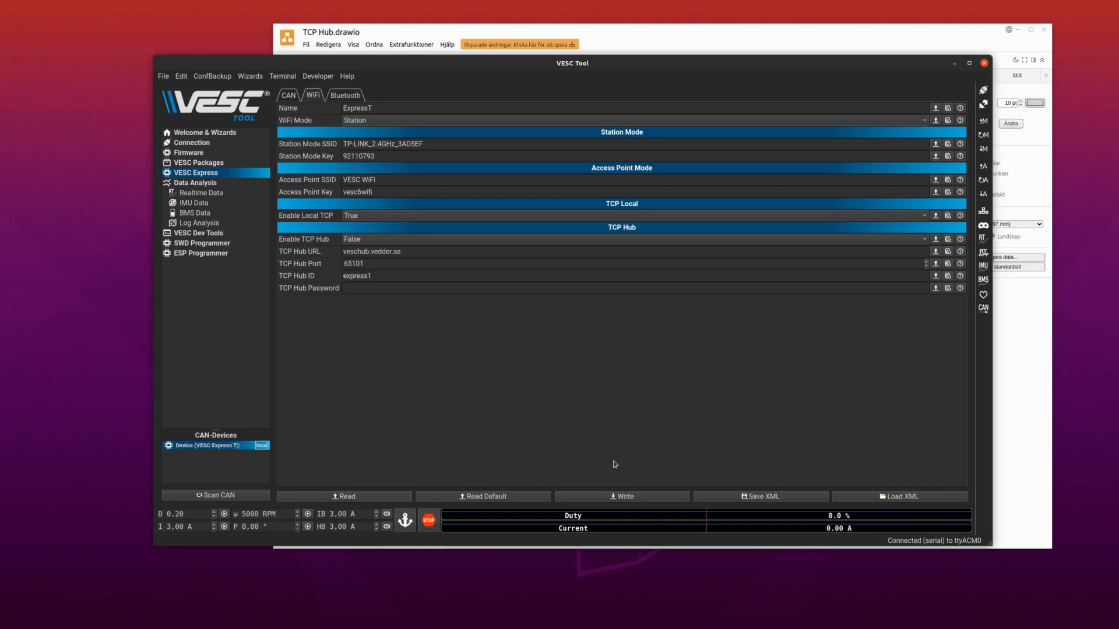
pyautogui.moveTo(437, 371)
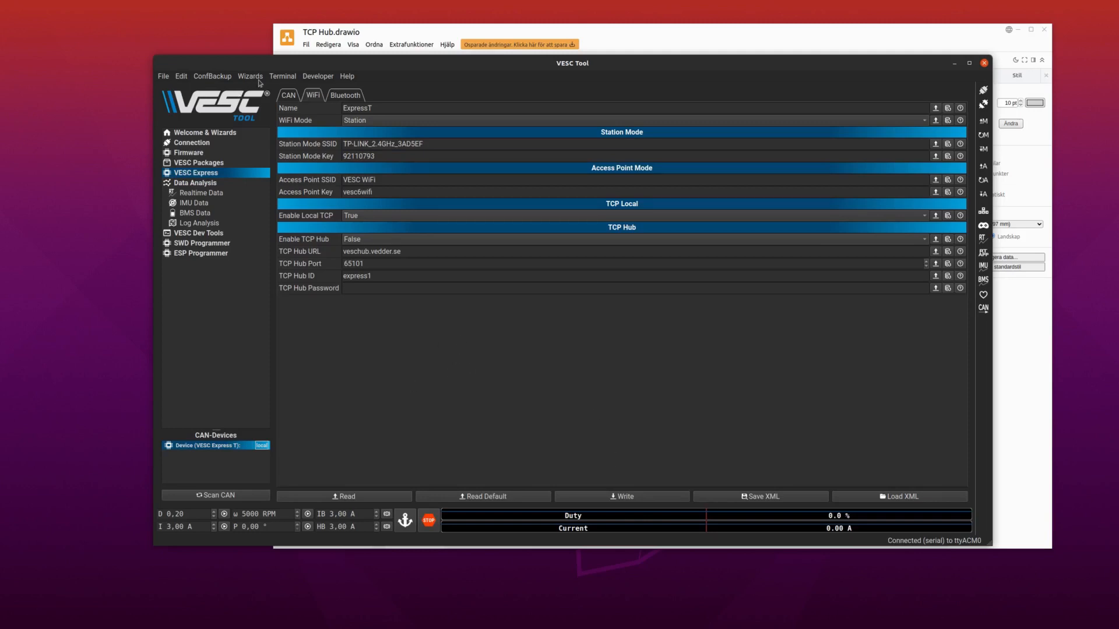
pyautogui.click(282, 77)
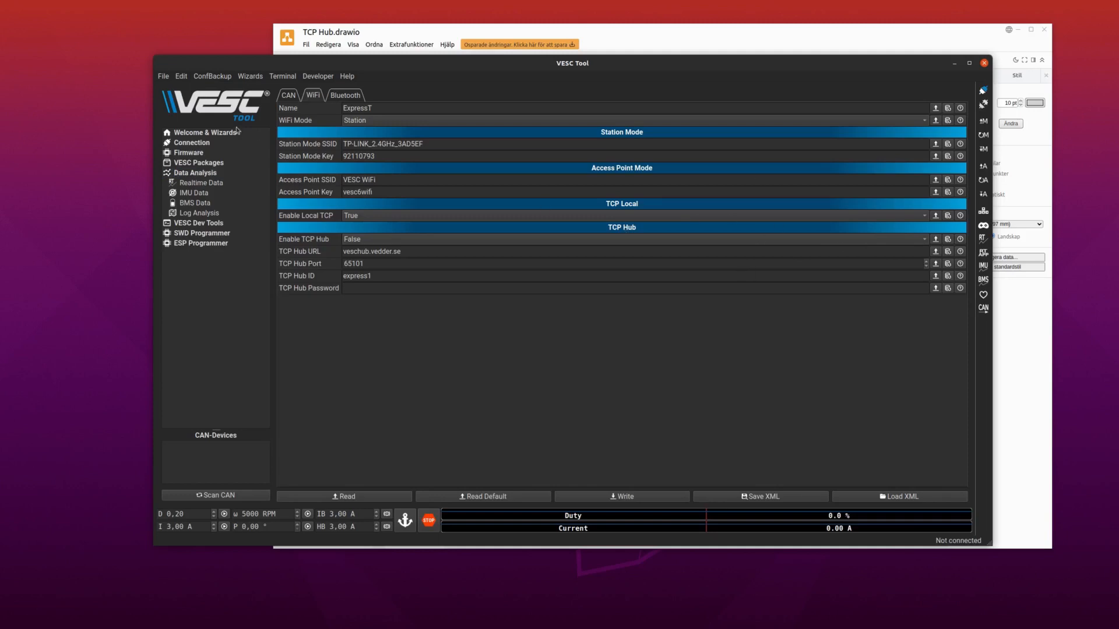
# - Return to Welcome & Wizards until ExpressT (TCP) at 192.168.2.235 appears under Devices Found
pyautogui.click(205, 132)
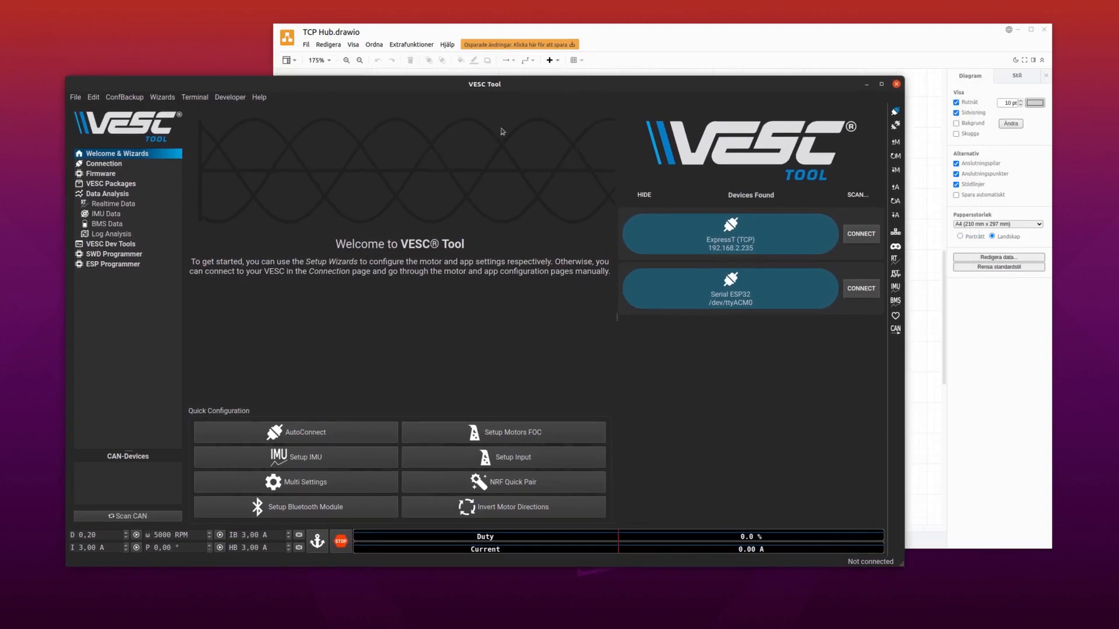
pyautogui.moveTo(745, 260)
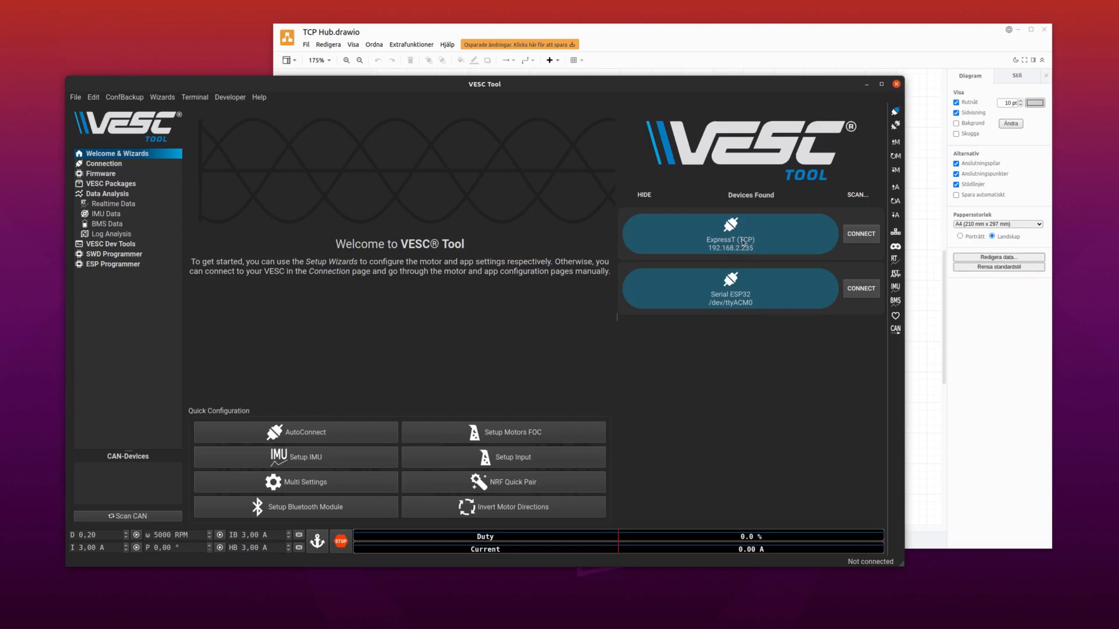
pyautogui.moveTo(507, 279)
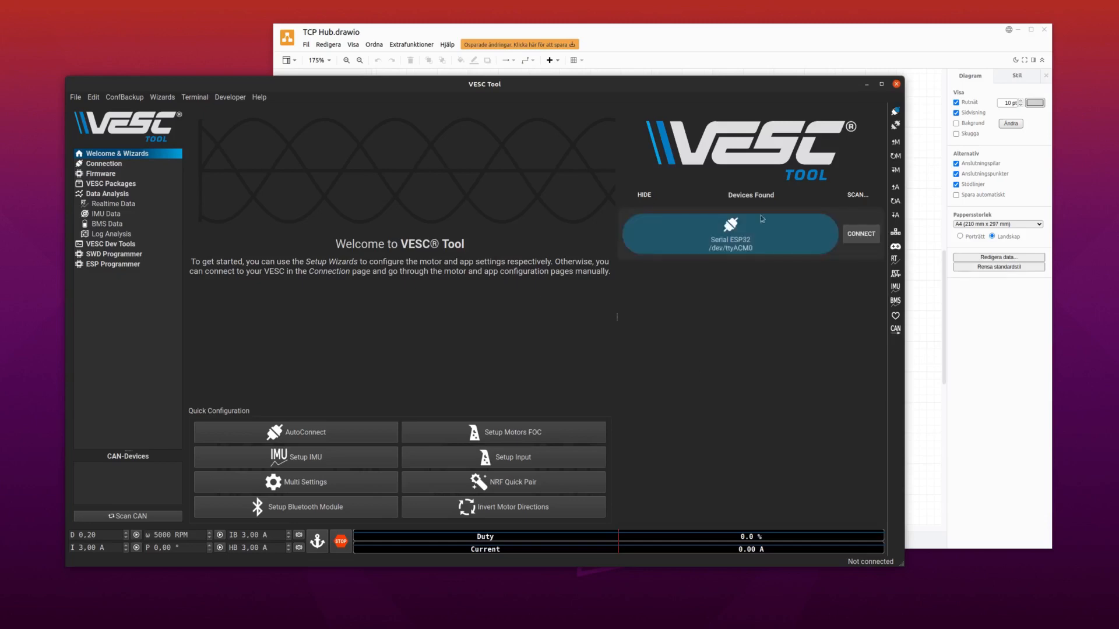
pyautogui.moveTo(753, 249)
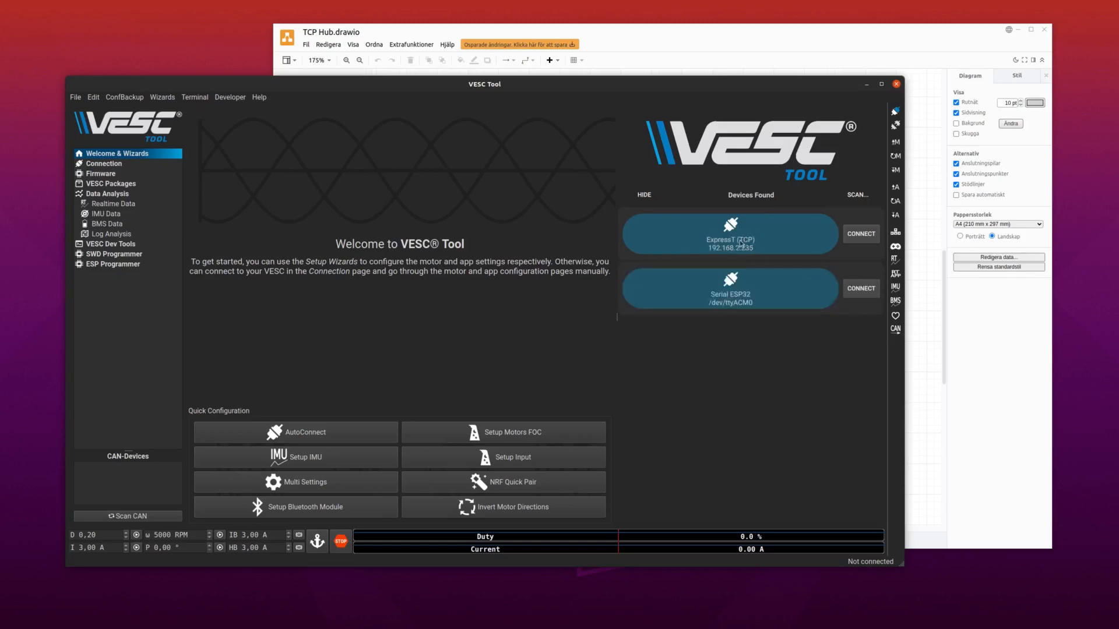
pyautogui.moveTo(834, 242)
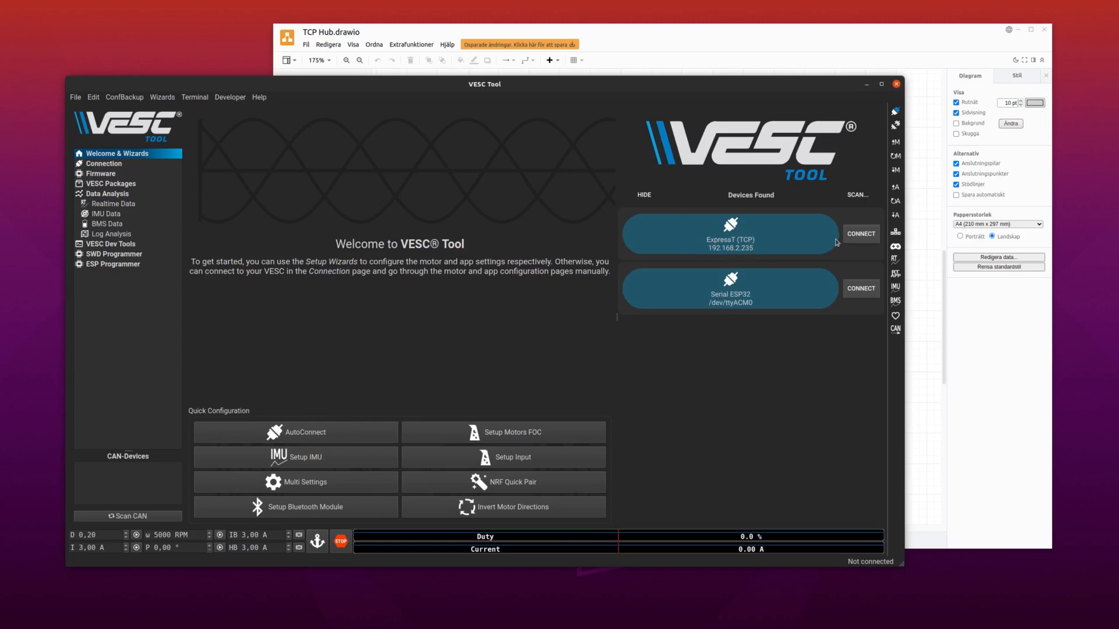
# - Connect to ExpressT over TCP at 192.168.2.235 and show its VESC Express WiFi settings
pyautogui.click(860, 233)
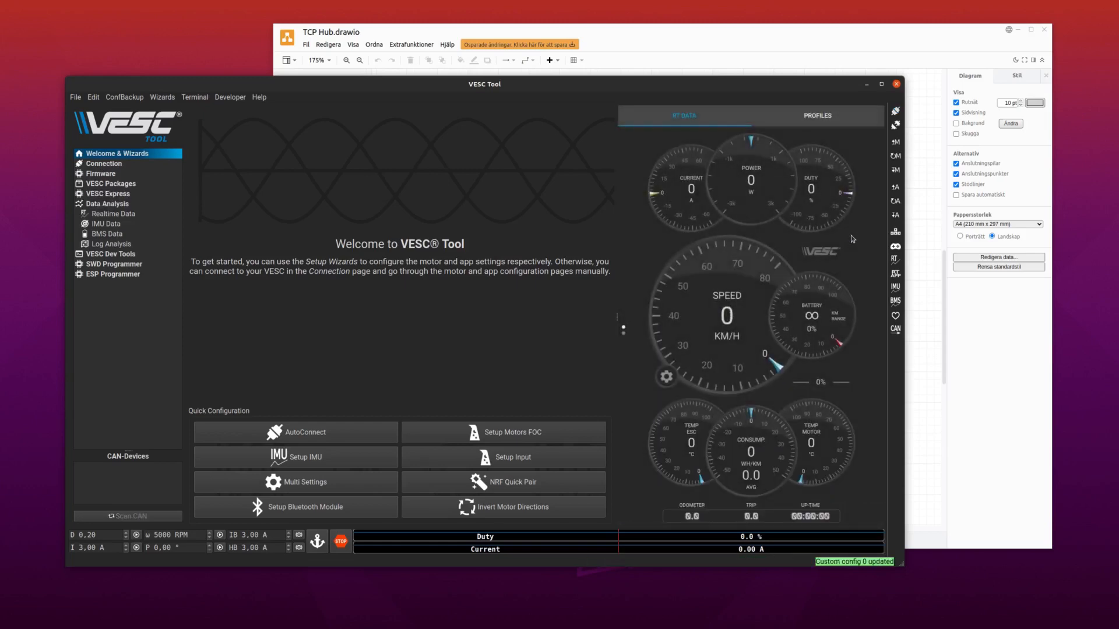
pyautogui.click(107, 193)
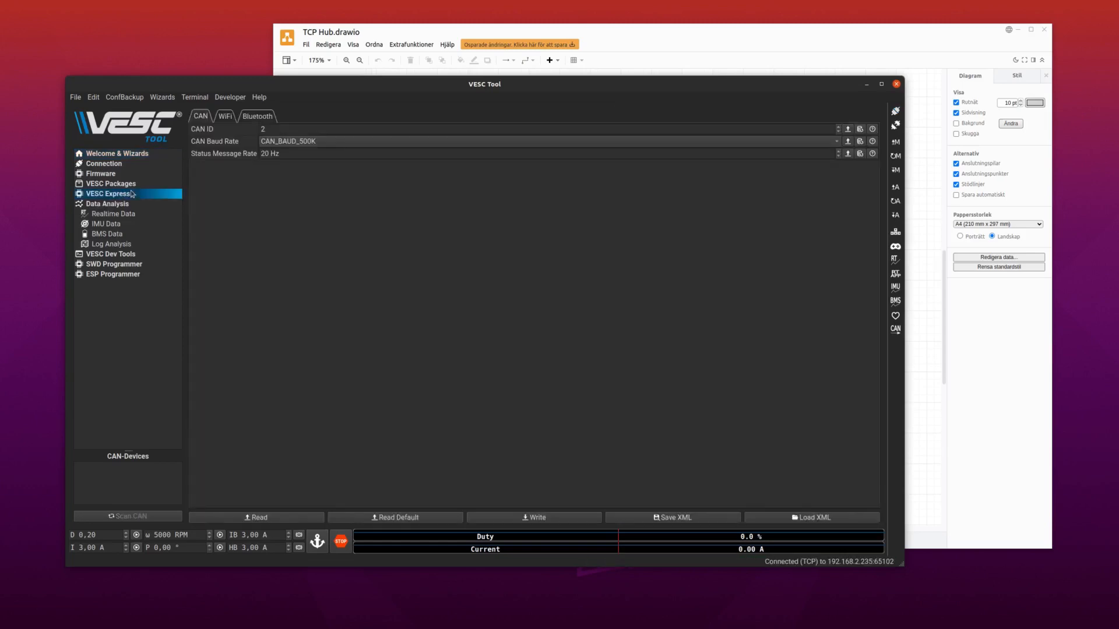
pyautogui.click(224, 116)
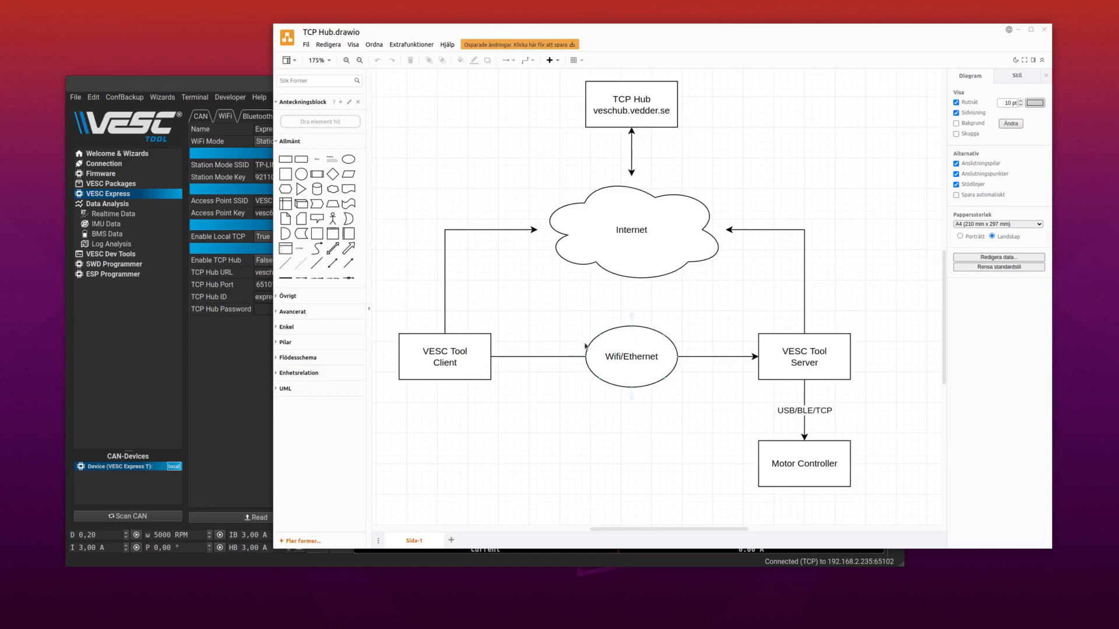
# - Point out the client, server and TCP Hub boxes in the draw.io diagram, then return to VESC Tool
pyautogui.click(444, 357)
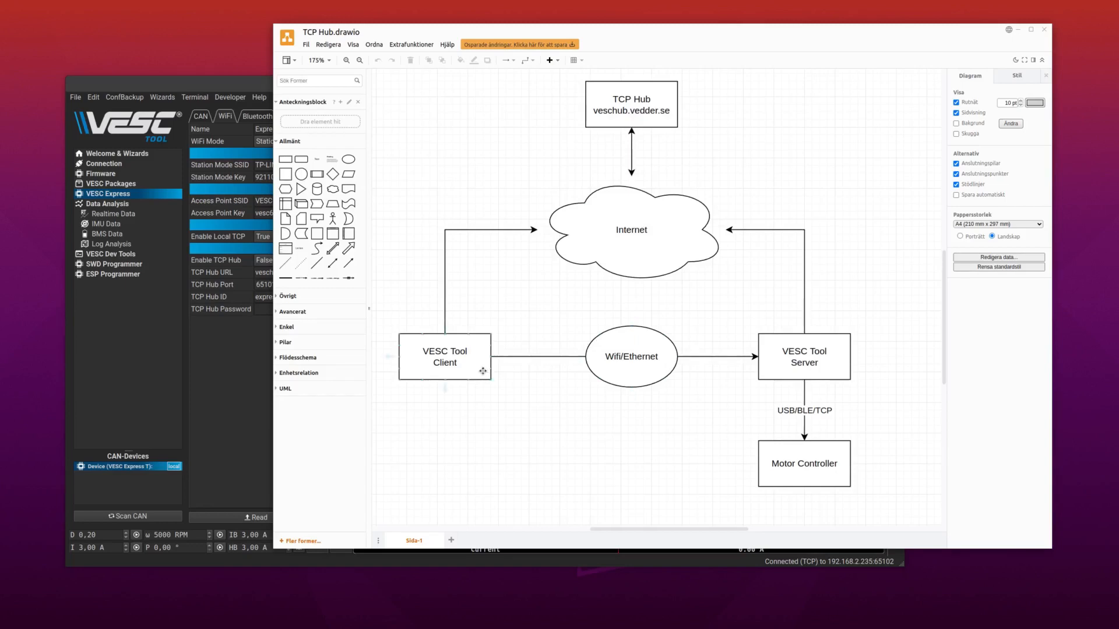
pyautogui.click(504, 417)
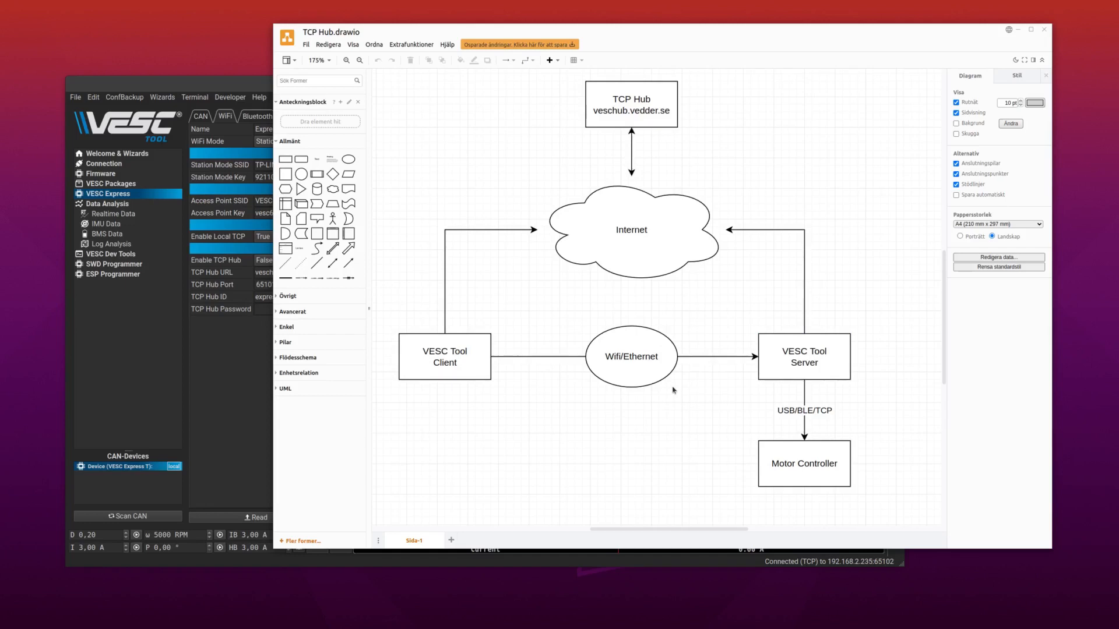
pyautogui.click(803, 357)
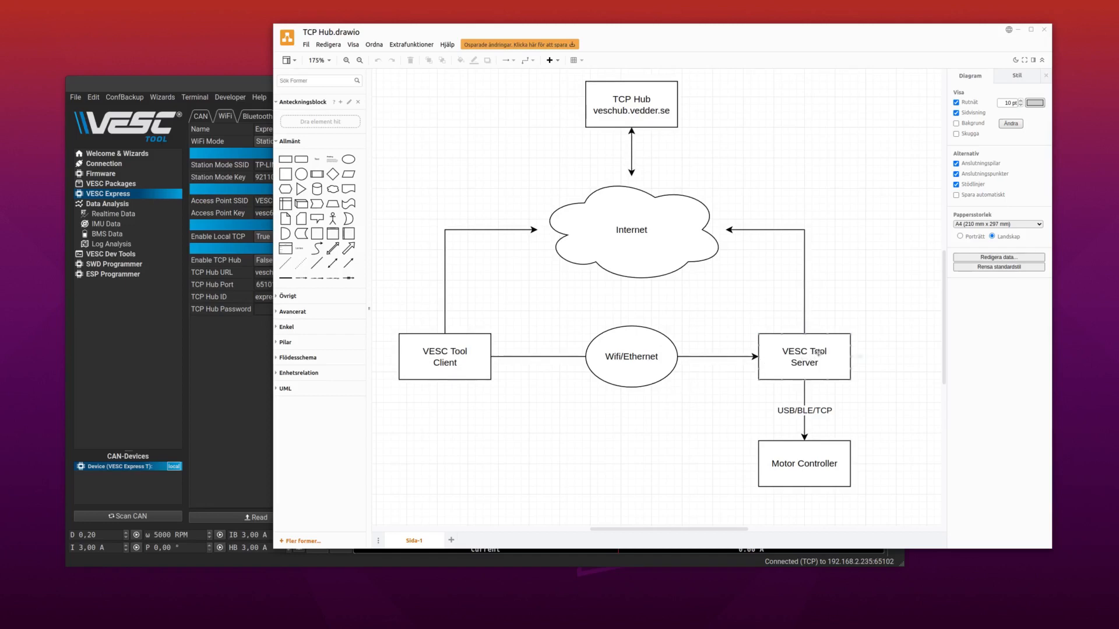
pyautogui.click(803, 356)
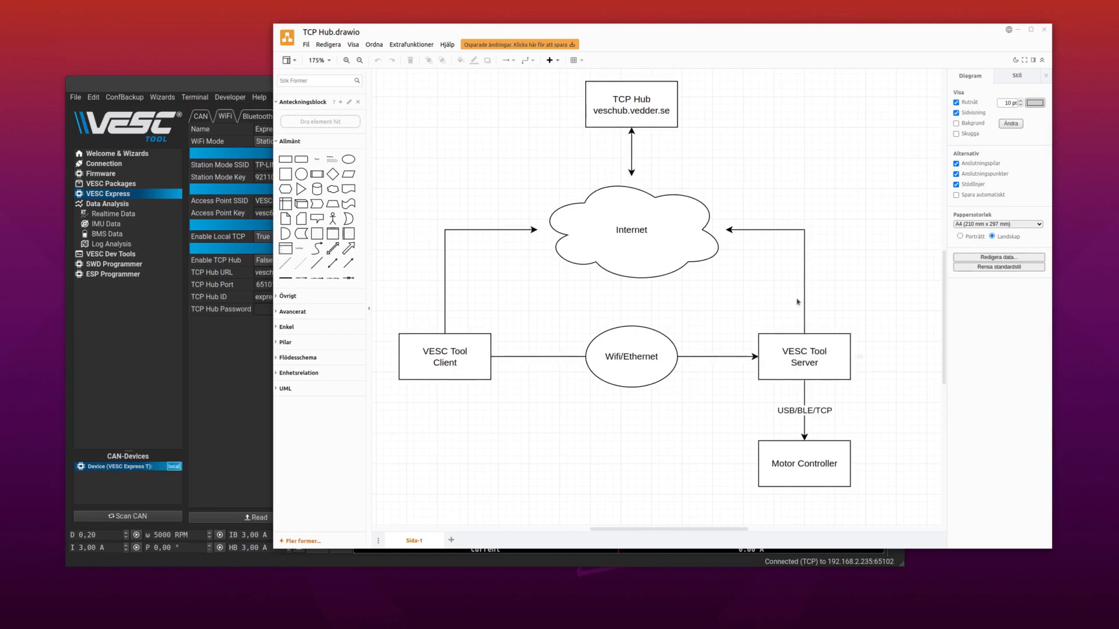
pyautogui.moveTo(456, 386)
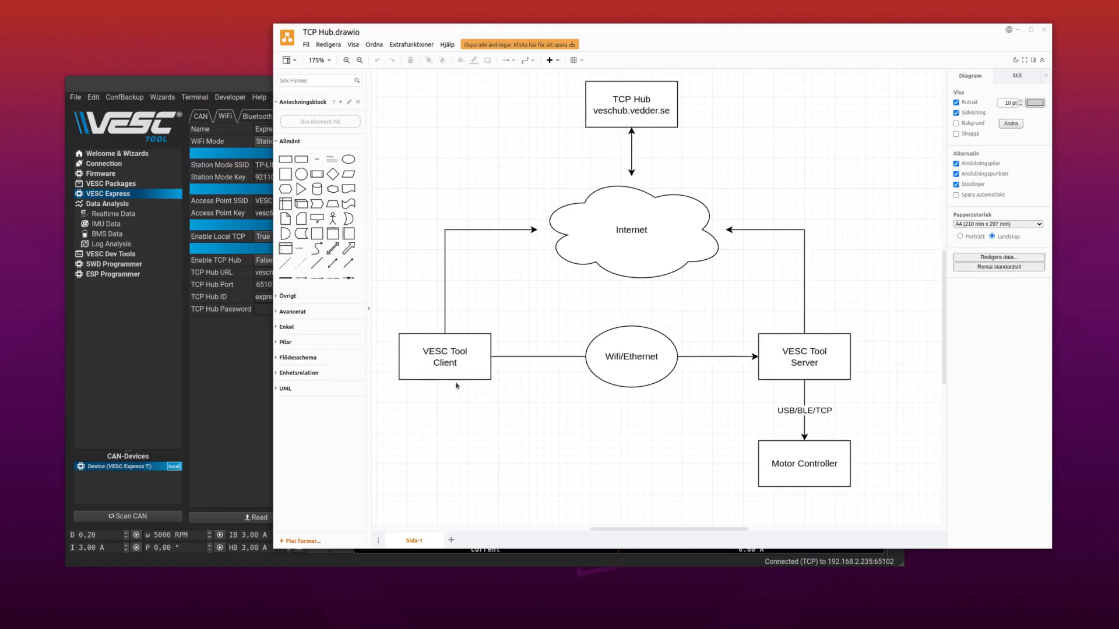
pyautogui.click(444, 356)
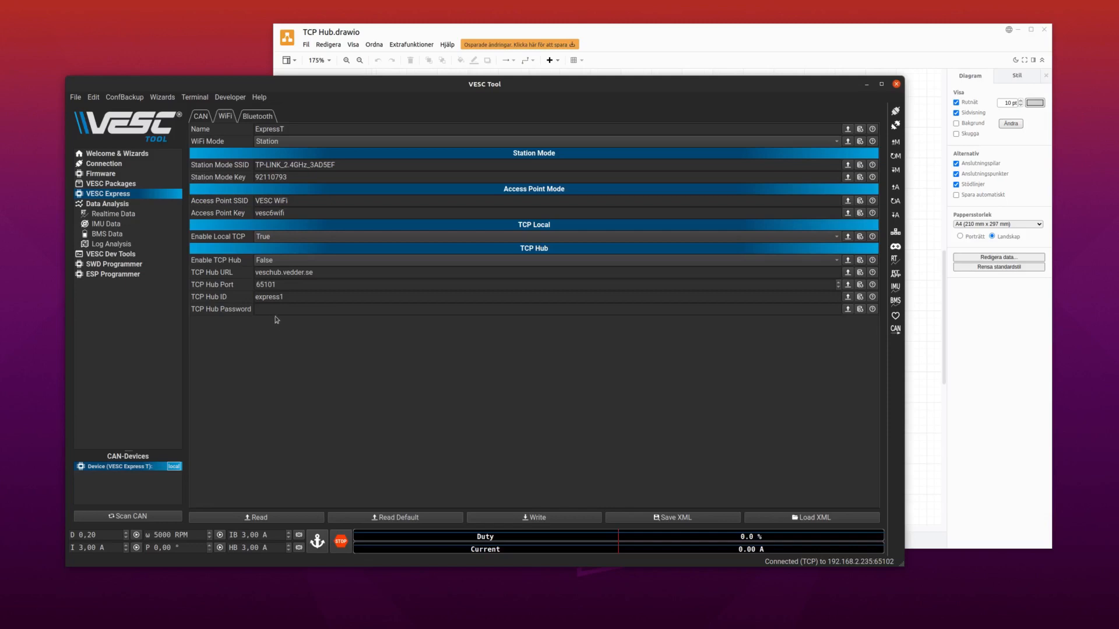
pyautogui.moveTo(530, 257)
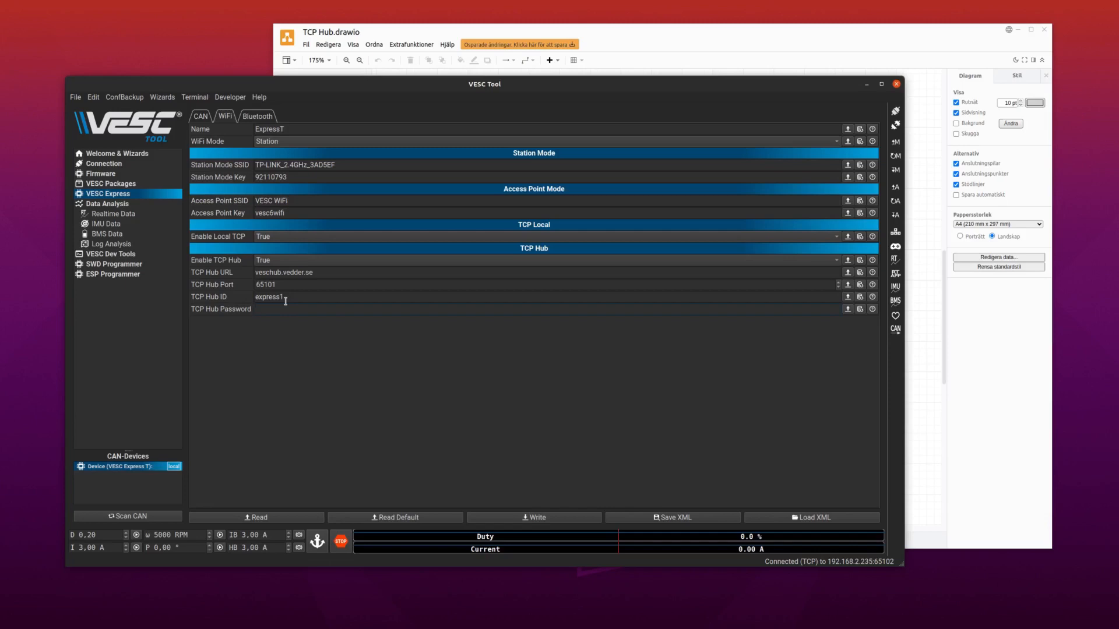
pyautogui.doubleClick(270, 297)
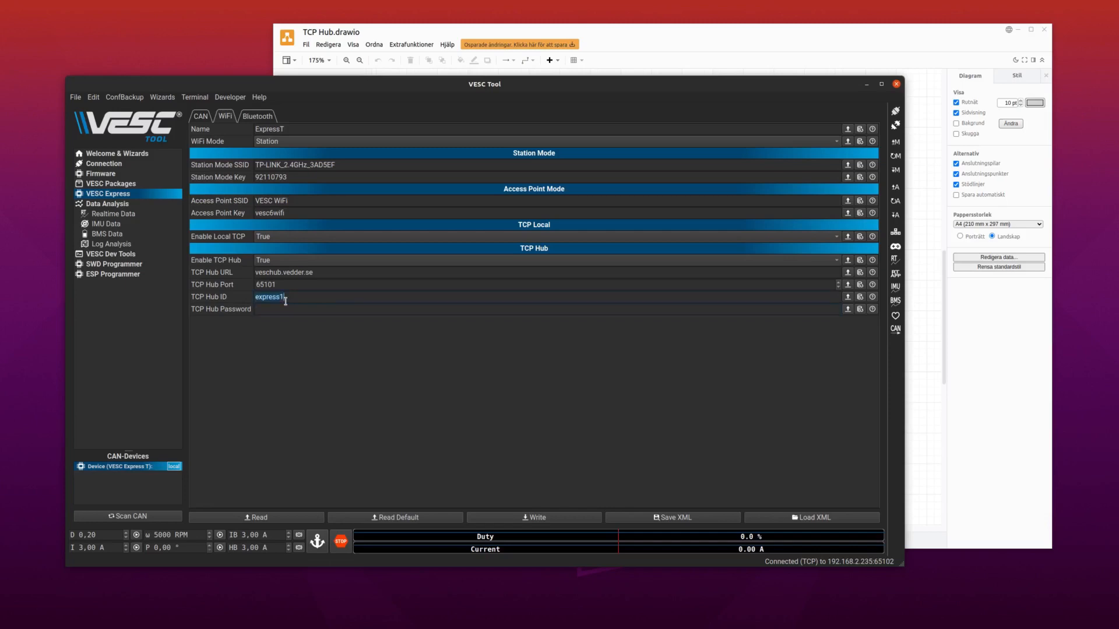
pyautogui.moveTo(340, 343)
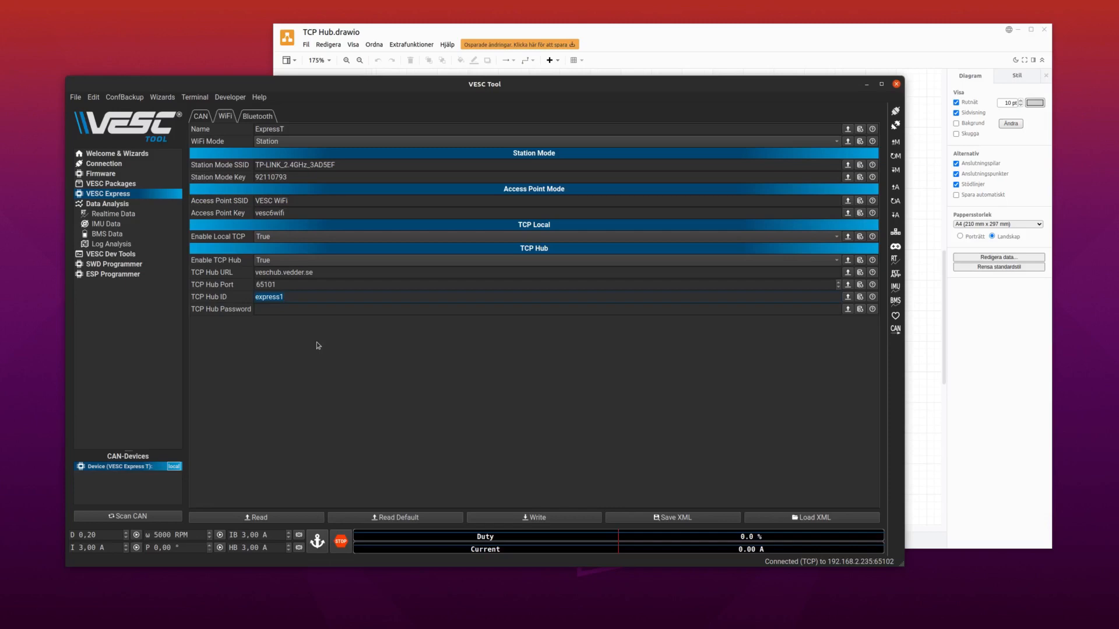
pyautogui.click(283, 297)
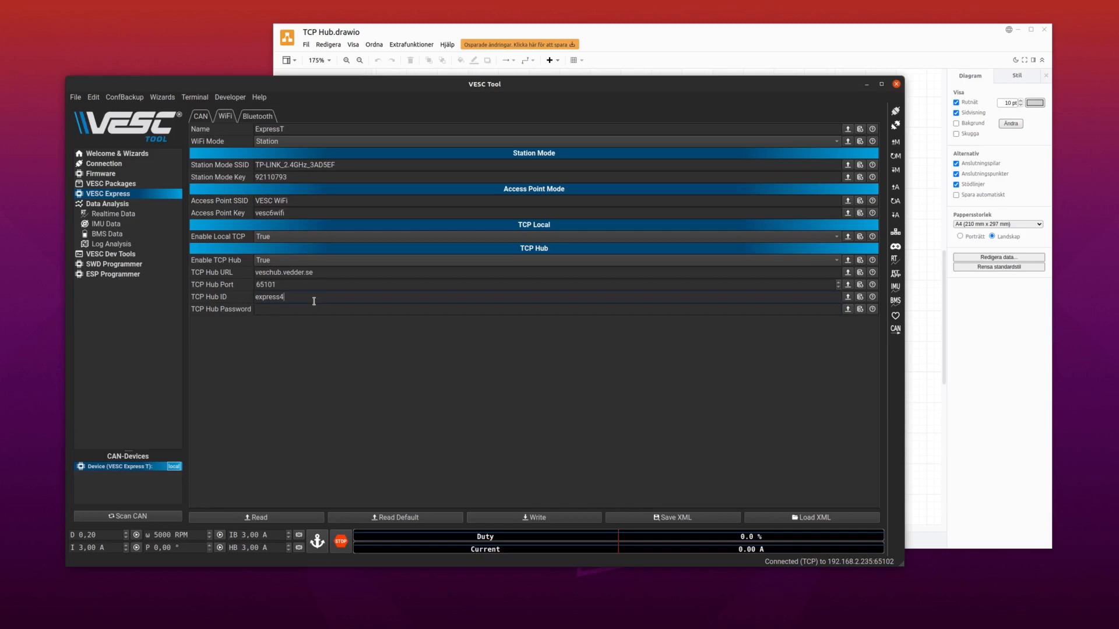
pyautogui.moveTo(301, 325)
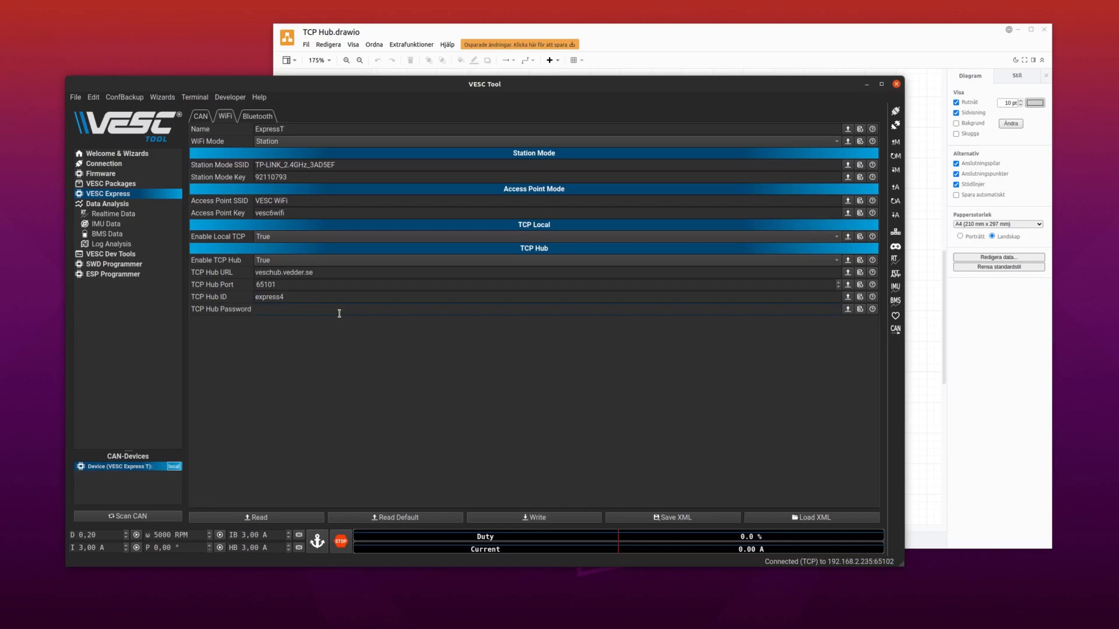
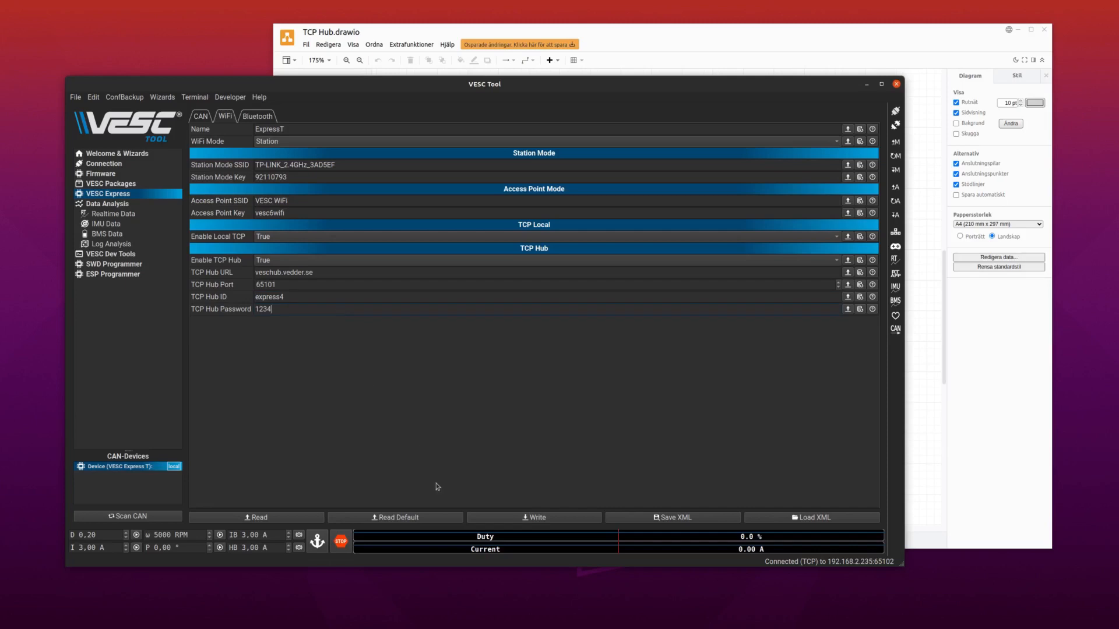
pyautogui.click(534, 517)
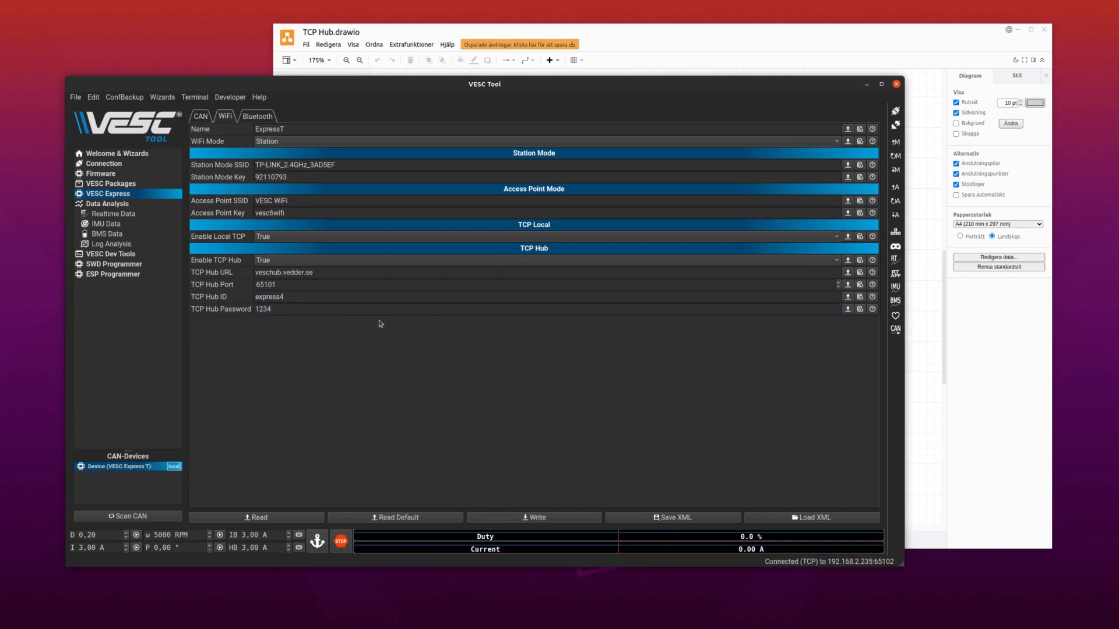
# - Reboot the VESC Express from the Terminal menu and return to the Welcome & Wizards page
pyautogui.click(194, 96)
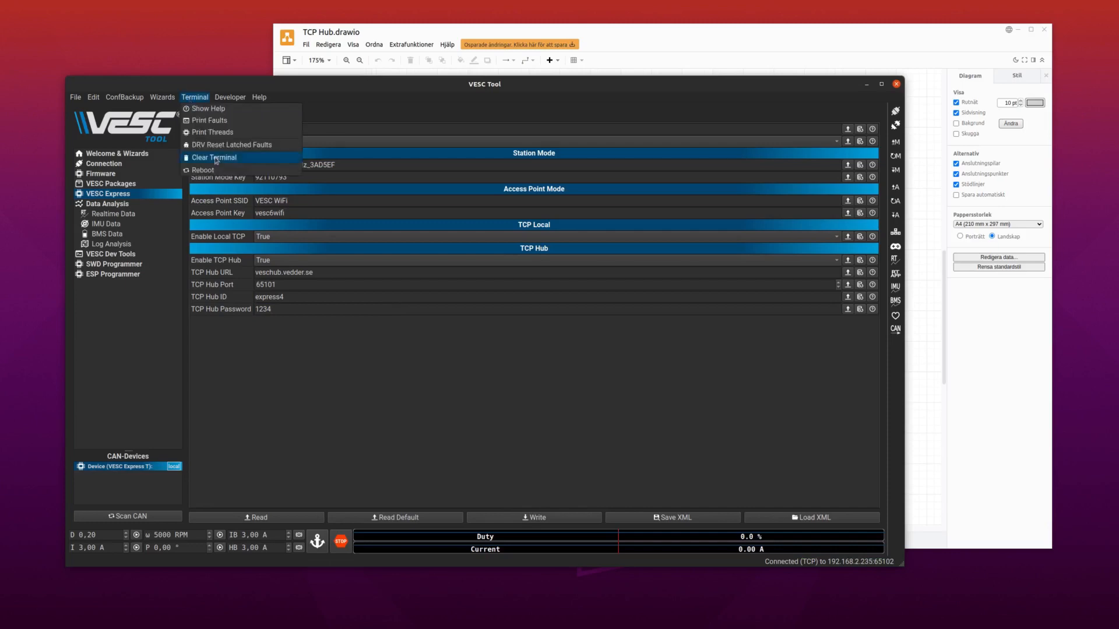
pyautogui.click(203, 170)
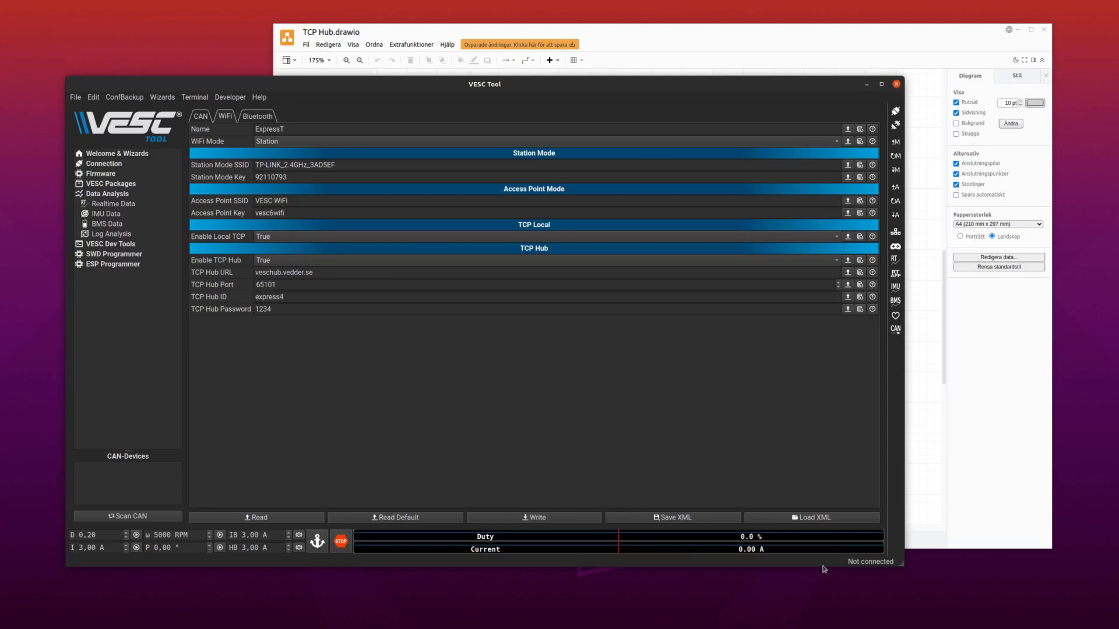
pyautogui.moveTo(676, 457)
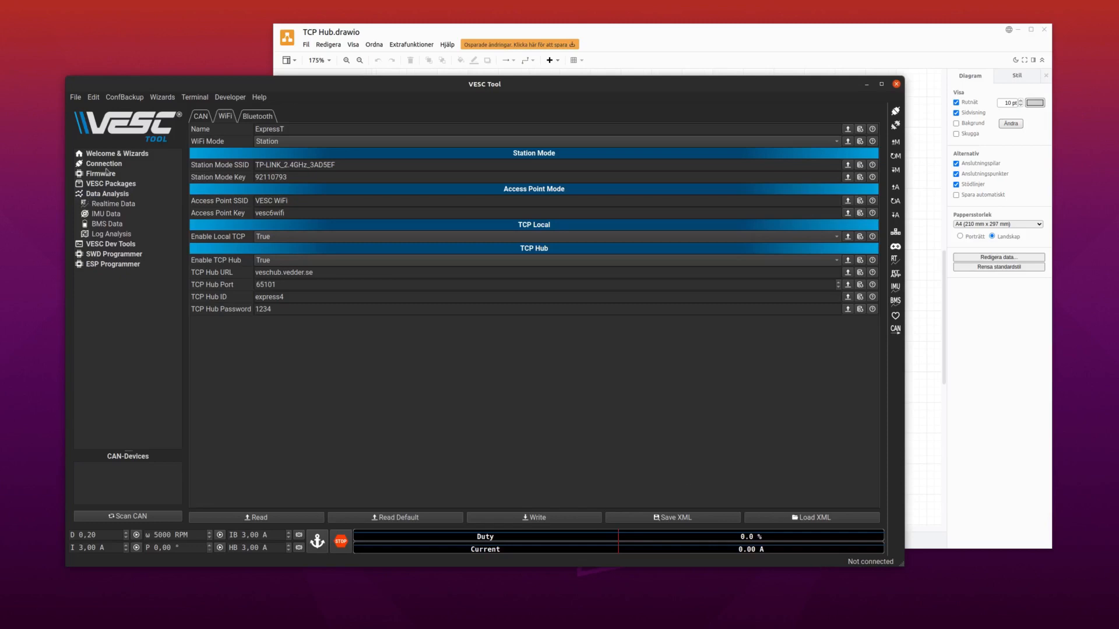
pyautogui.click(117, 154)
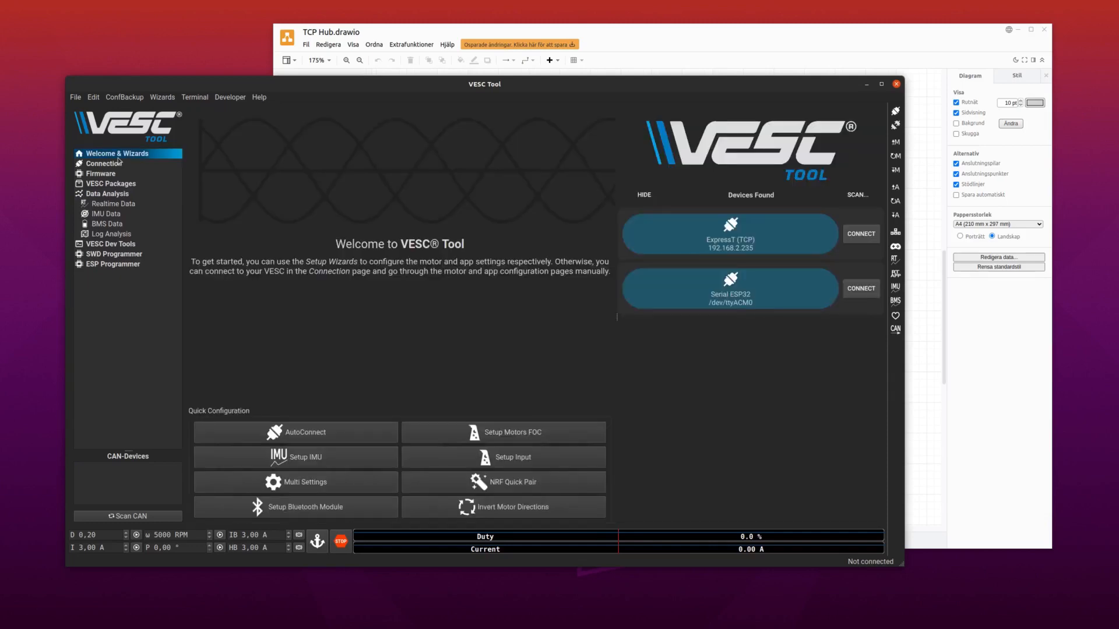
pyautogui.moveTo(669, 254)
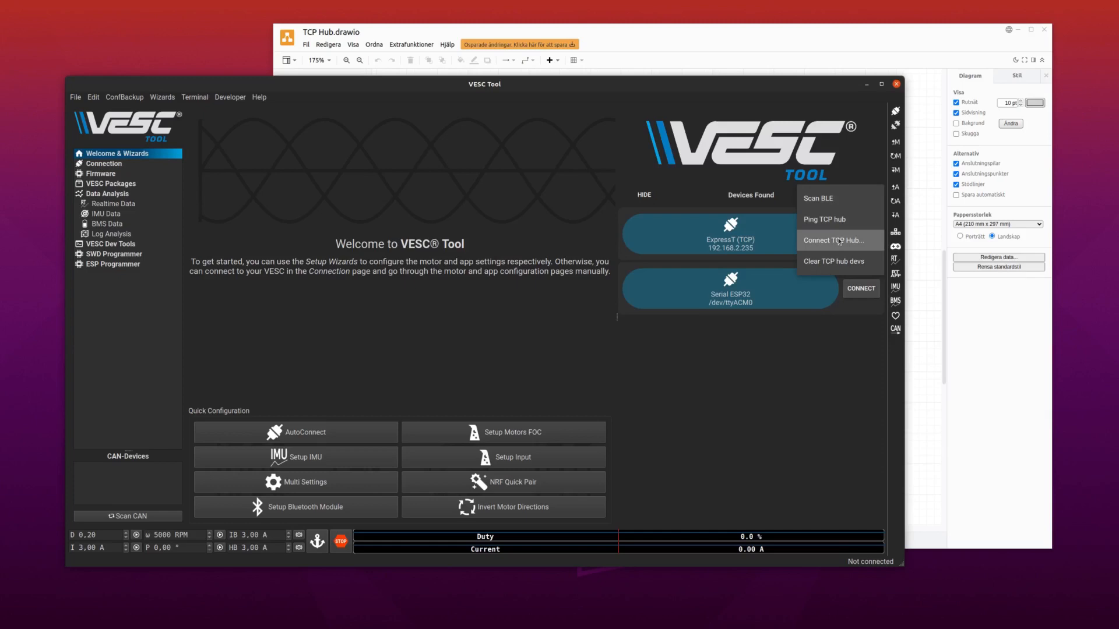
pyautogui.click(832, 240)
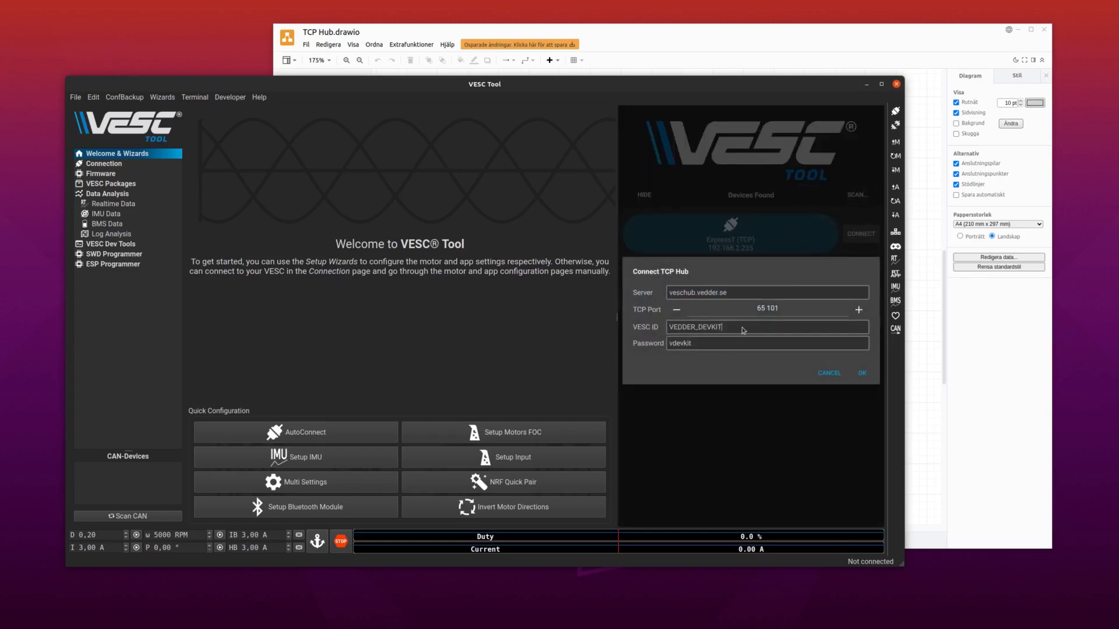
pyautogui.write('express4')
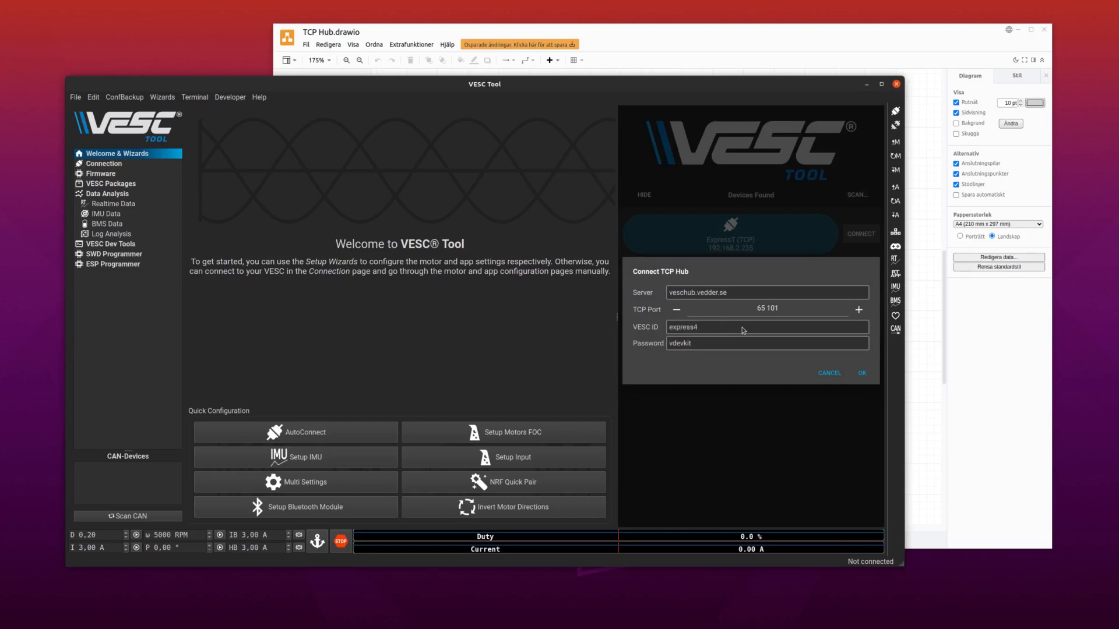
pyautogui.moveTo(734, 347)
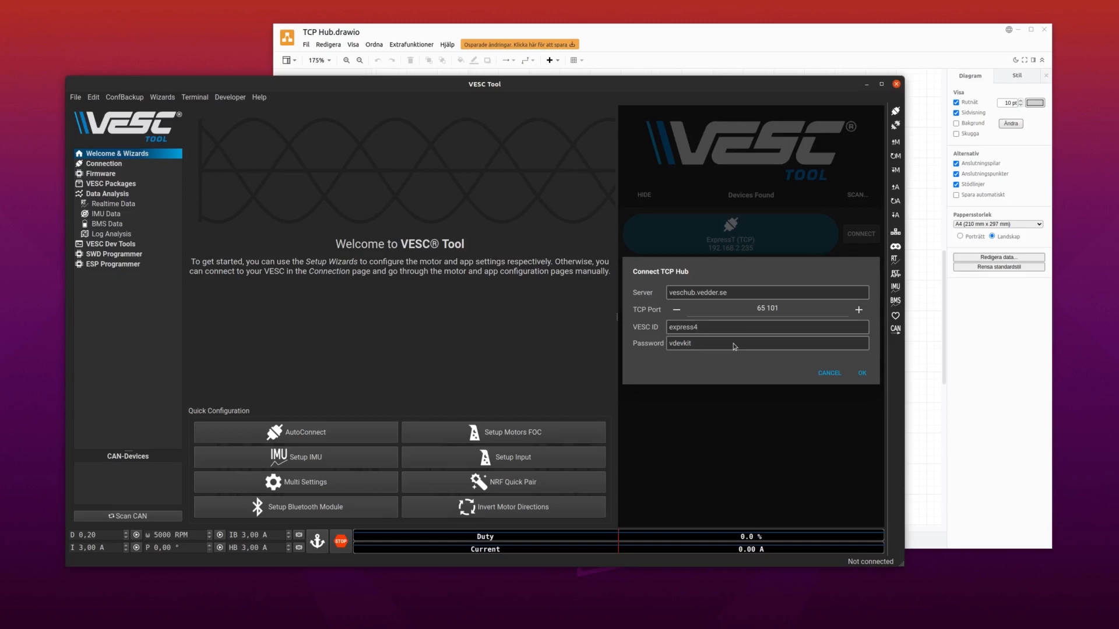
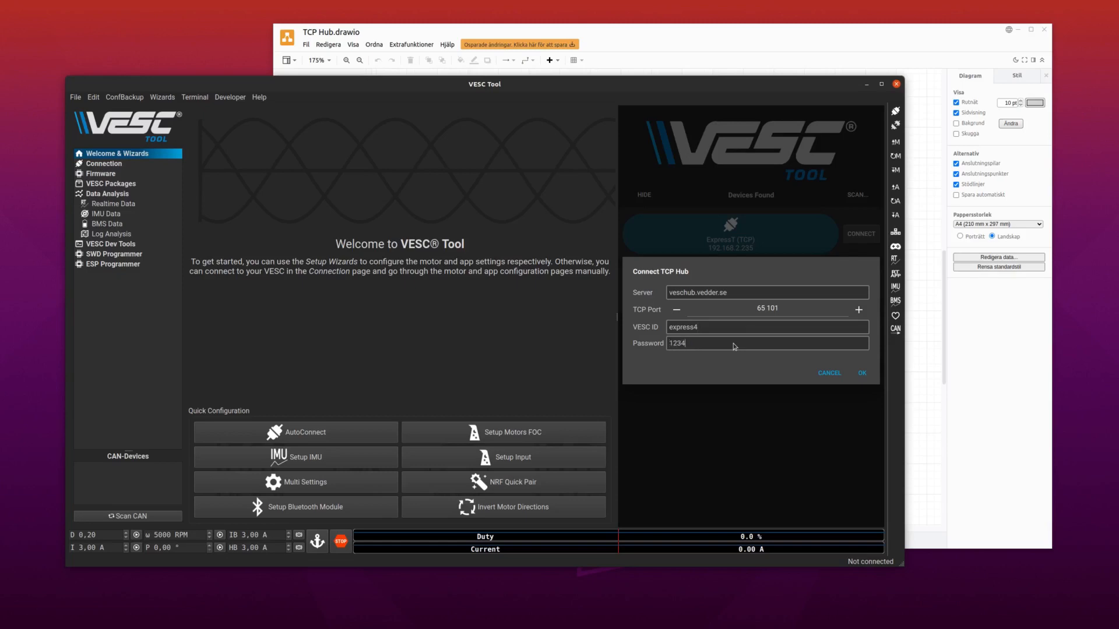
pyautogui.click(861, 372)
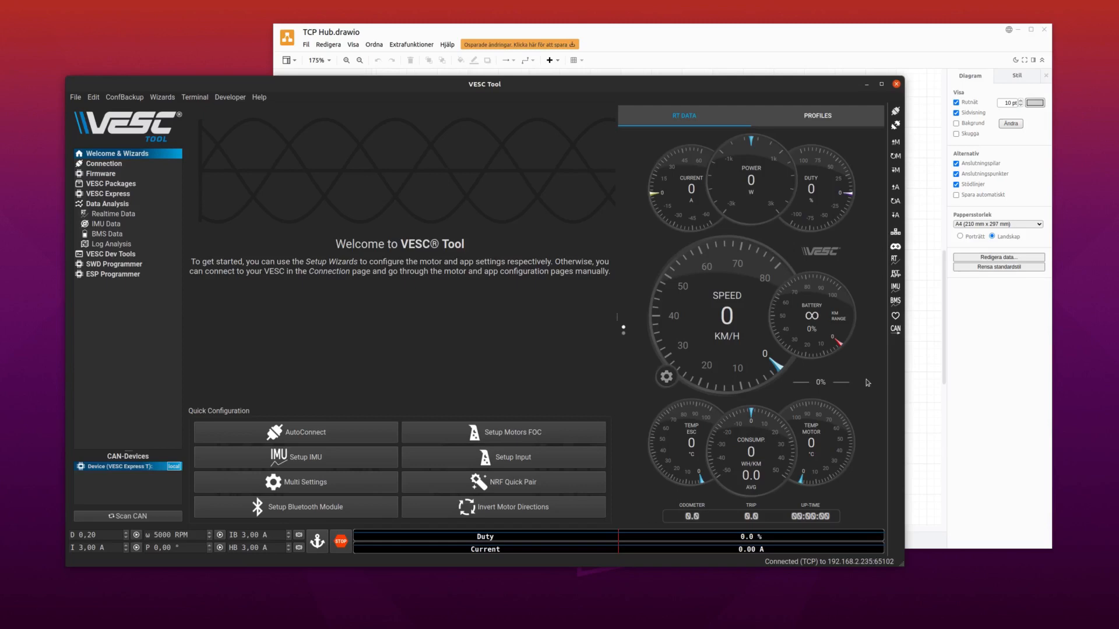
pyautogui.moveTo(890, 404)
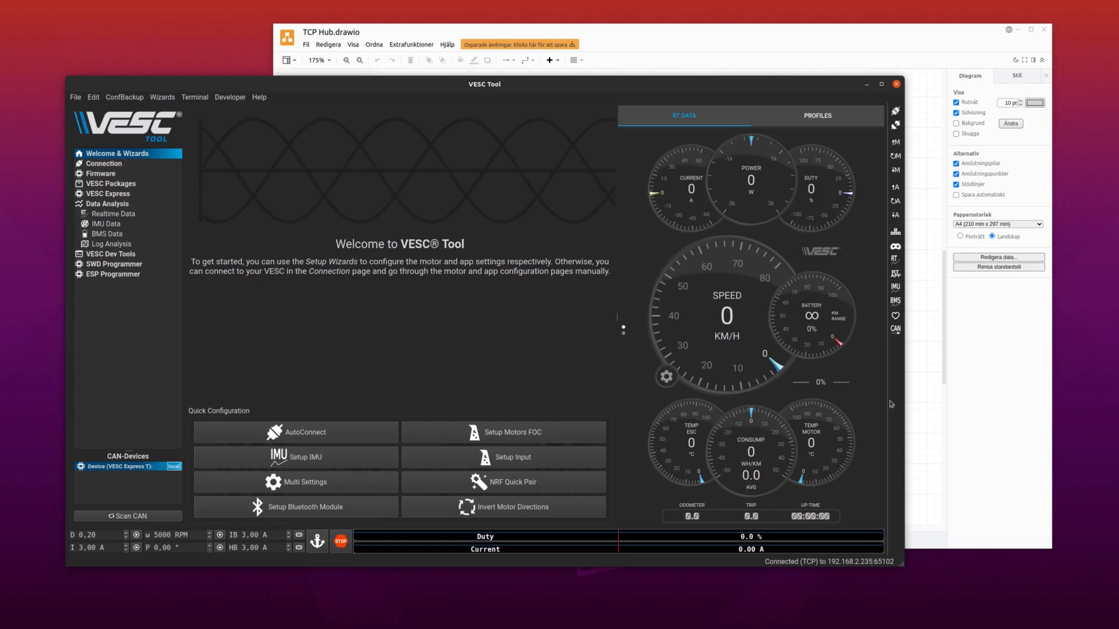
pyautogui.moveTo(839, 139)
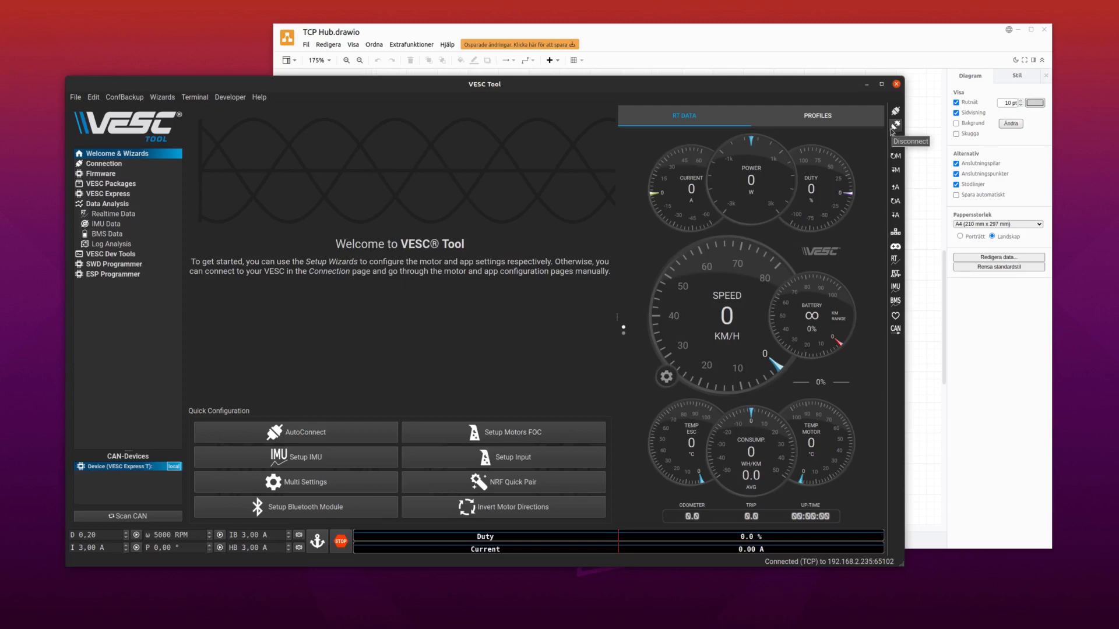
# - Disconnect, scan to find express4 and the other hub devices, connect to express4, then disconnect
pyautogui.click(895, 126)
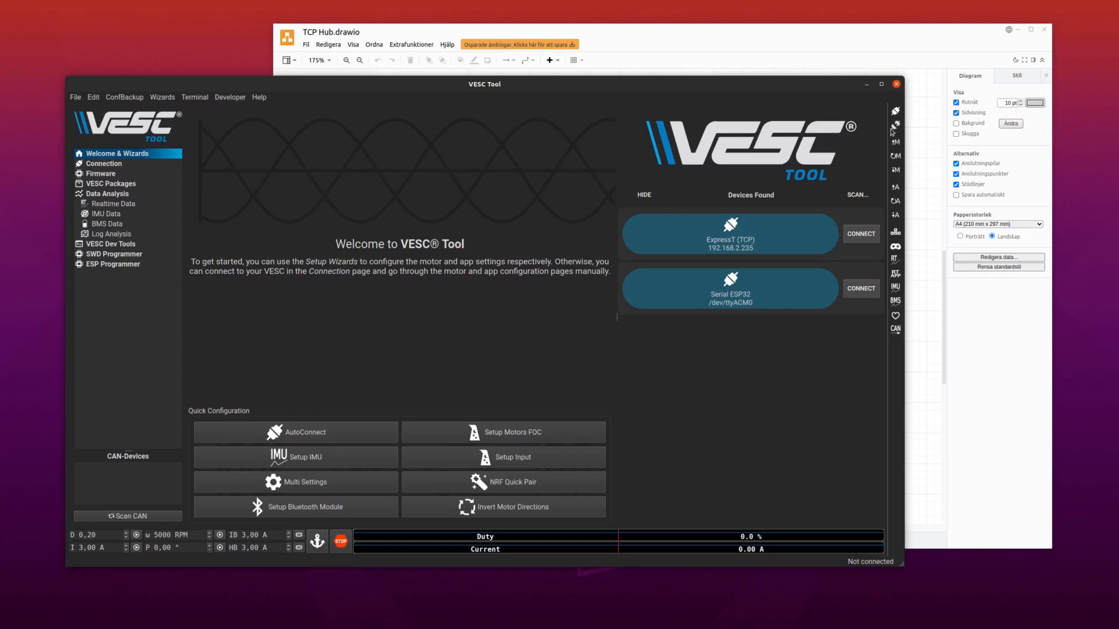
pyautogui.moveTo(895, 127)
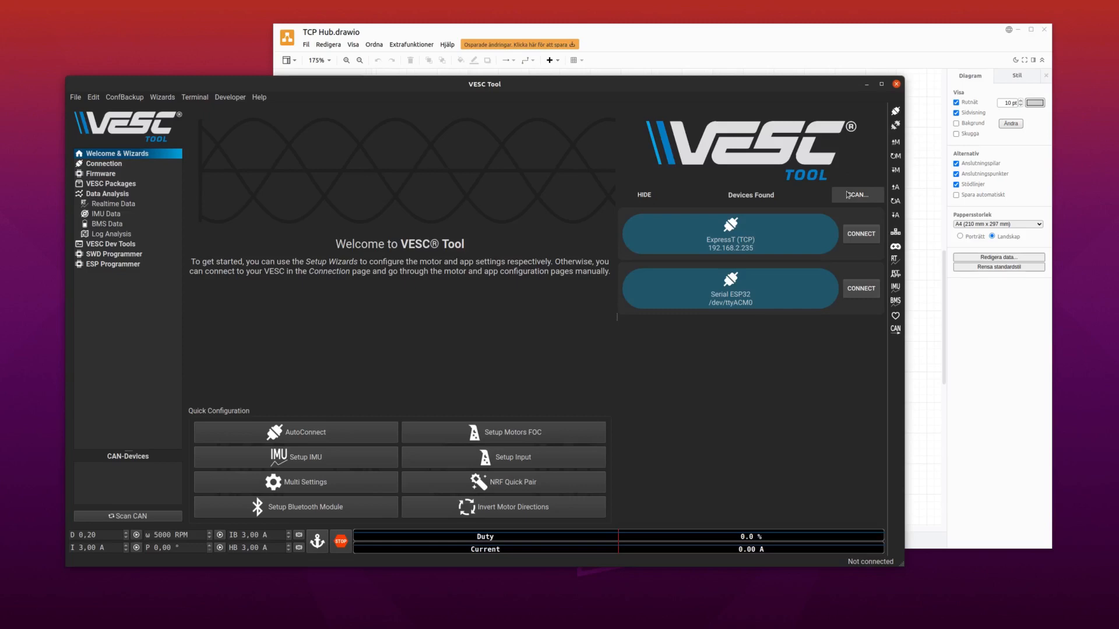
pyautogui.click(856, 194)
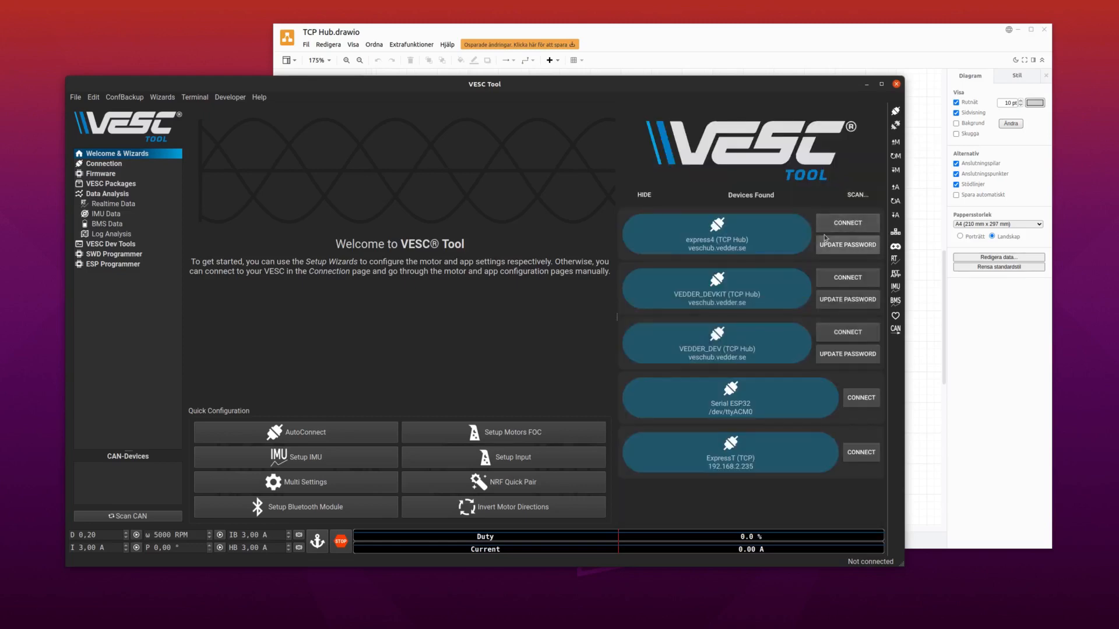
pyautogui.moveTo(698, 325)
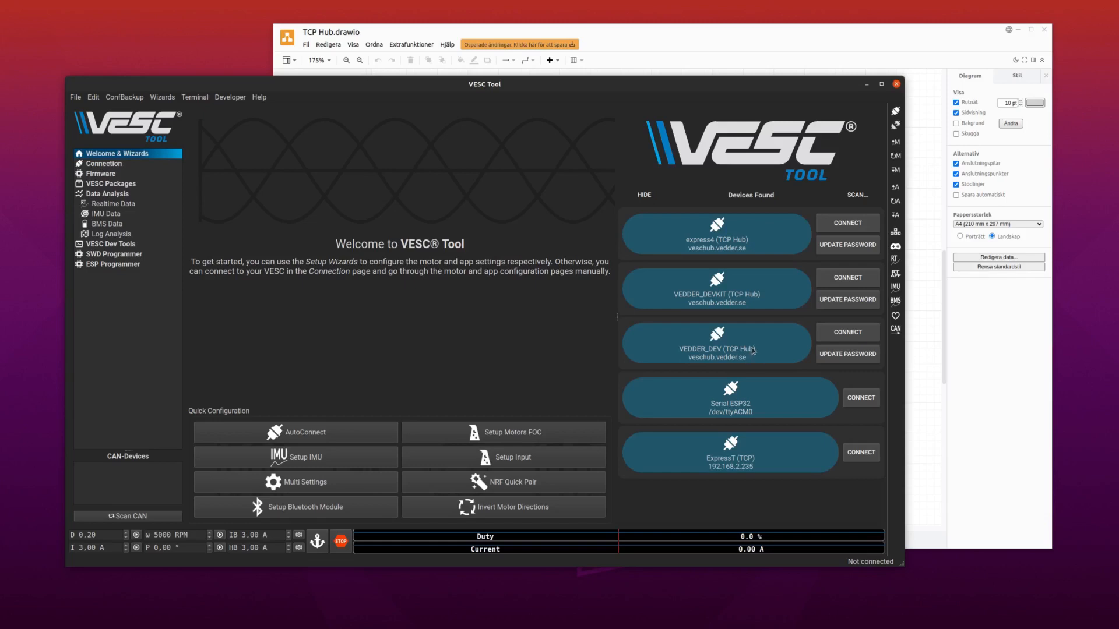
pyautogui.moveTo(745, 330)
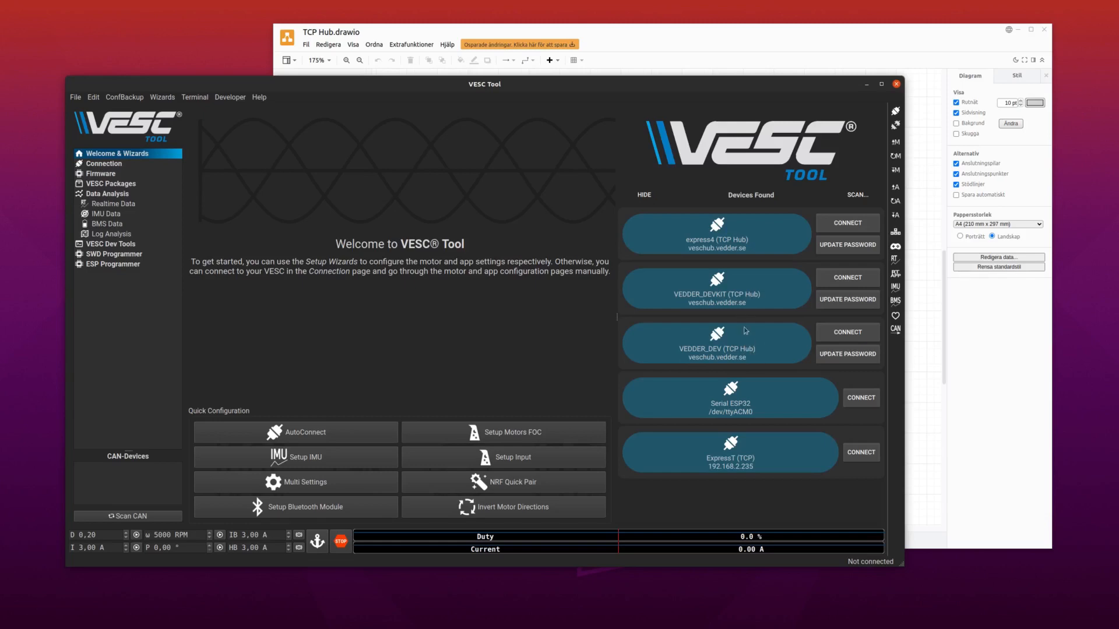
pyautogui.moveTo(745, 323)
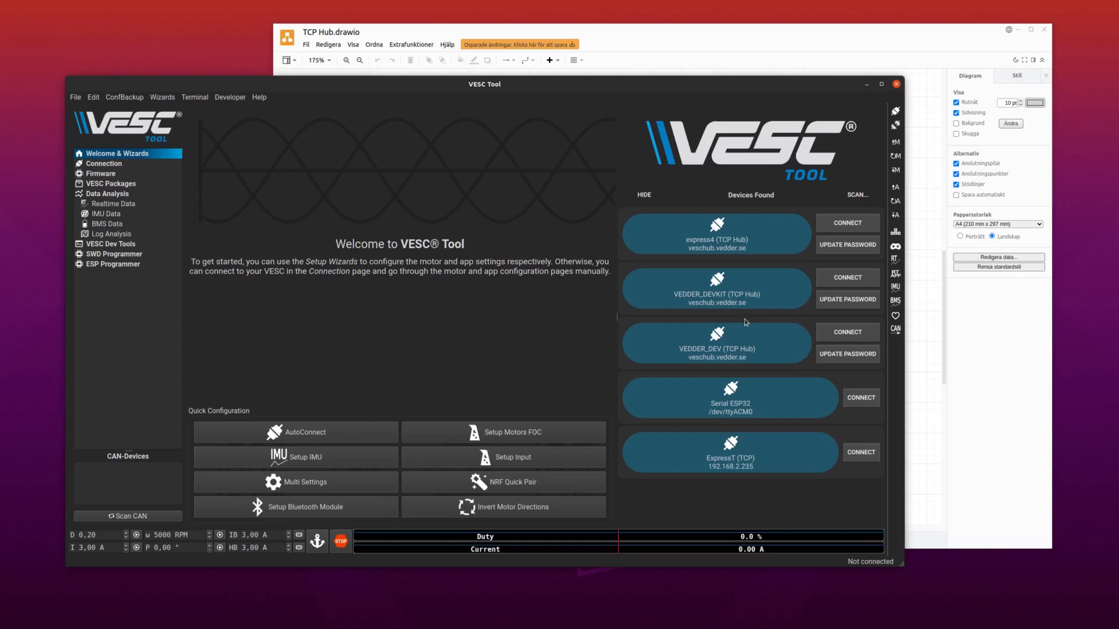
pyautogui.moveTo(749, 318)
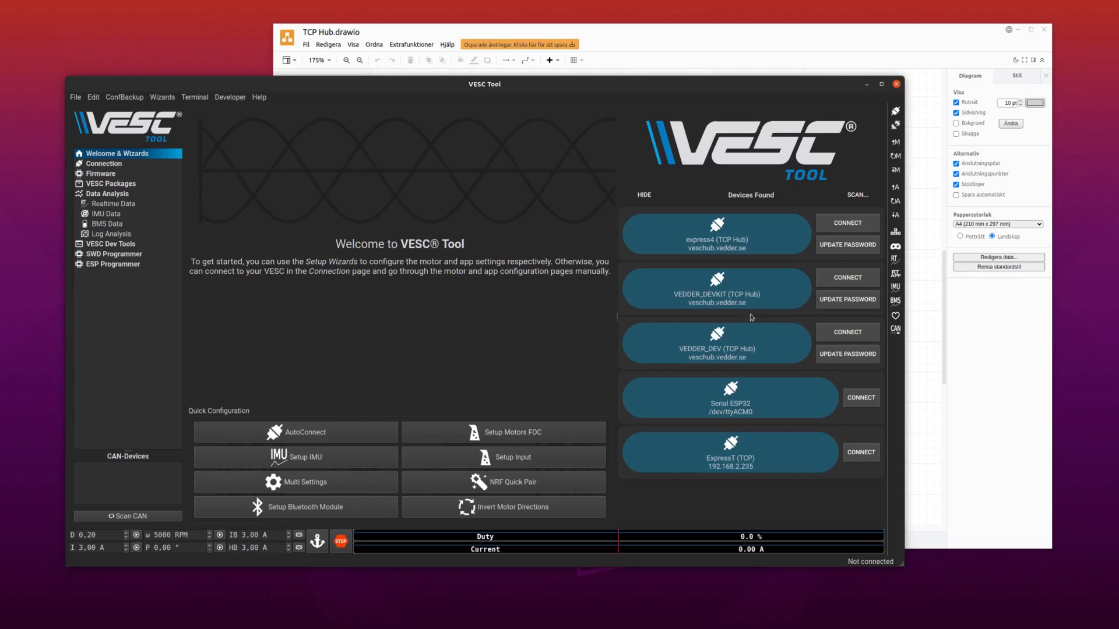
pyautogui.moveTo(747, 253)
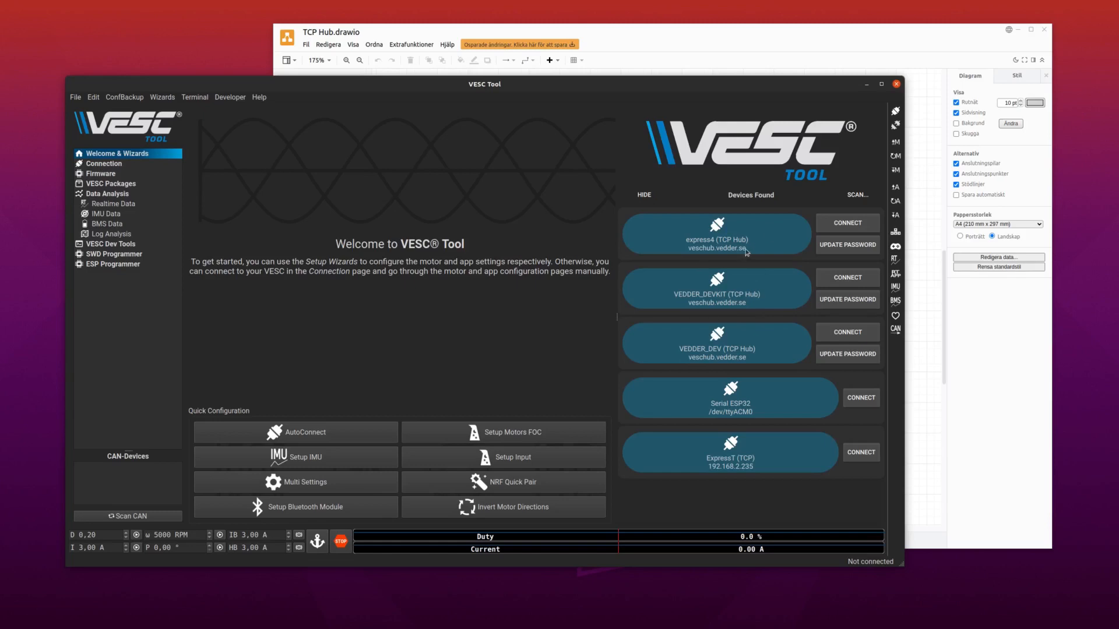
pyautogui.moveTo(734, 238)
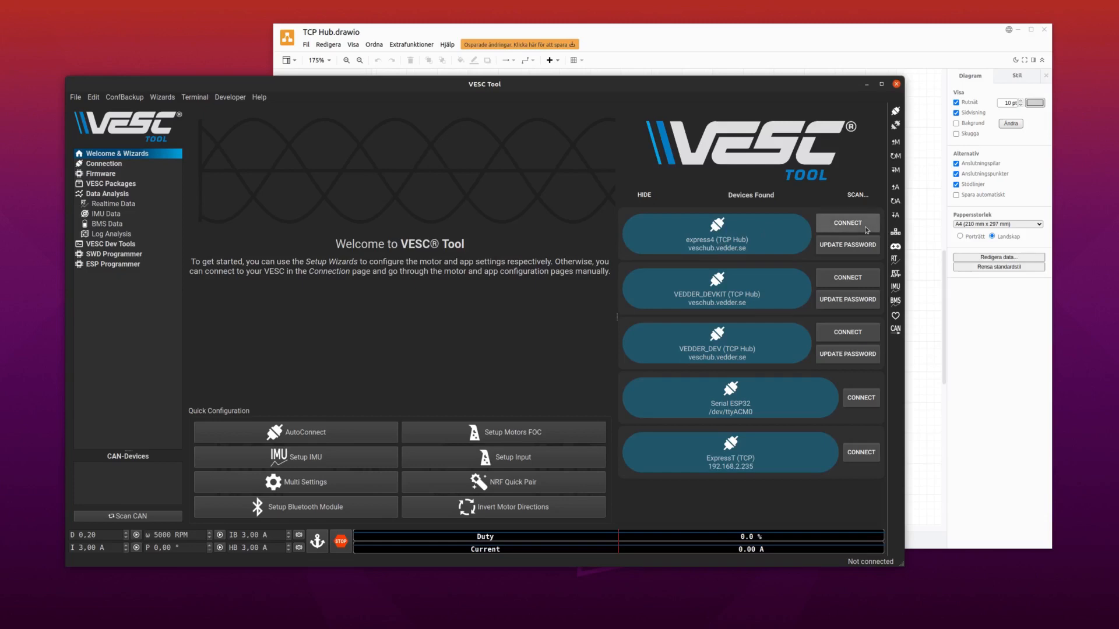
pyautogui.click(847, 222)
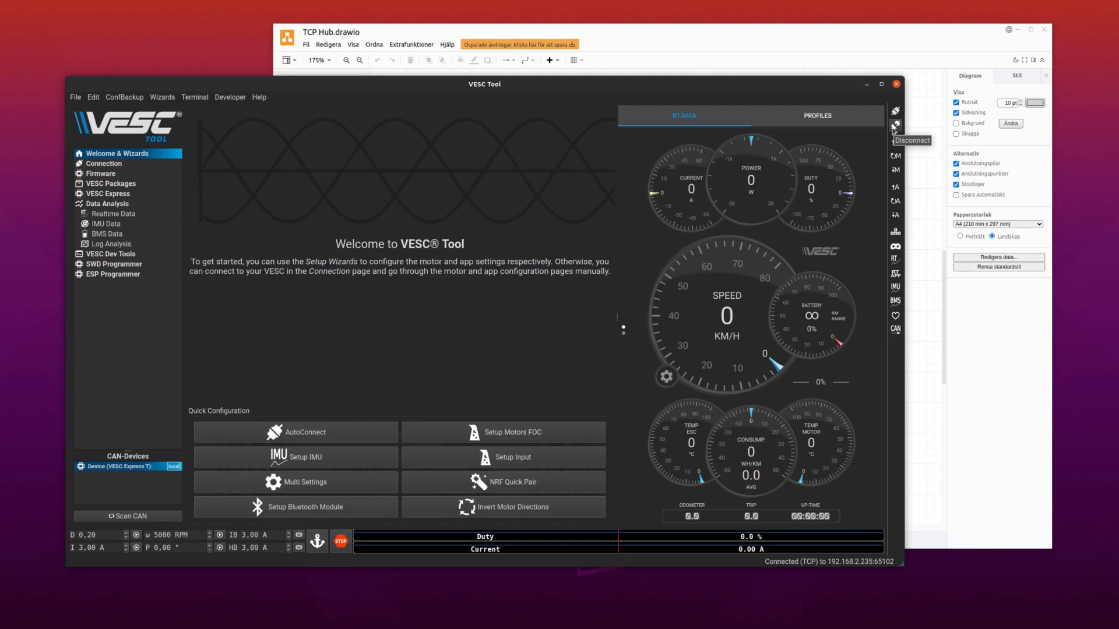
pyautogui.click(895, 110)
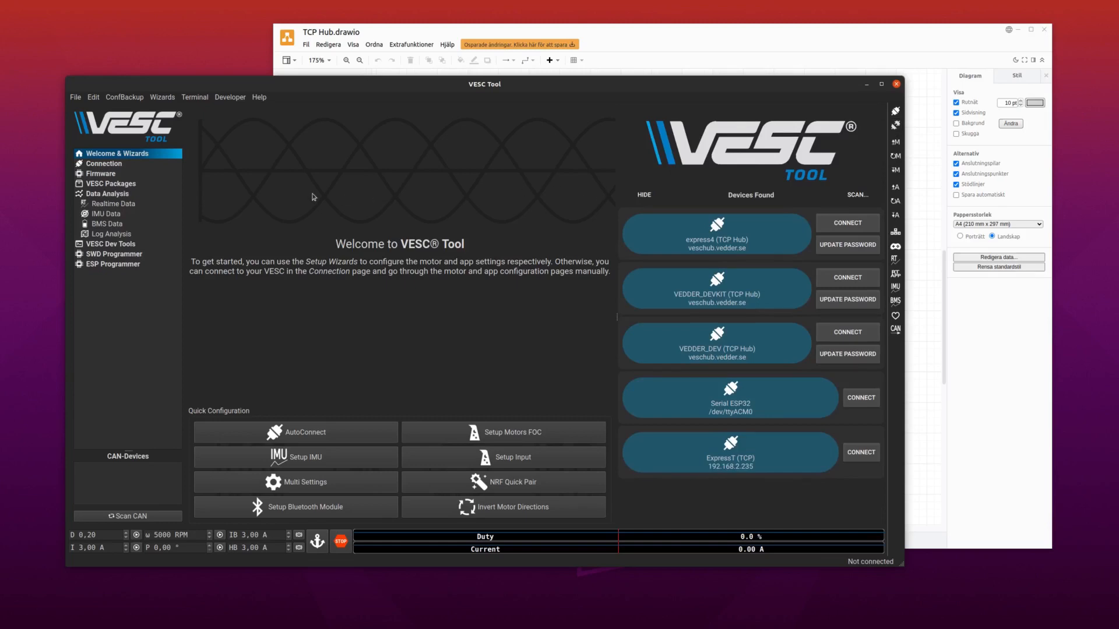
pyautogui.moveTo(511, 221)
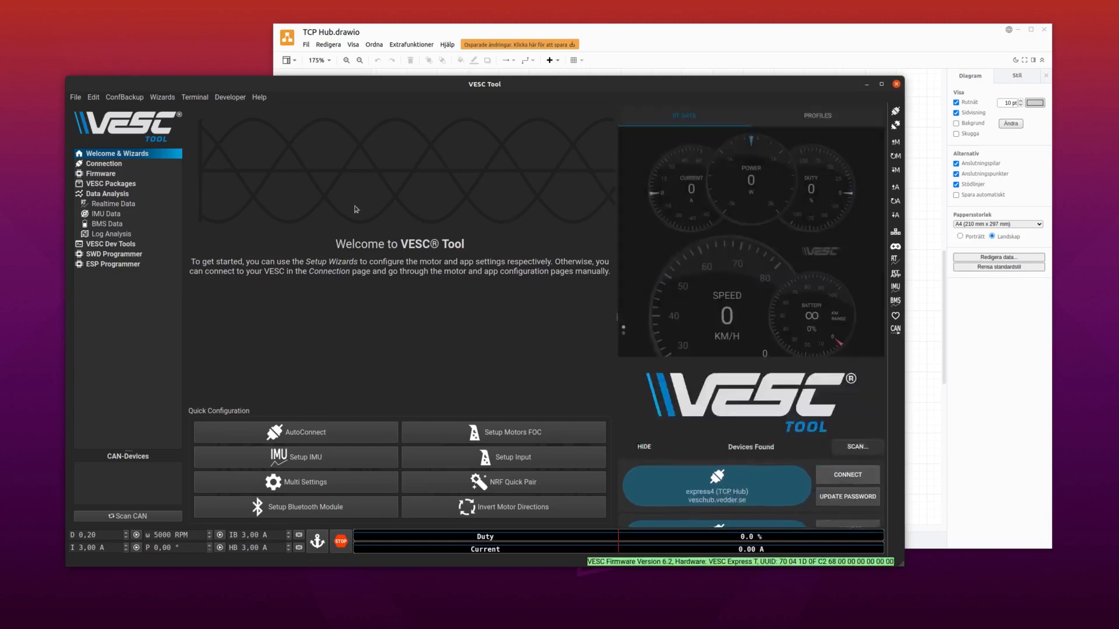
# - Dismiss the custom config error on the firmware page and return to the welcome page
pyautogui.click(847, 474)
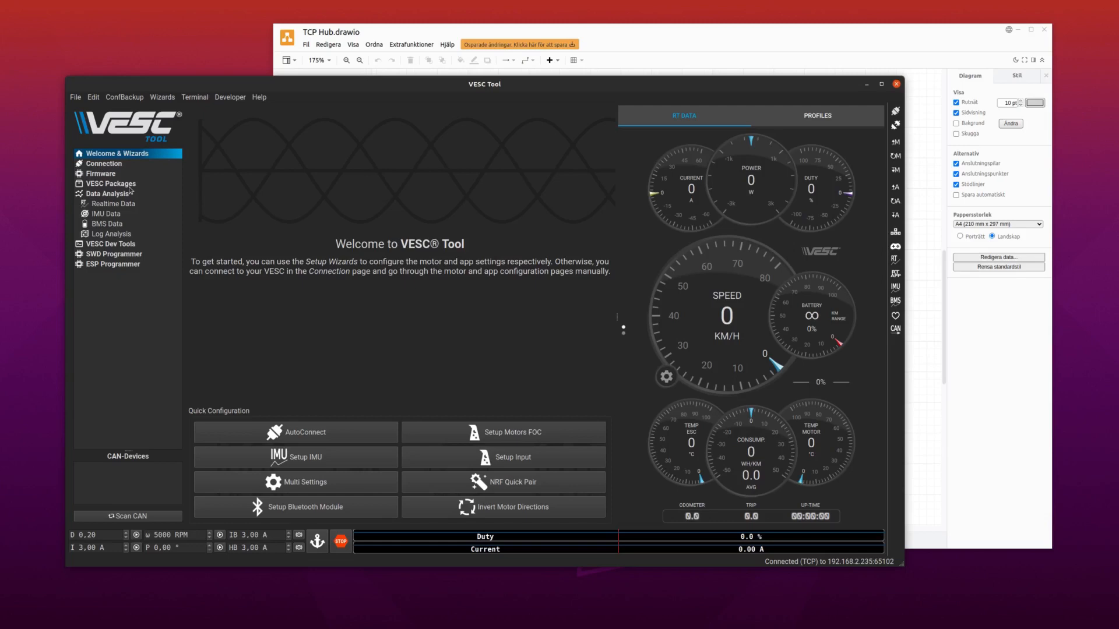
pyautogui.click(101, 173)
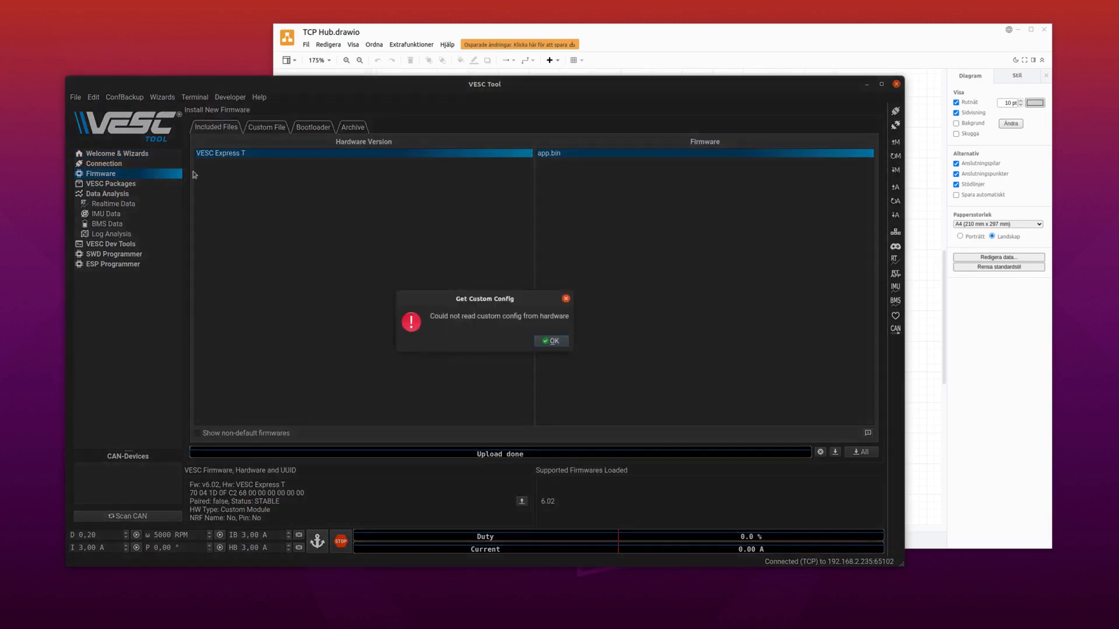
pyautogui.click(550, 340)
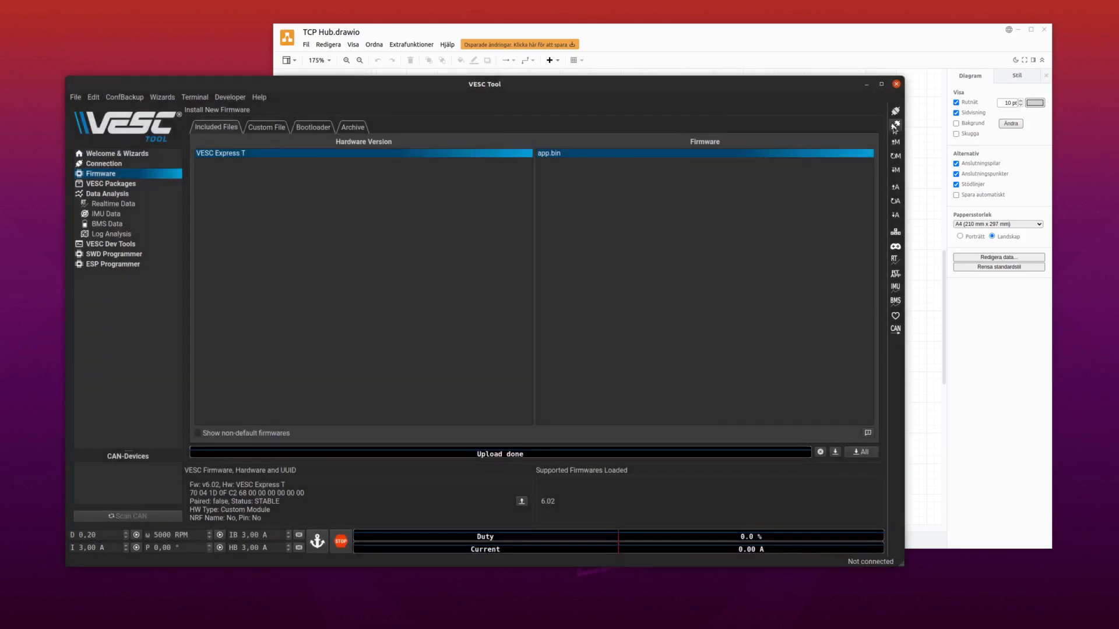
pyautogui.click(117, 154)
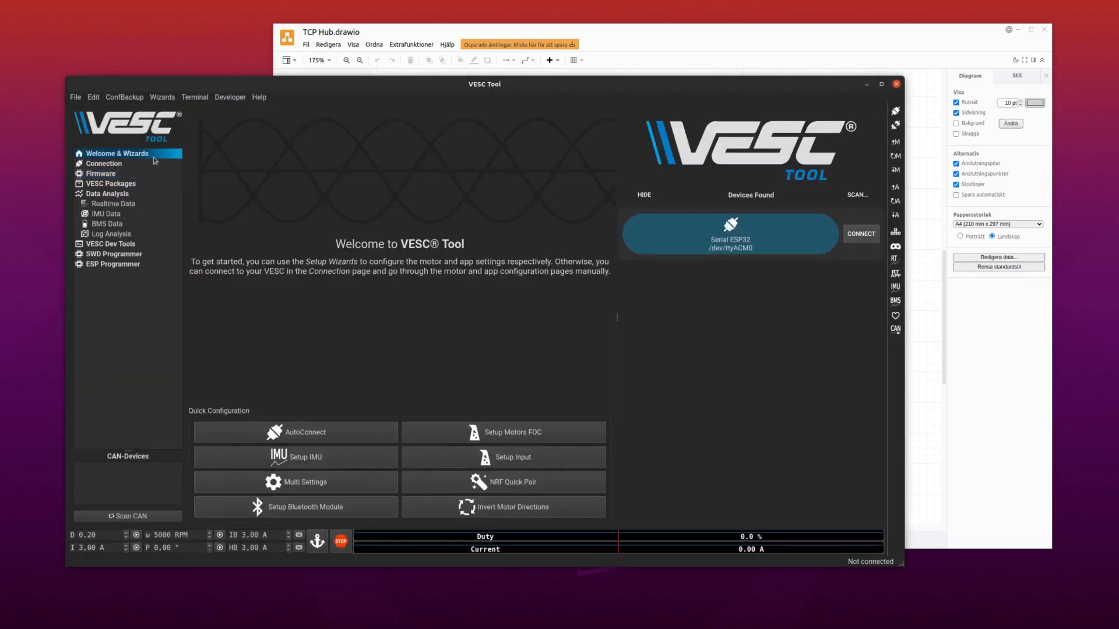
pyautogui.moveTo(172, 199)
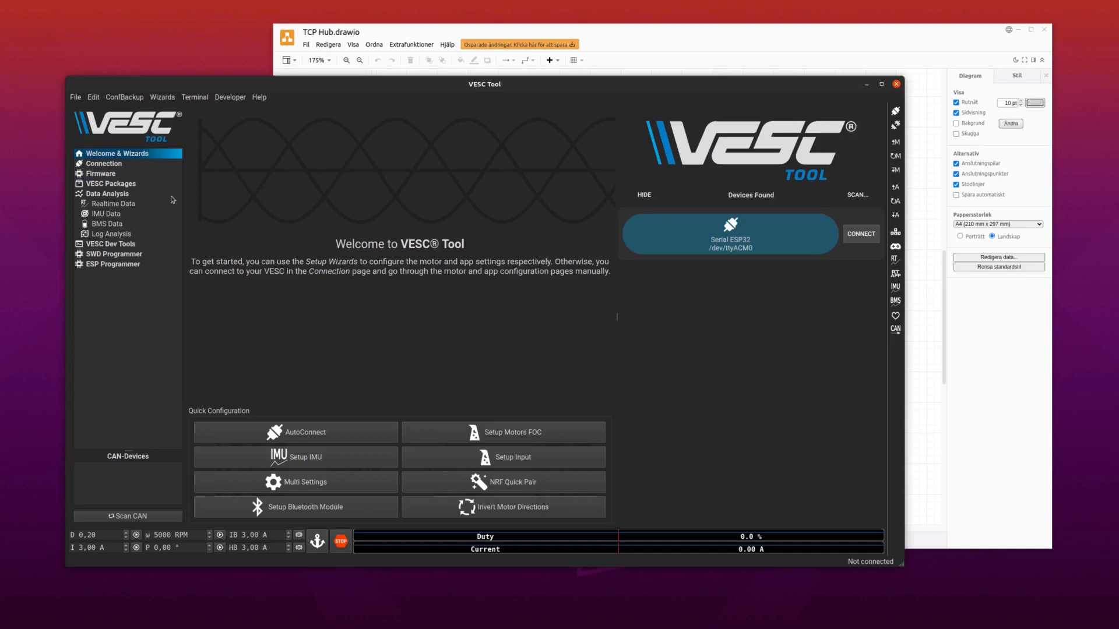
pyautogui.moveTo(564, 291)
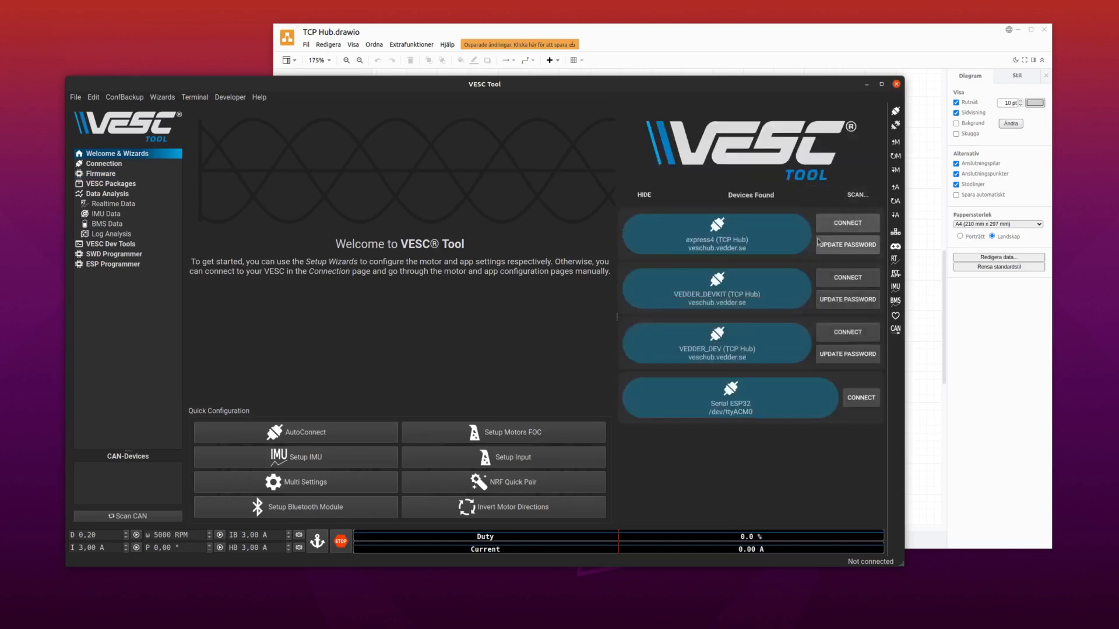
# - Attempt to connect to express4 over the TCP Hub and dismiss the Read Firmware Version error
pyautogui.click(847, 223)
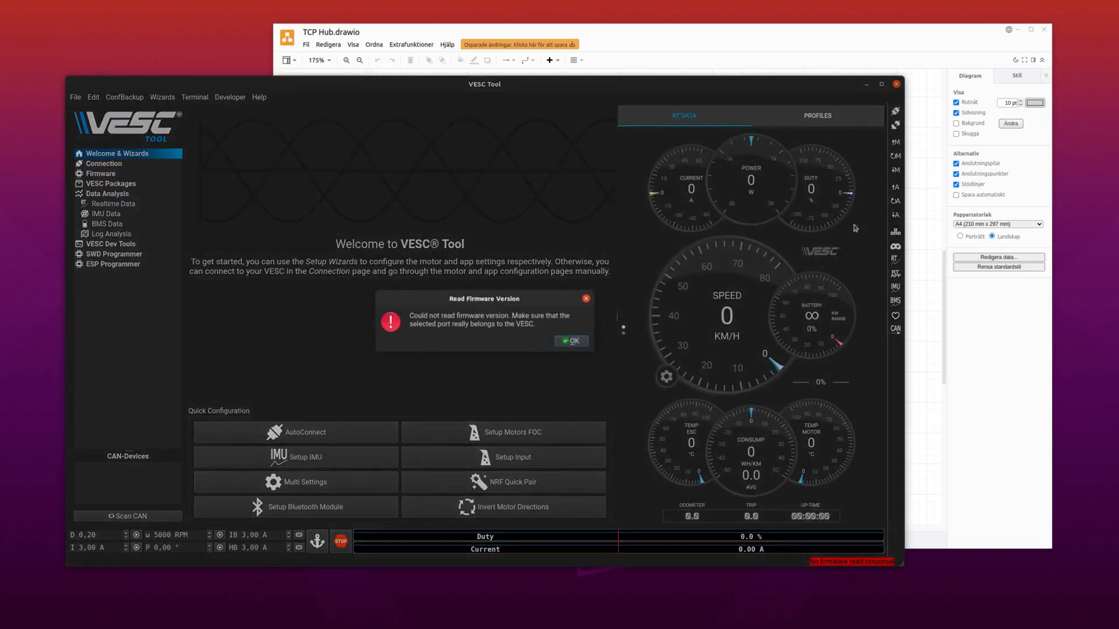
pyautogui.click(571, 340)
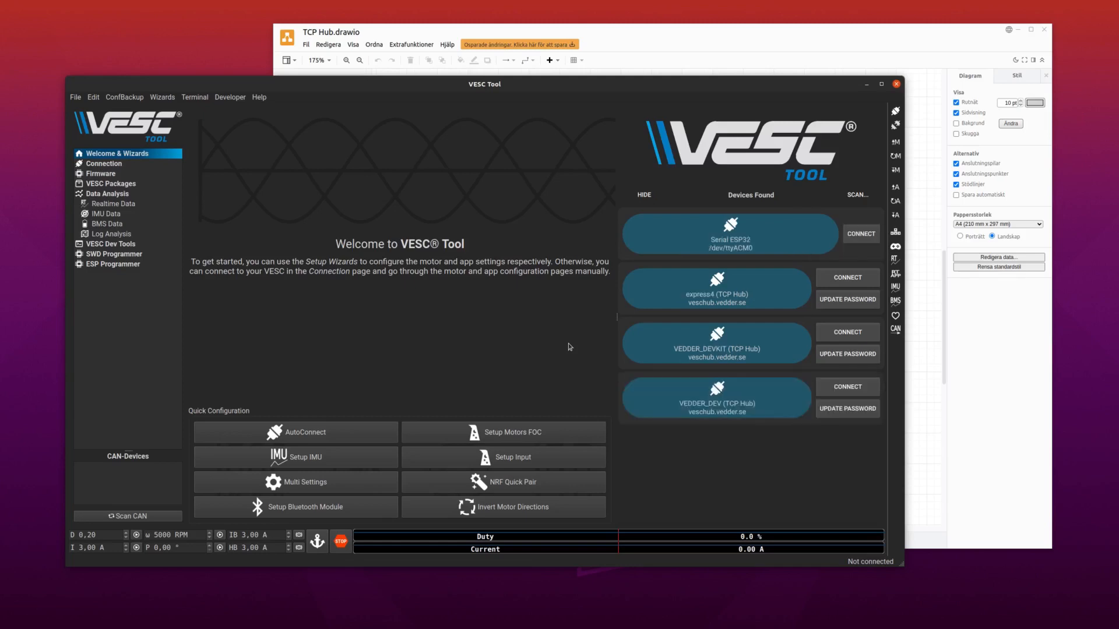
pyautogui.moveTo(578, 358)
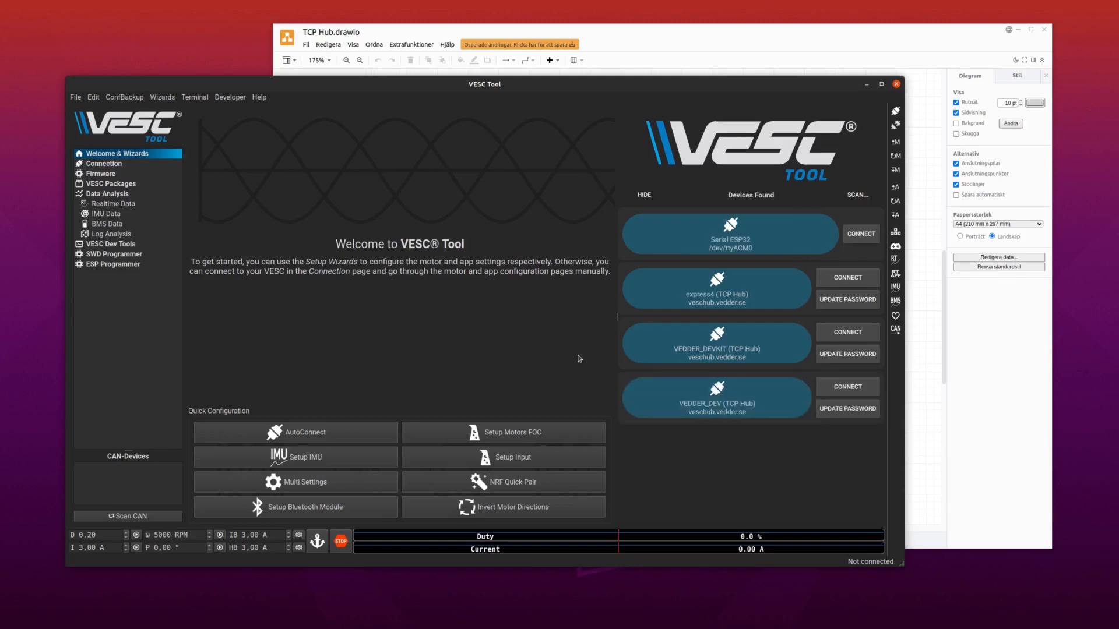
pyautogui.moveTo(592, 363)
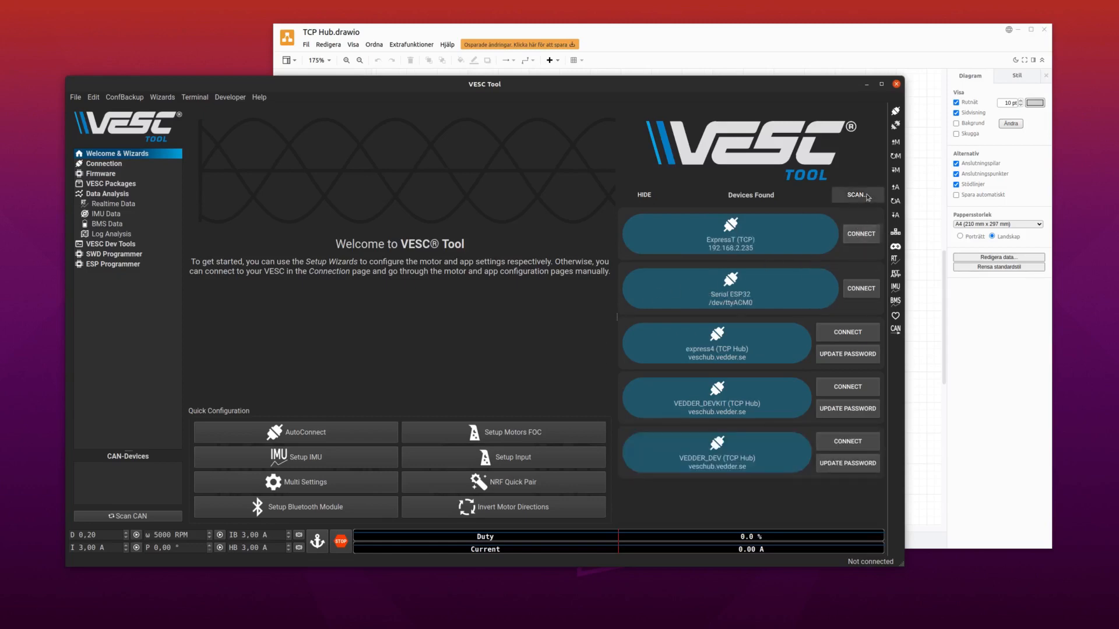
# - Connect to ExpressT over TCP at 192.168.2.235 and show its VESC Express settings
pyautogui.click(856, 195)
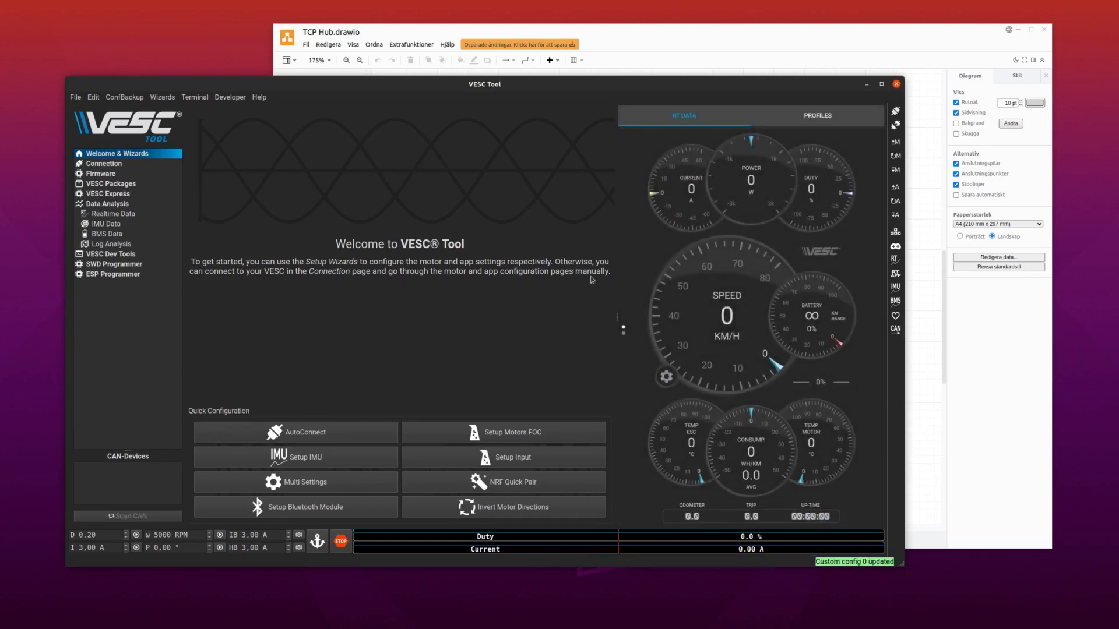
pyautogui.click(108, 193)
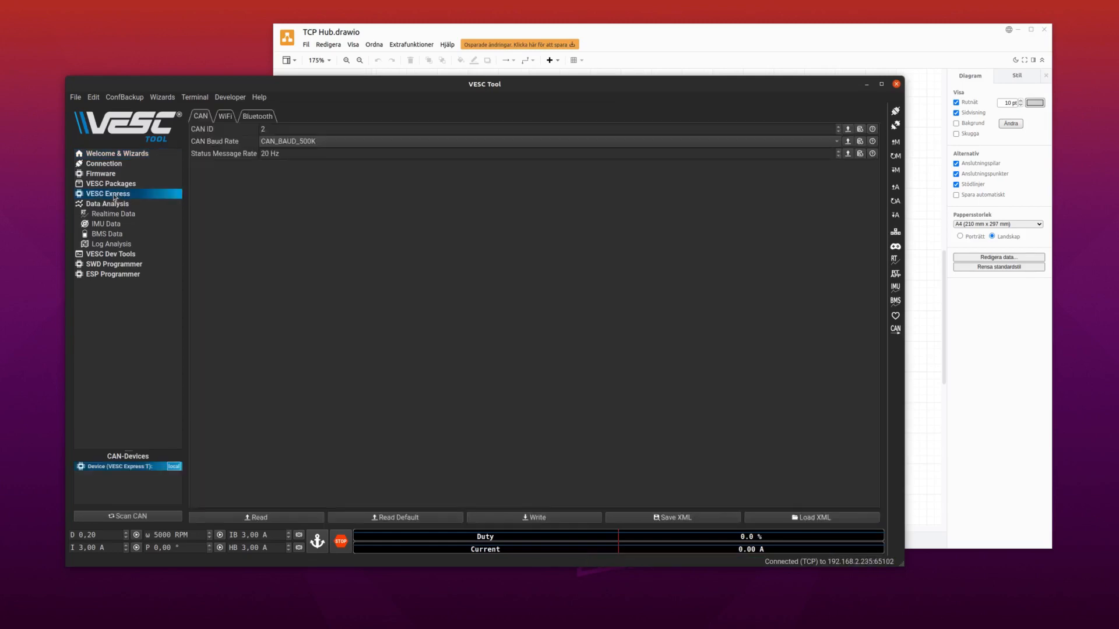
# - Run hw_status in the VESC Terminal to print the ExpressT's firmware and WiFi status
pyautogui.click(224, 115)
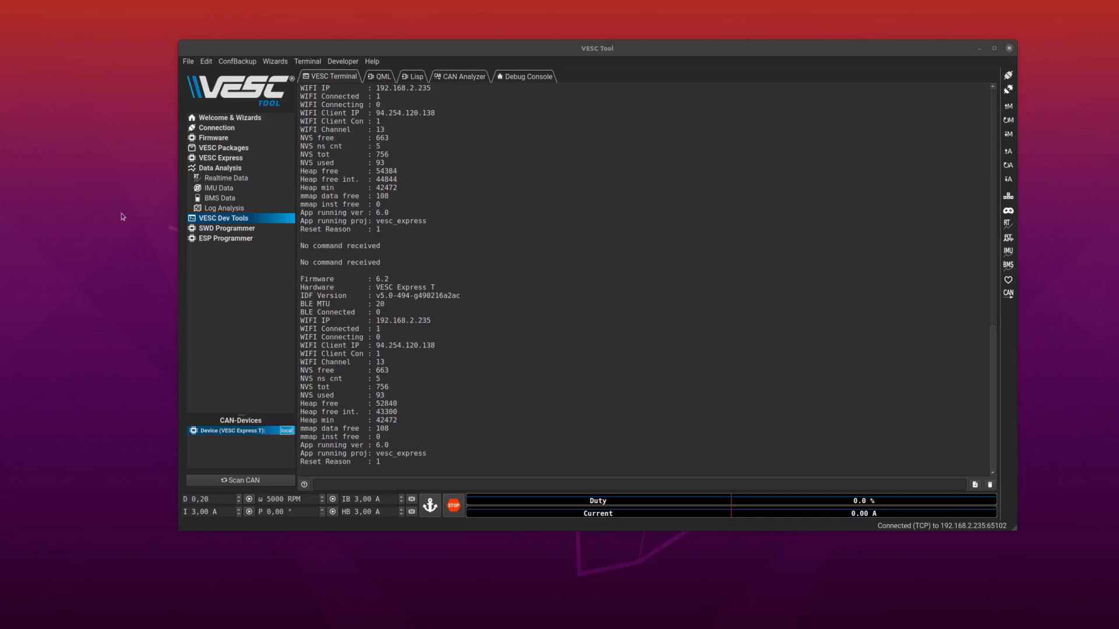
pyautogui.moveTo(386, 230)
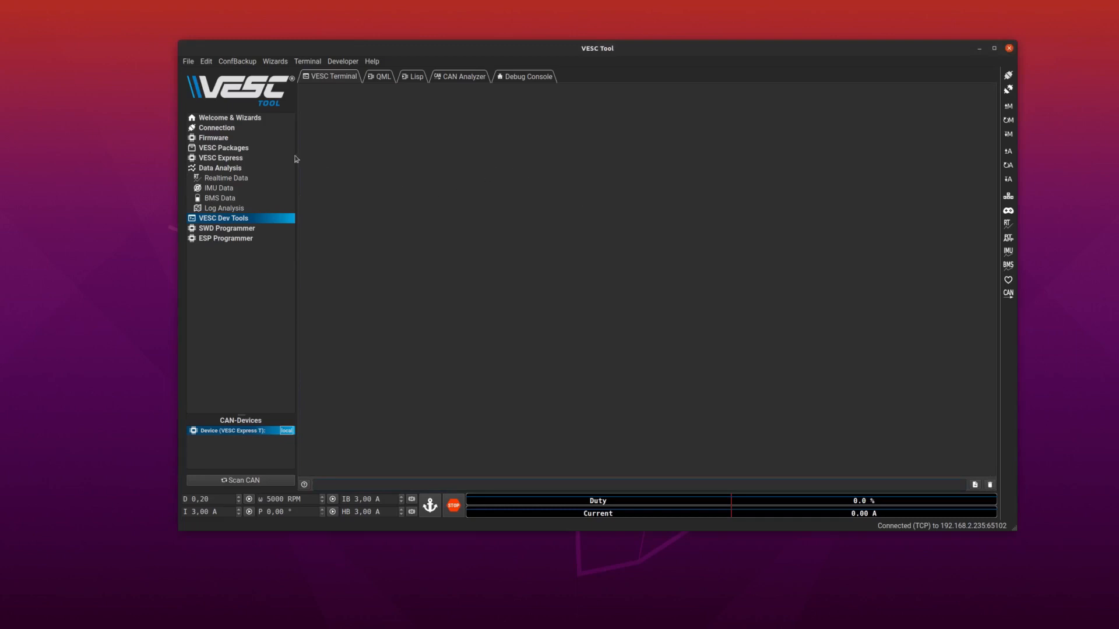
# - Review the Express WiFi settings (Station mode, hub express4) and confirm Bluetooth Mode is Disabled, then return to the terminal
pyautogui.click(220, 157)
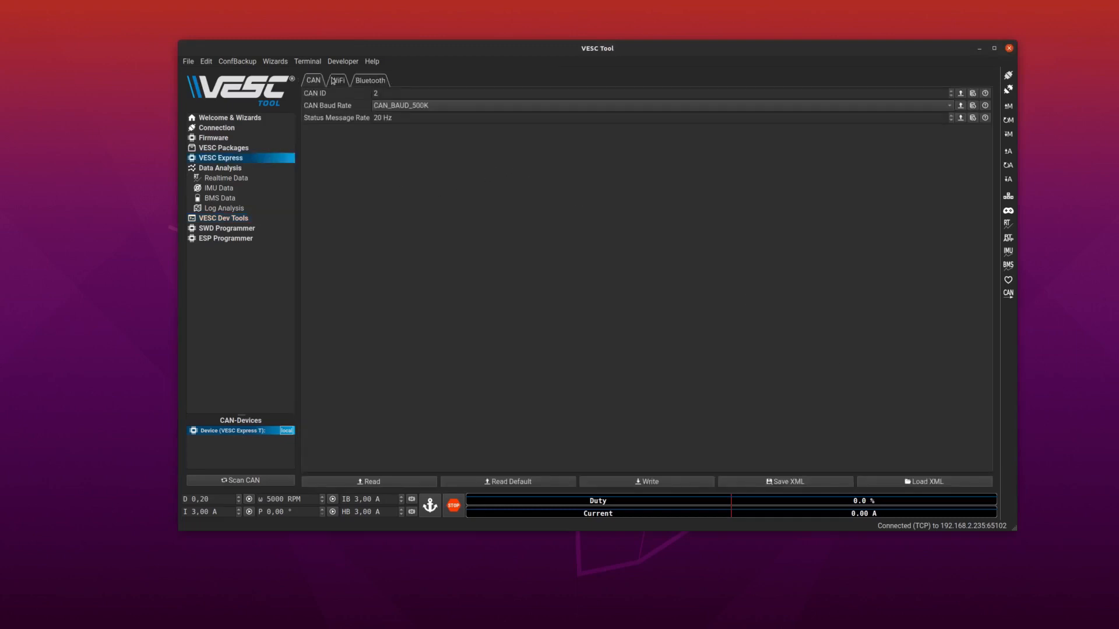
pyautogui.click(338, 80)
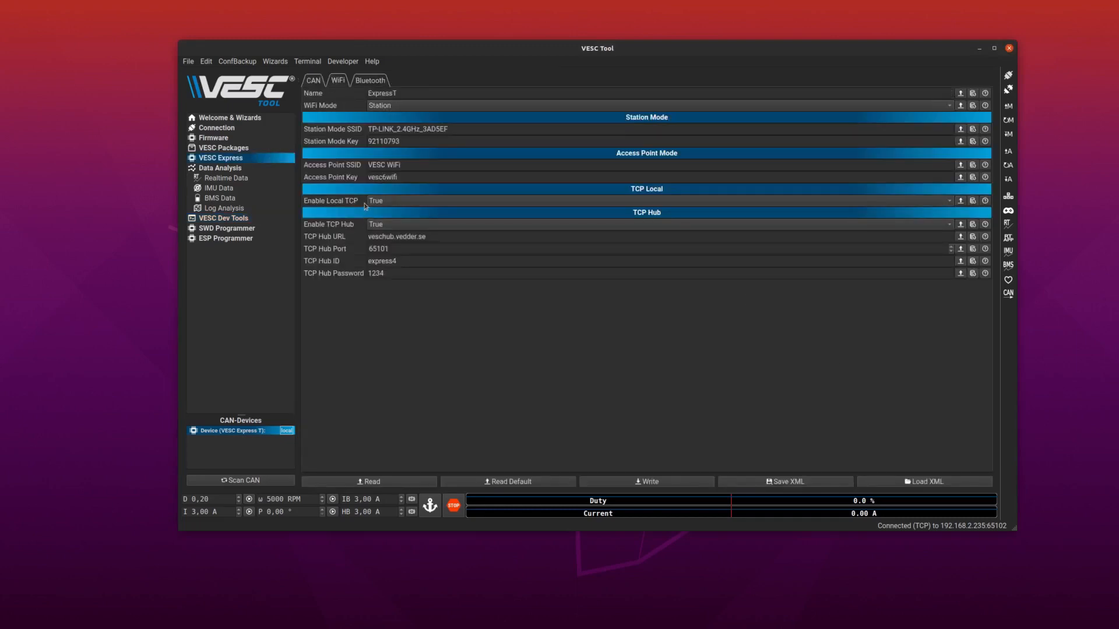
pyautogui.moveTo(377, 222)
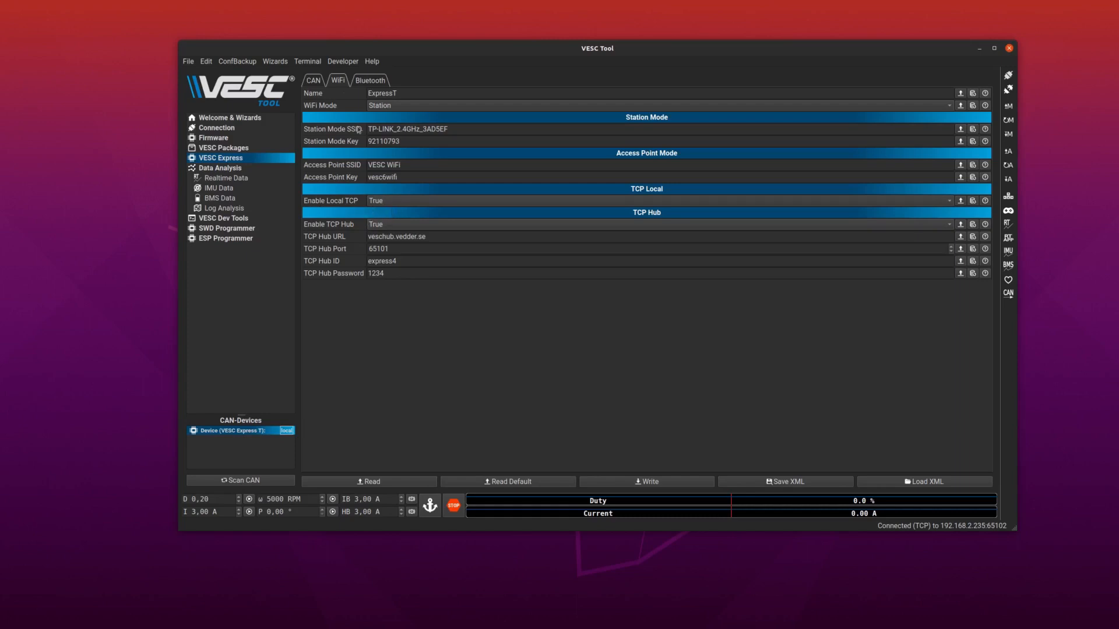
pyautogui.click(369, 80)
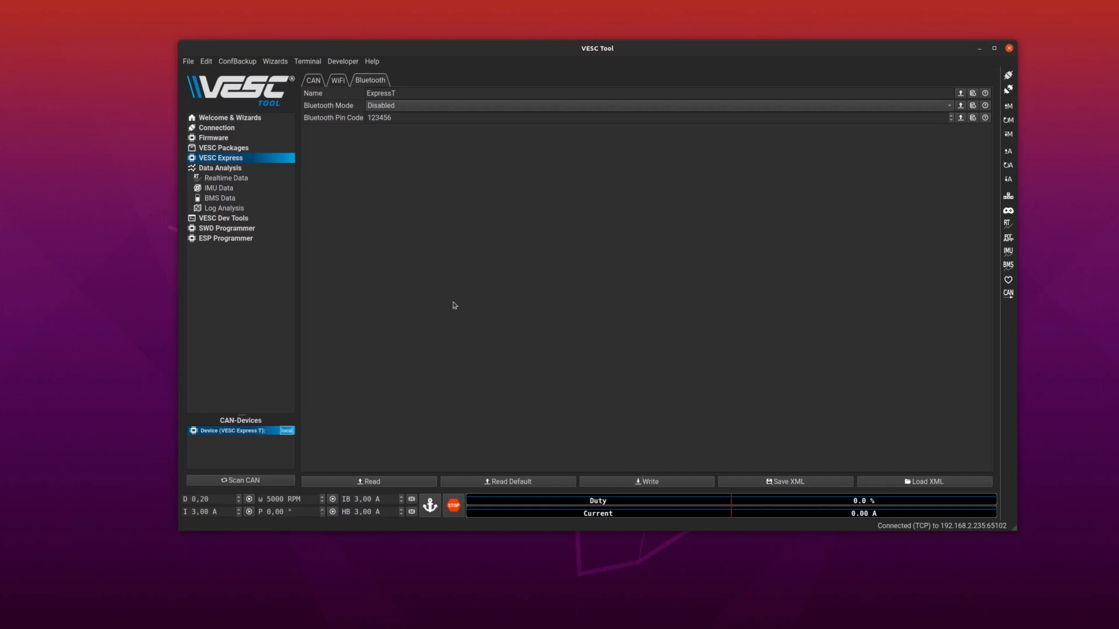
pyautogui.moveTo(246, 225)
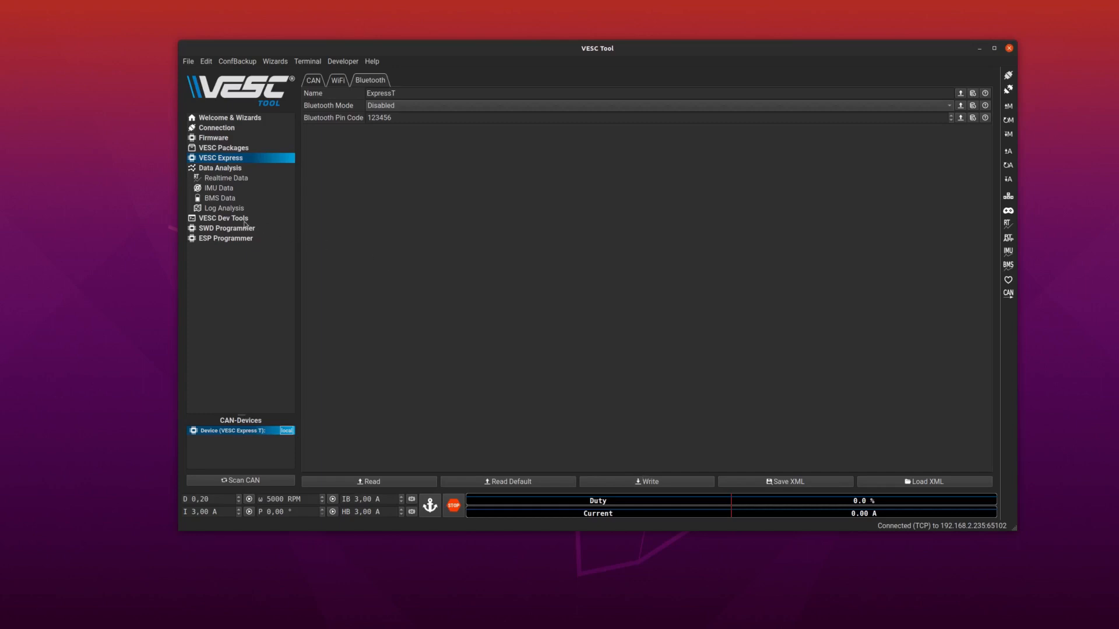
pyautogui.click(224, 218)
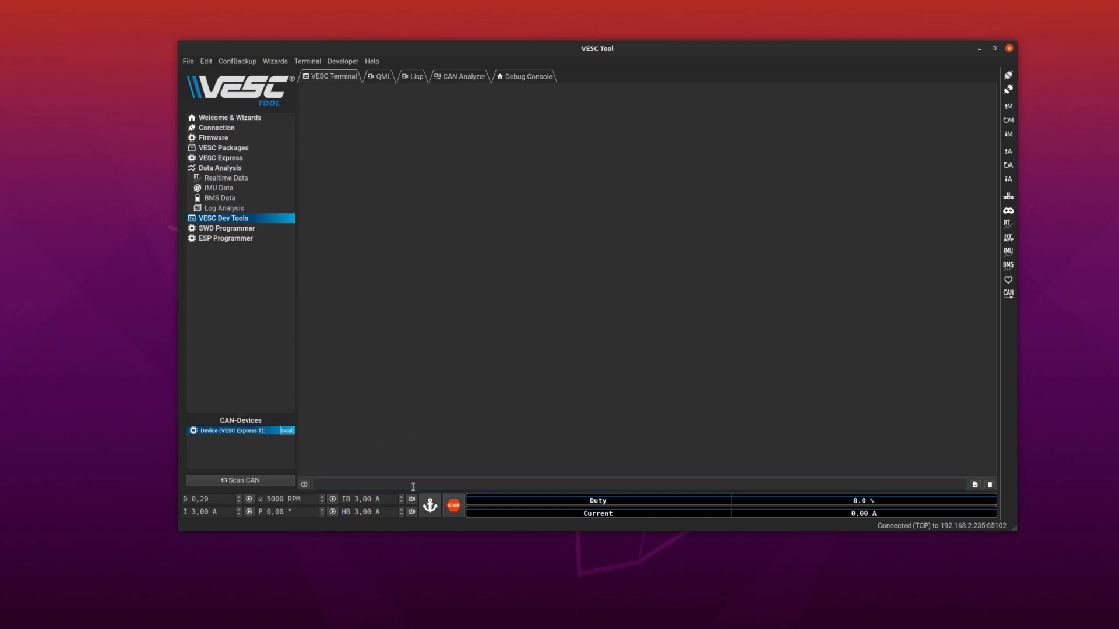
# - Run hw_status again, showing heap free 35140, and select the Heap min value 32064
pyautogui.write('hw_status')
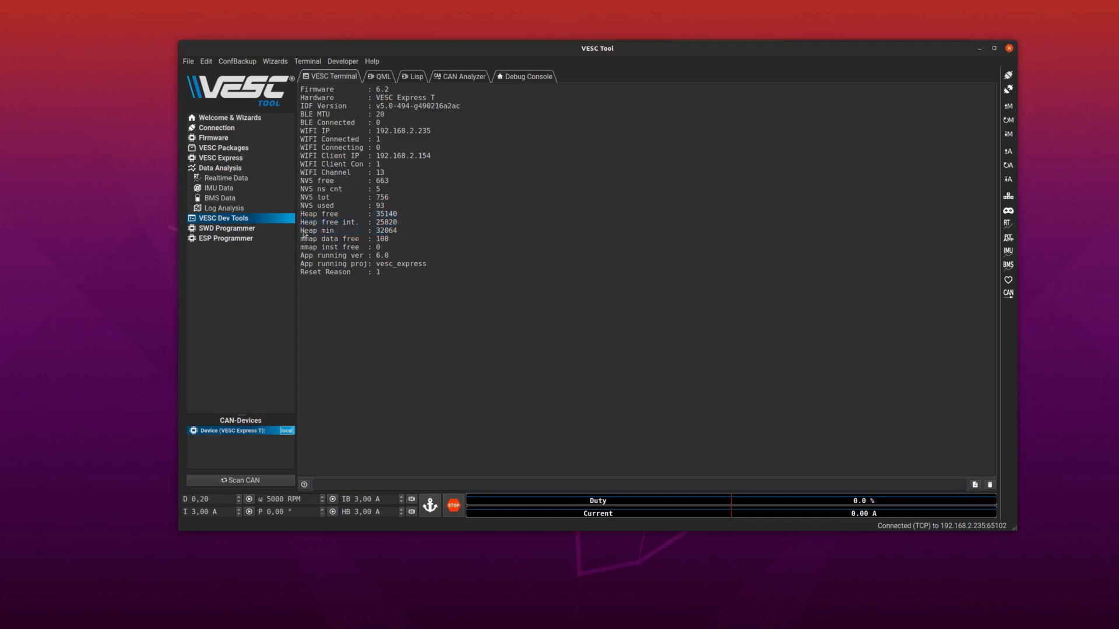
pyautogui.doubleClick(350, 229)
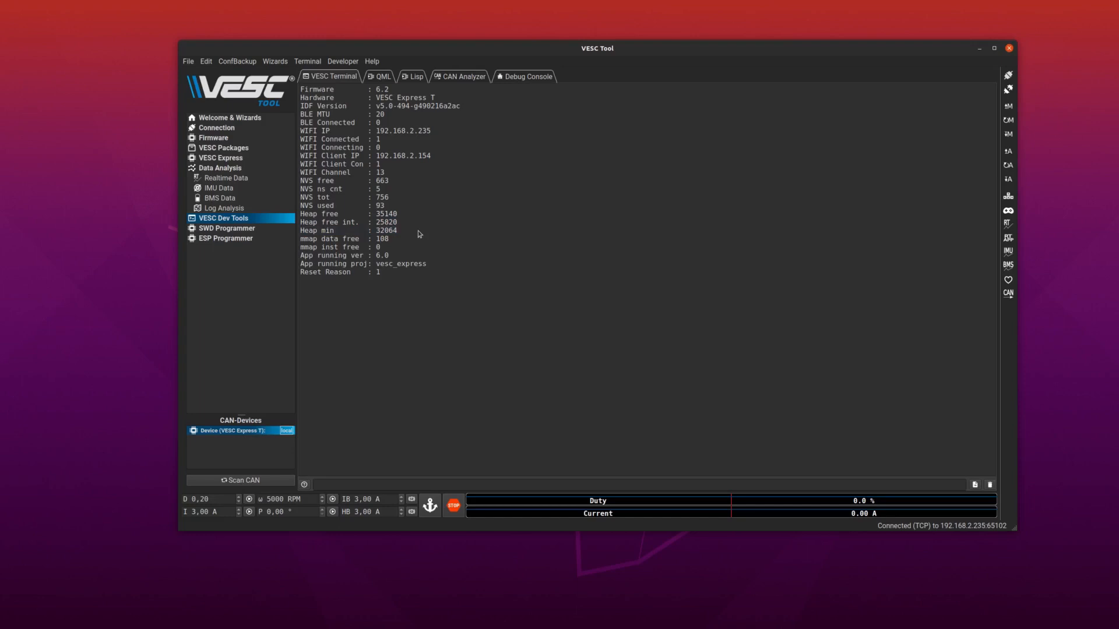
pyautogui.moveTo(409, 237)
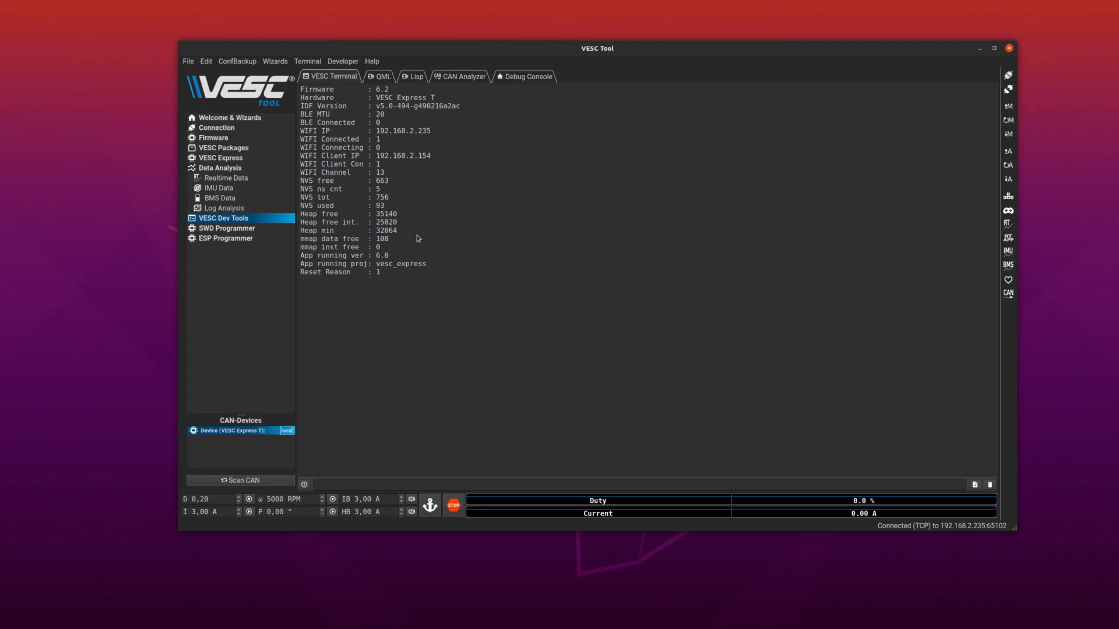
pyautogui.moveTo(427, 227)
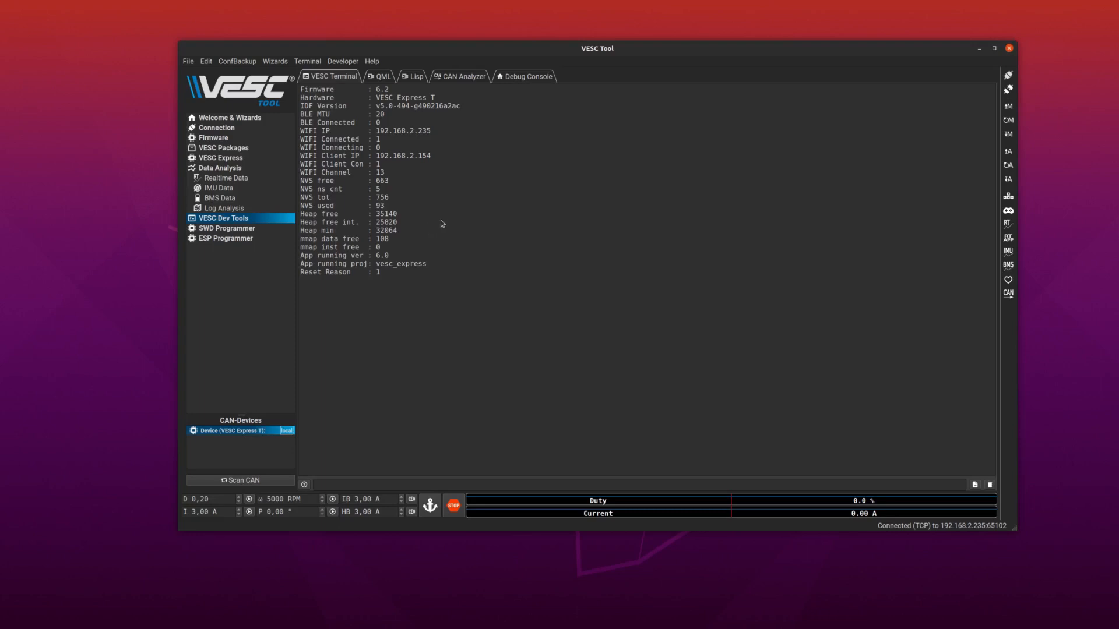
pyautogui.moveTo(437, 226)
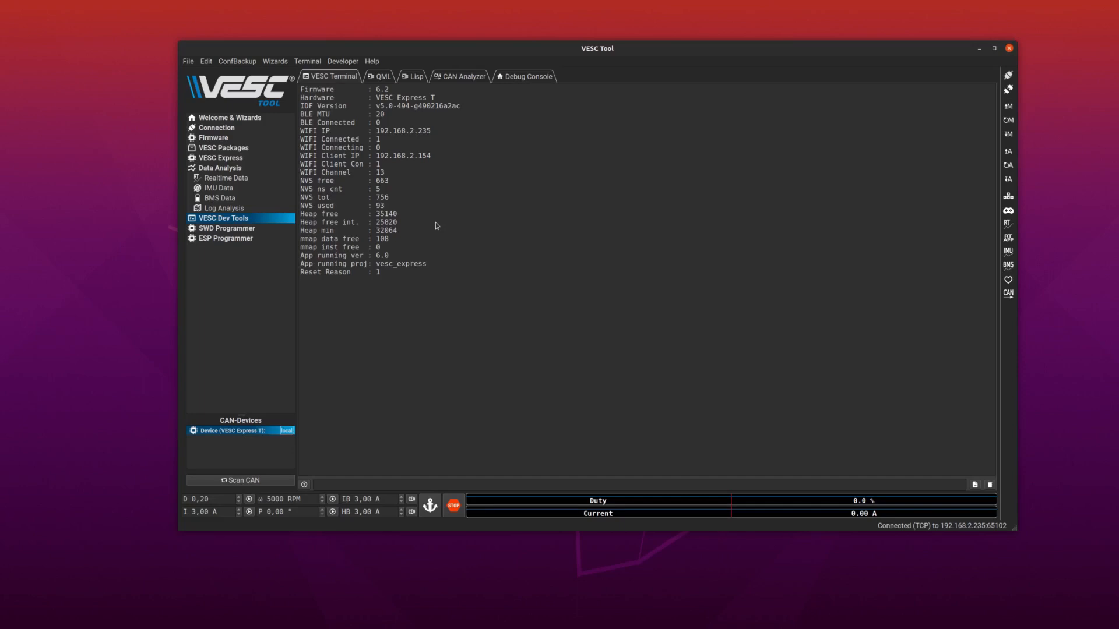
pyautogui.moveTo(438, 229)
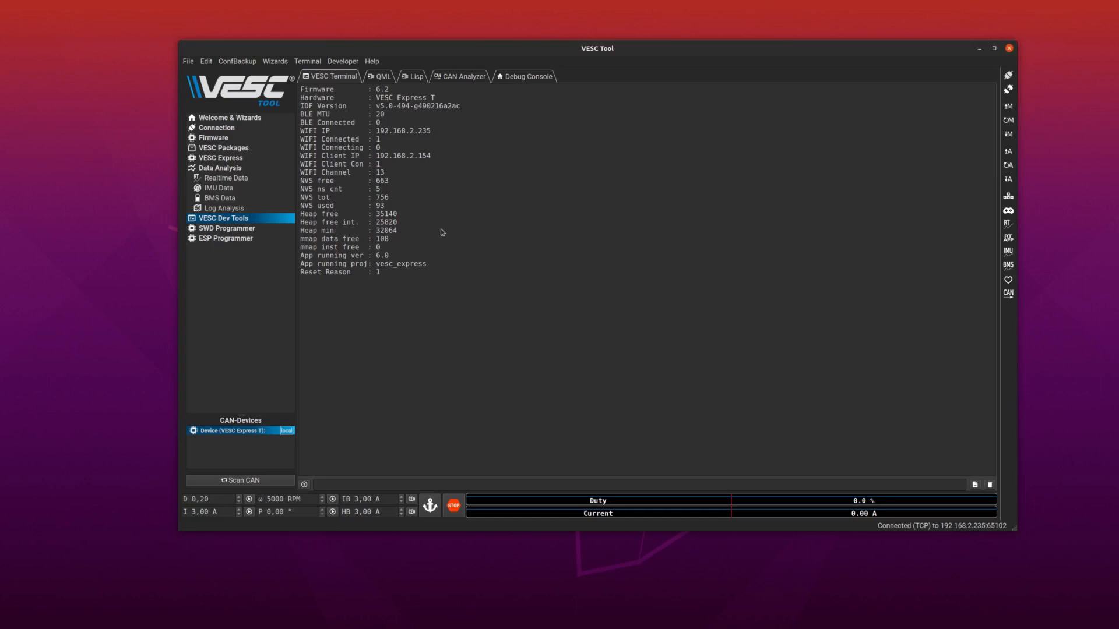
pyautogui.moveTo(460, 235)
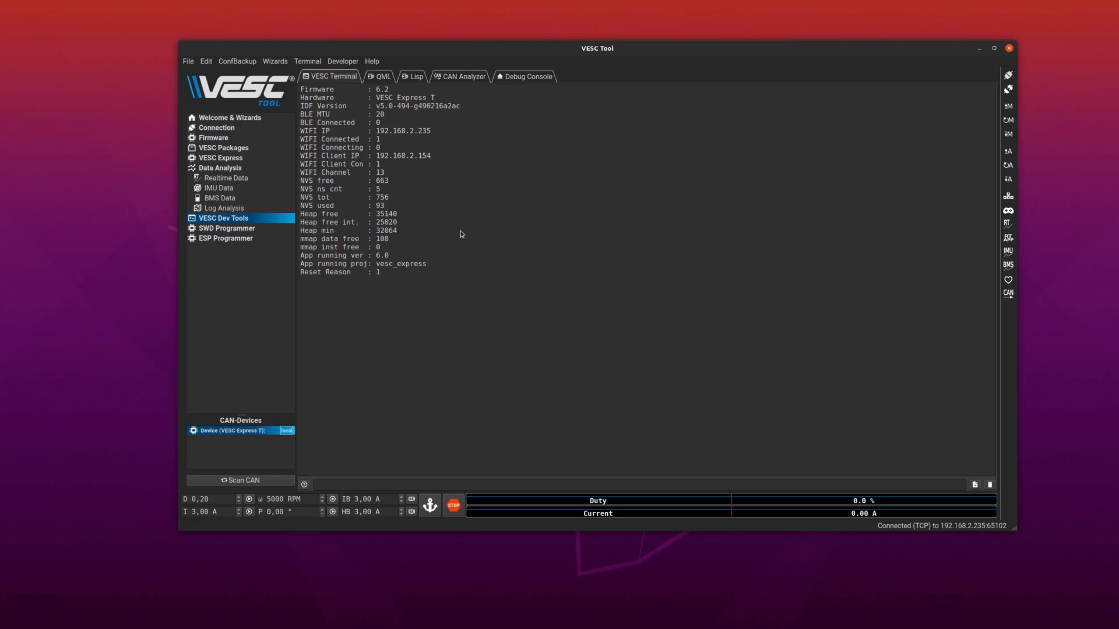